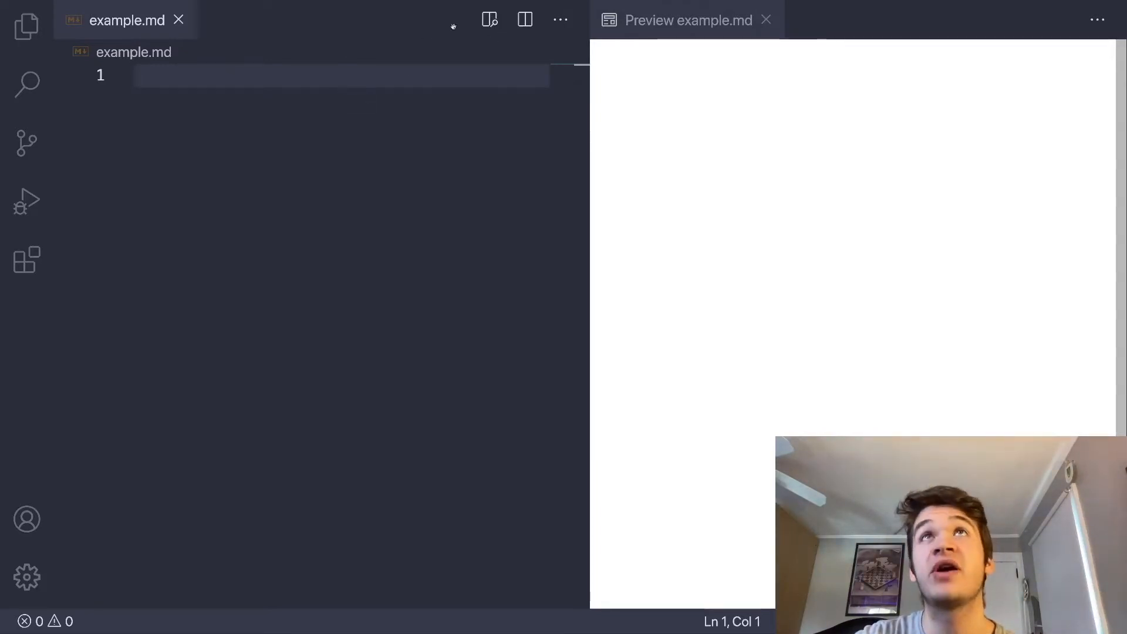
pyautogui.moveTo(489, 20)
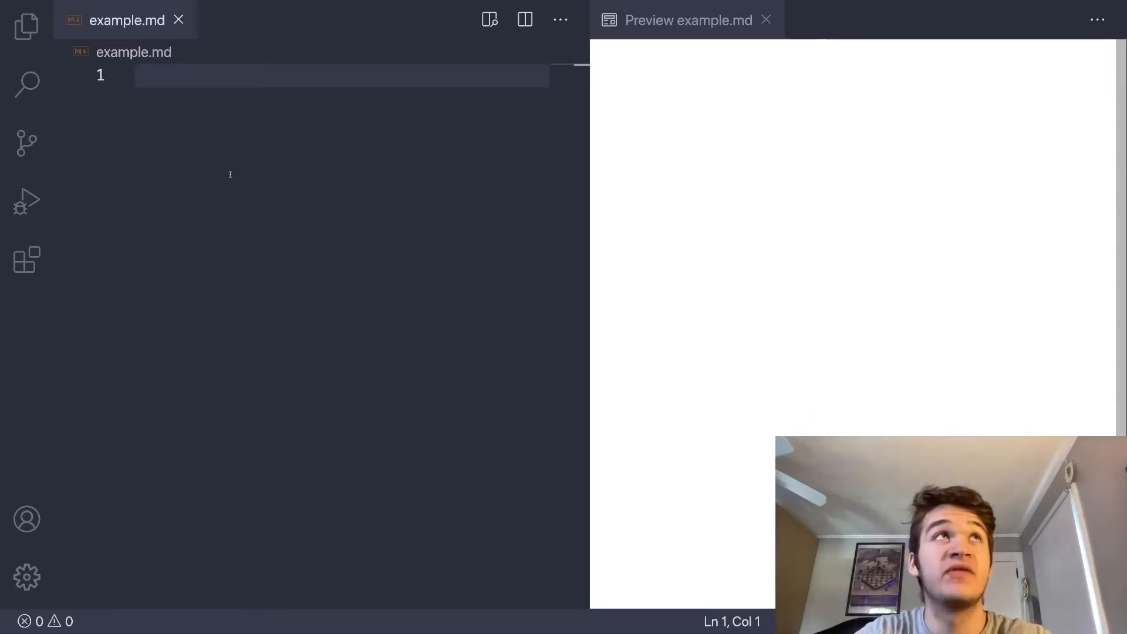
# - Add headings '# Headers' through '###### Sixth' at levels one to six (Headers, Second, Third, Fourth, Fifth, Sixth)
pyautogui.write('# Headers')
pyautogui.write('##')
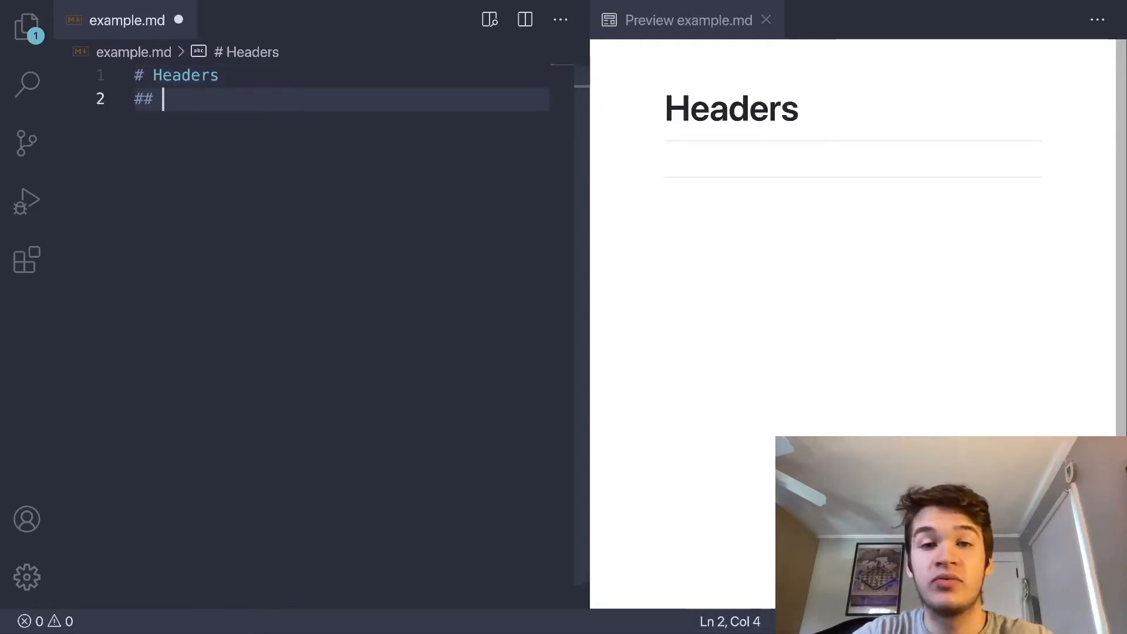
pyautogui.write('Second')
pyautogui.write('### Third')
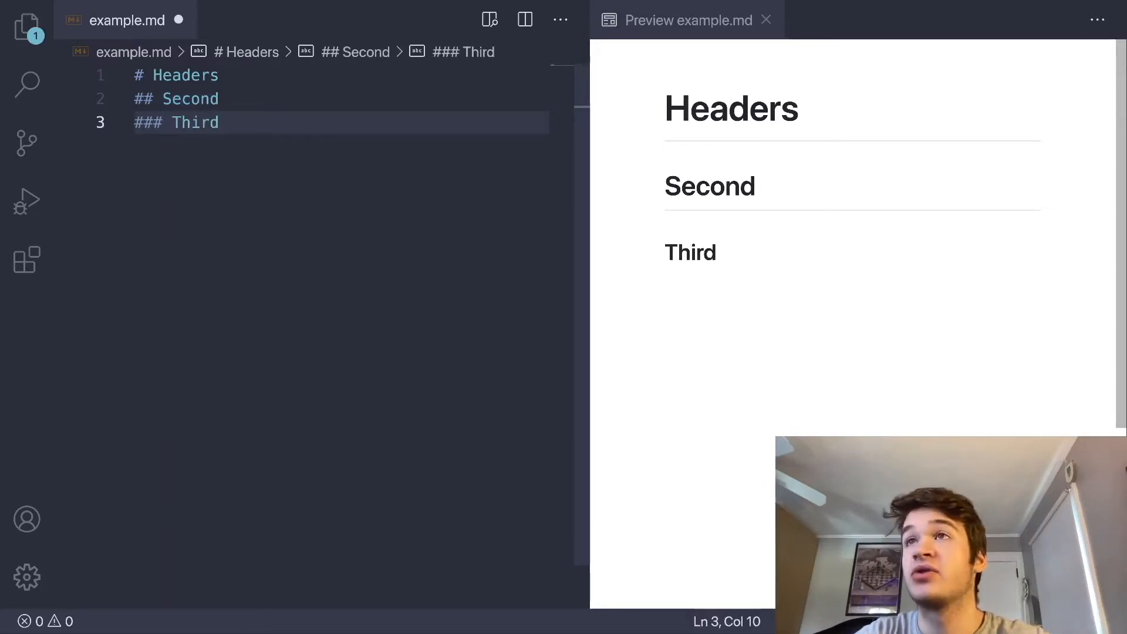
pyautogui.write('#### Fou')
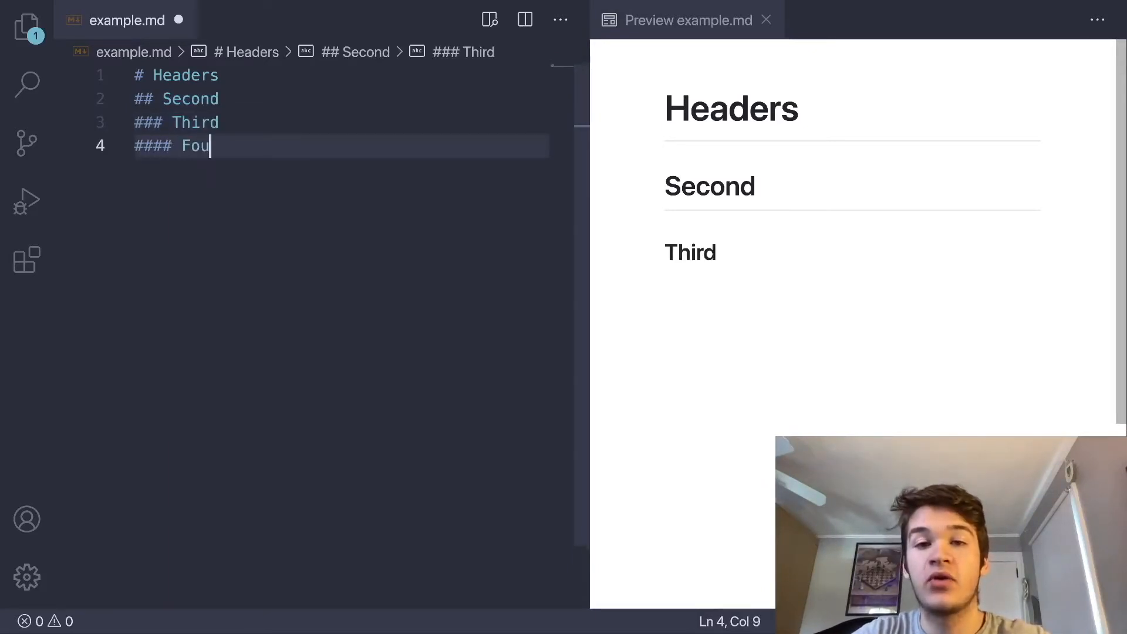
pyautogui.write('rth')
pyautogui.write('#####')
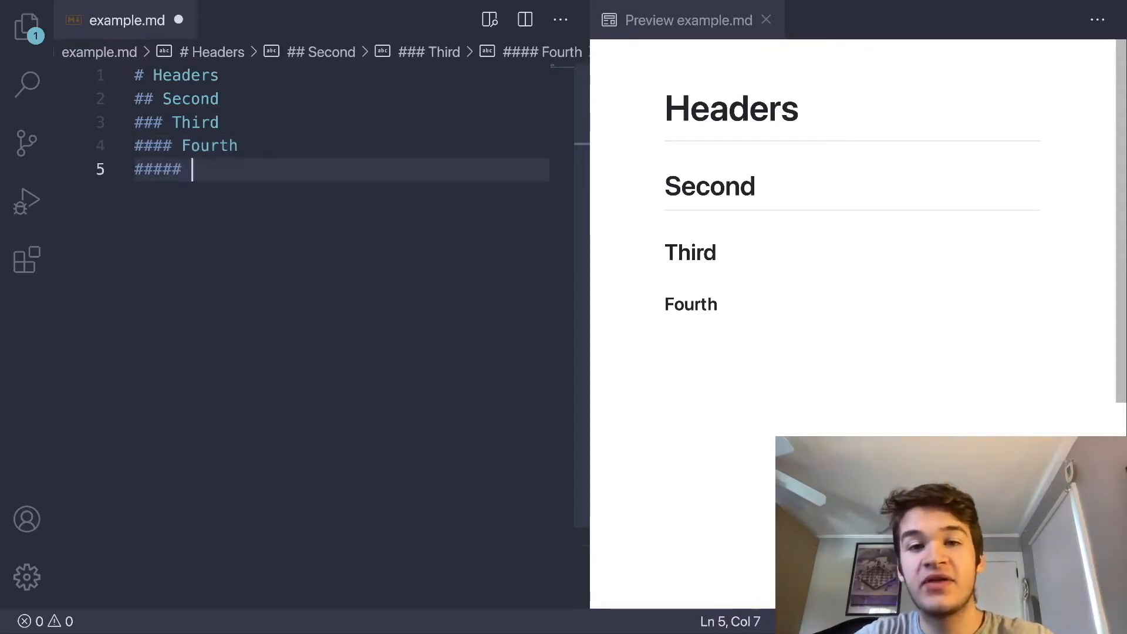
pyautogui.write('Fifth')
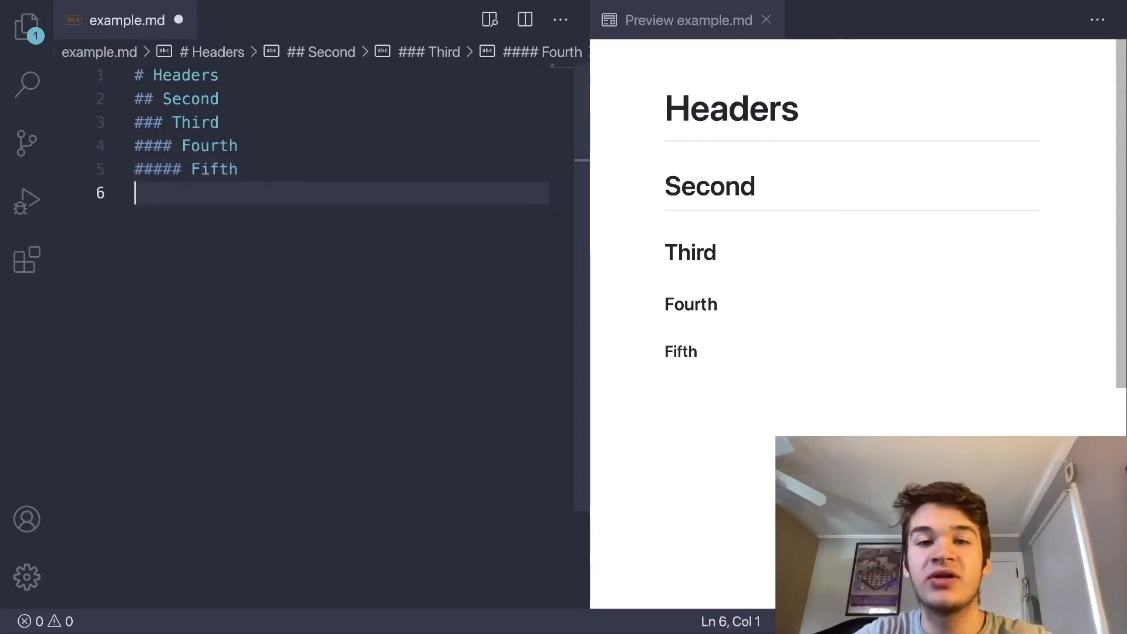
pyautogui.write('###### Sixth')
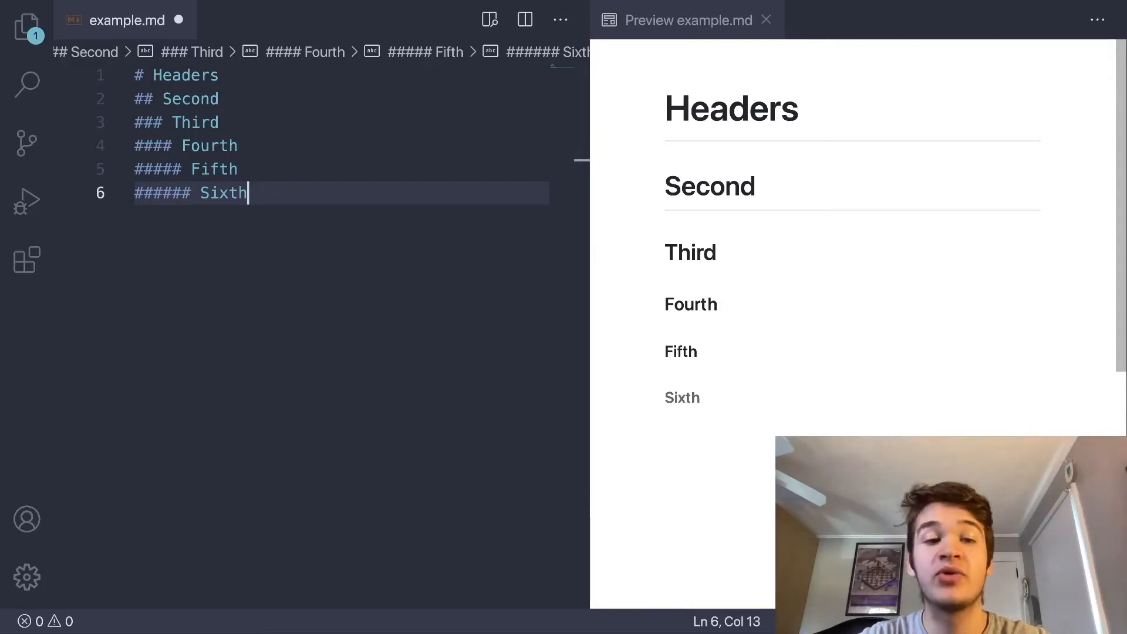
# - Add a '# Normal Text' heading on a new line below the headers
pyautogui.press('Enter')
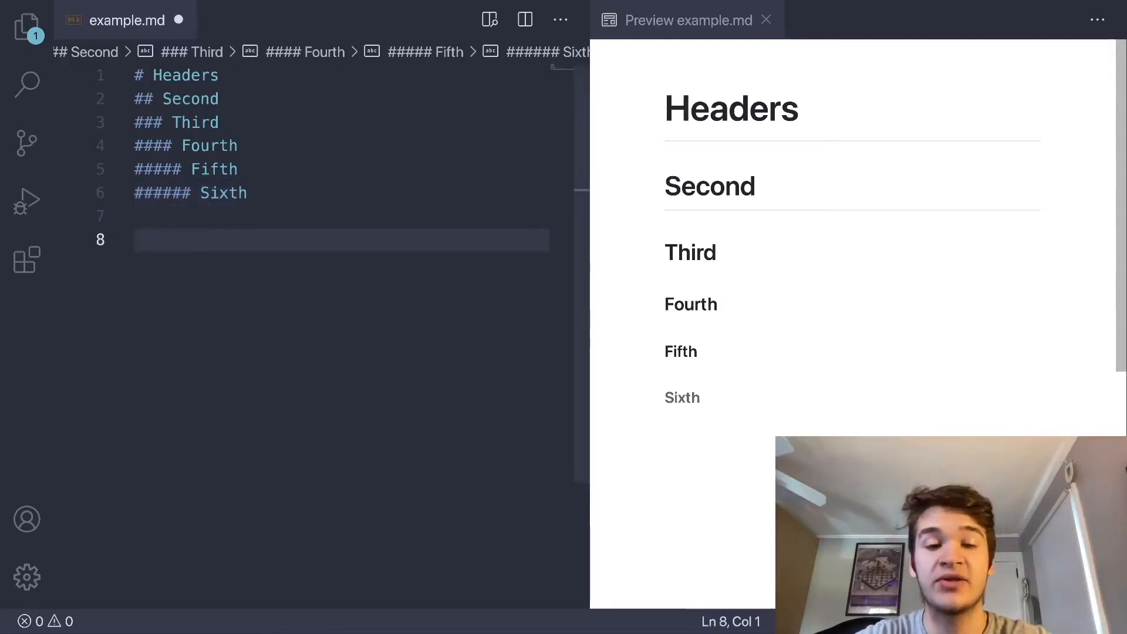
pyautogui.write('#')
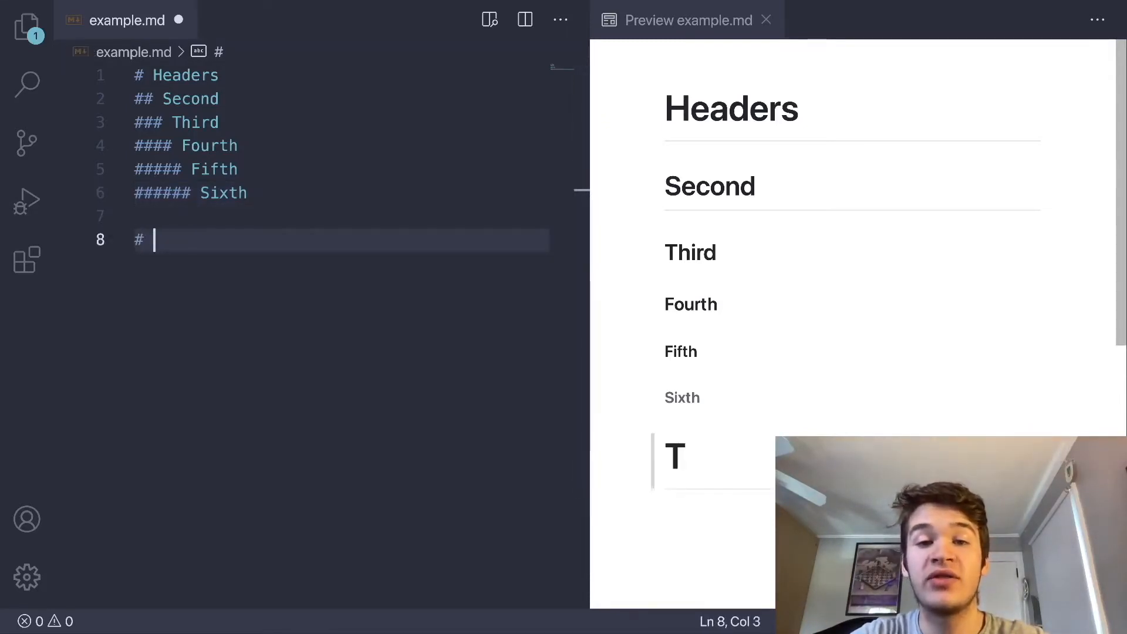
pyautogui.write('Normal T')
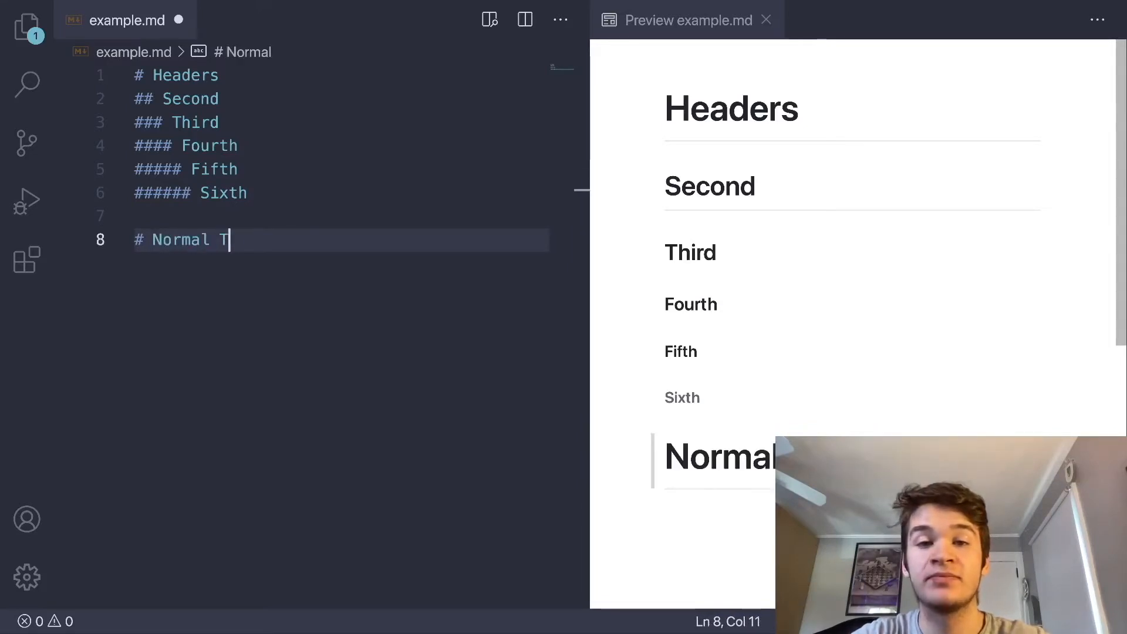
pyautogui.press('Enter')
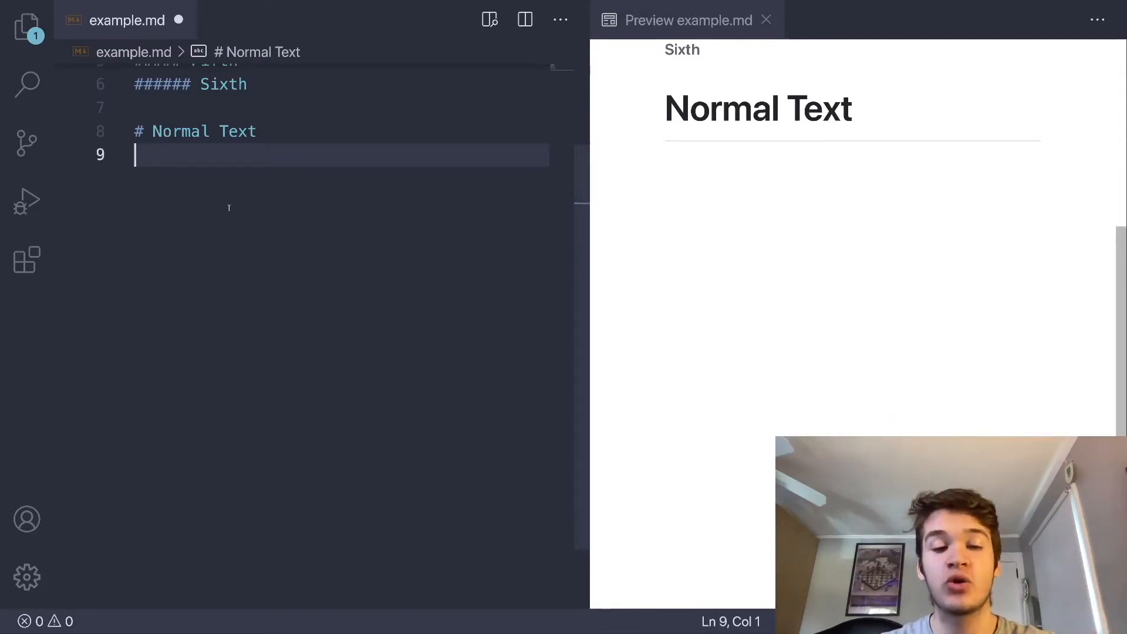
pyautogui.moveTo(239, 188)
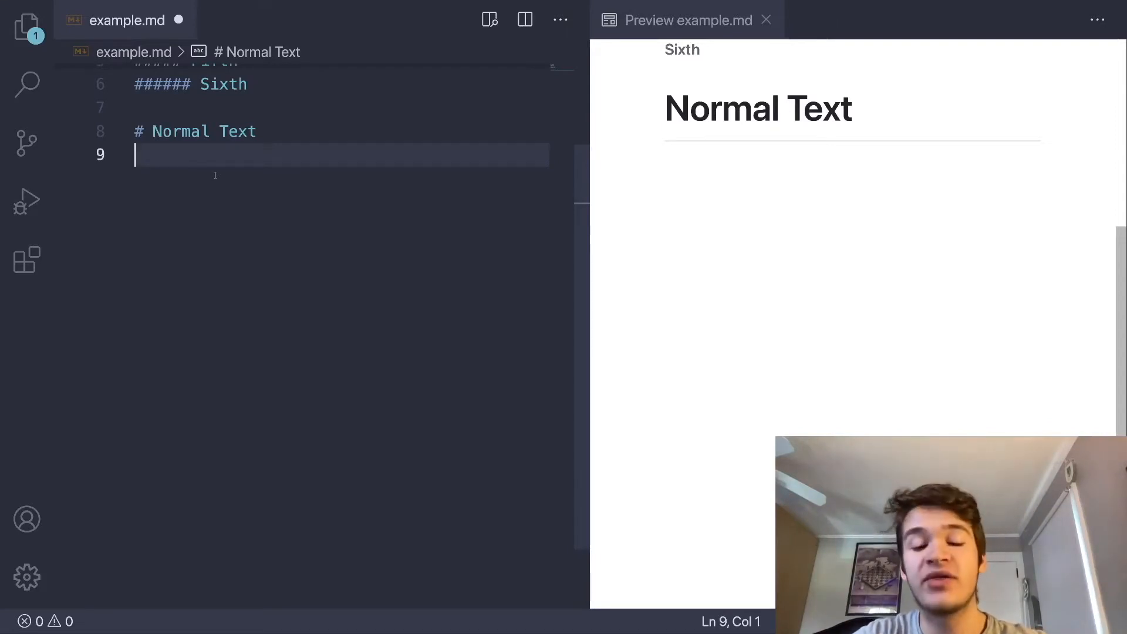
# - Write 'This is normal' and 'This is another' as separate paragraphs and as a line-broken paragraph
pyautogui.press('enter')
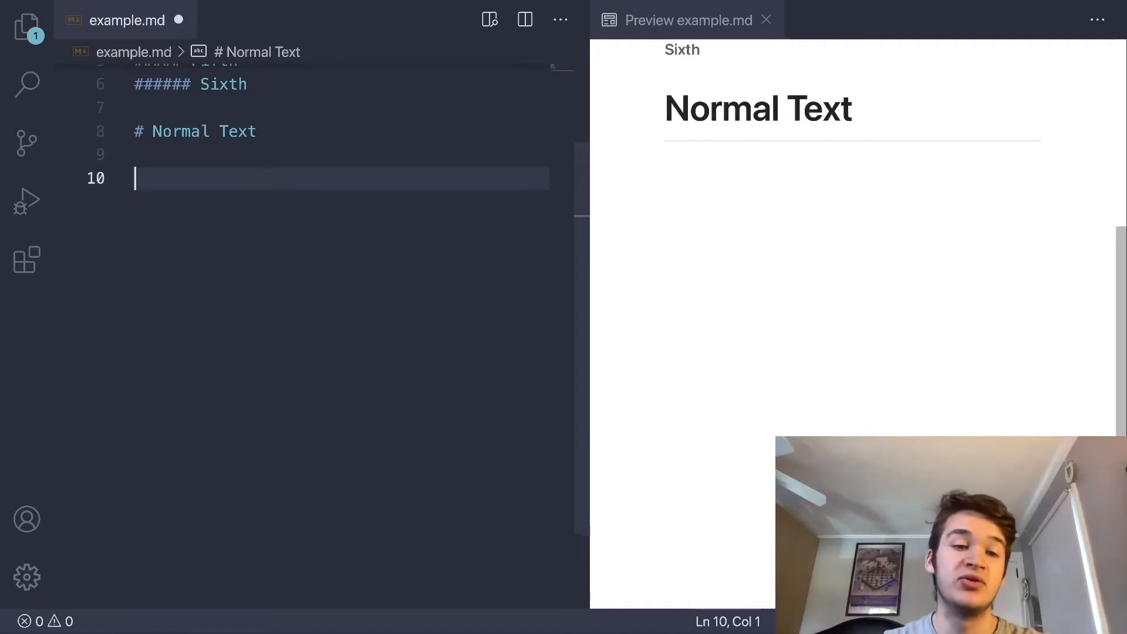
pyautogui.write('This')
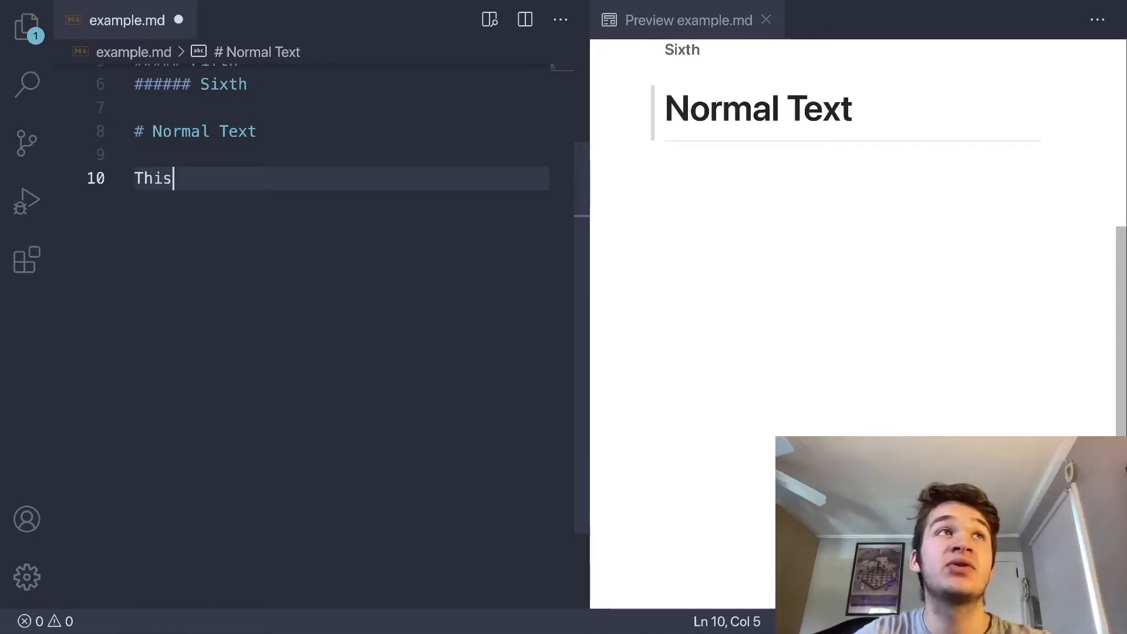
pyautogui.write('is normal text')
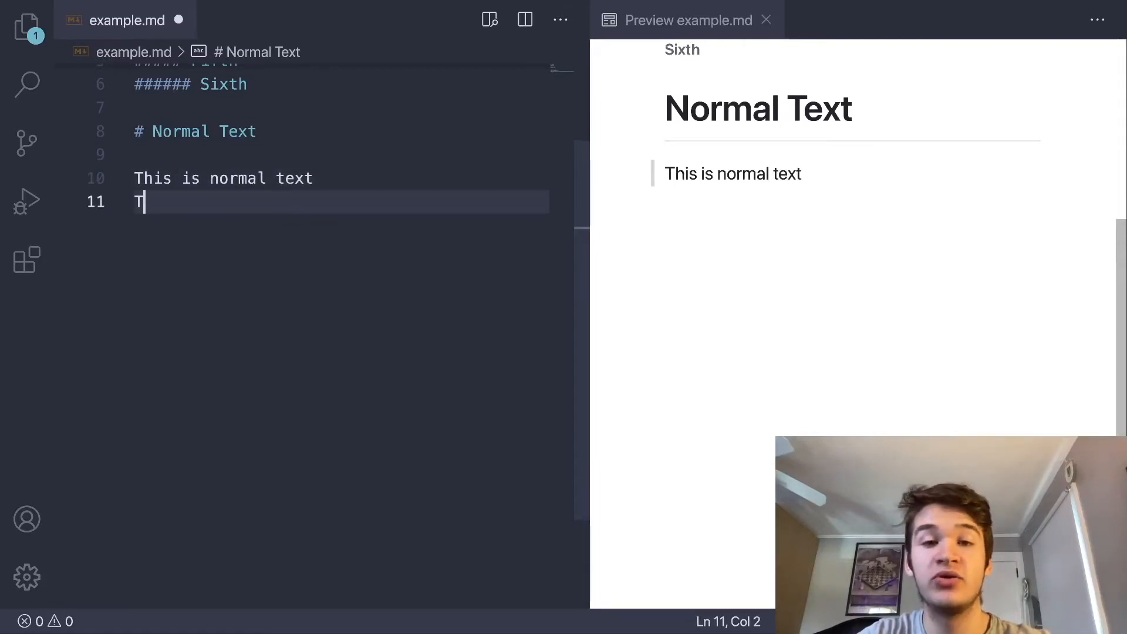
pyautogui.write('his is ano')
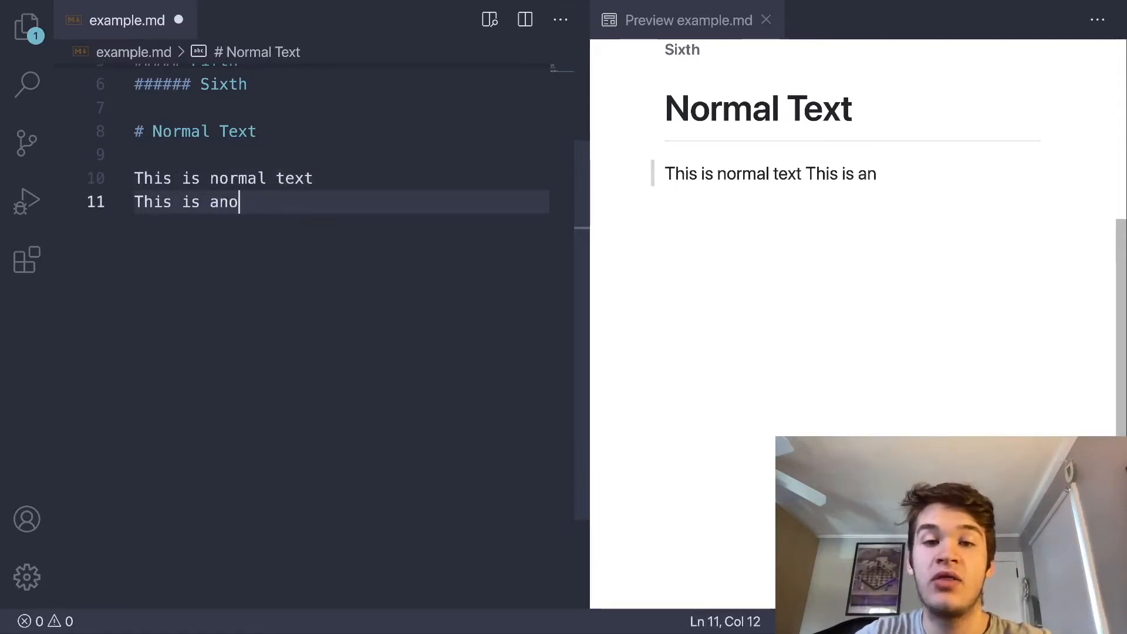
pyautogui.write('ther line')
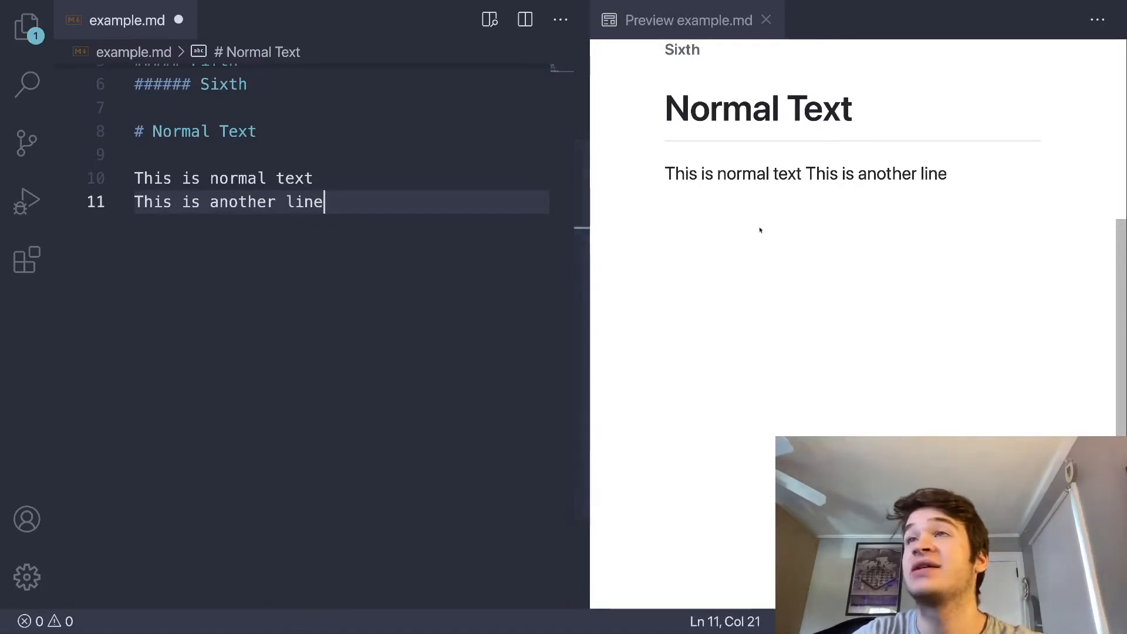
pyautogui.moveTo(417, 193)
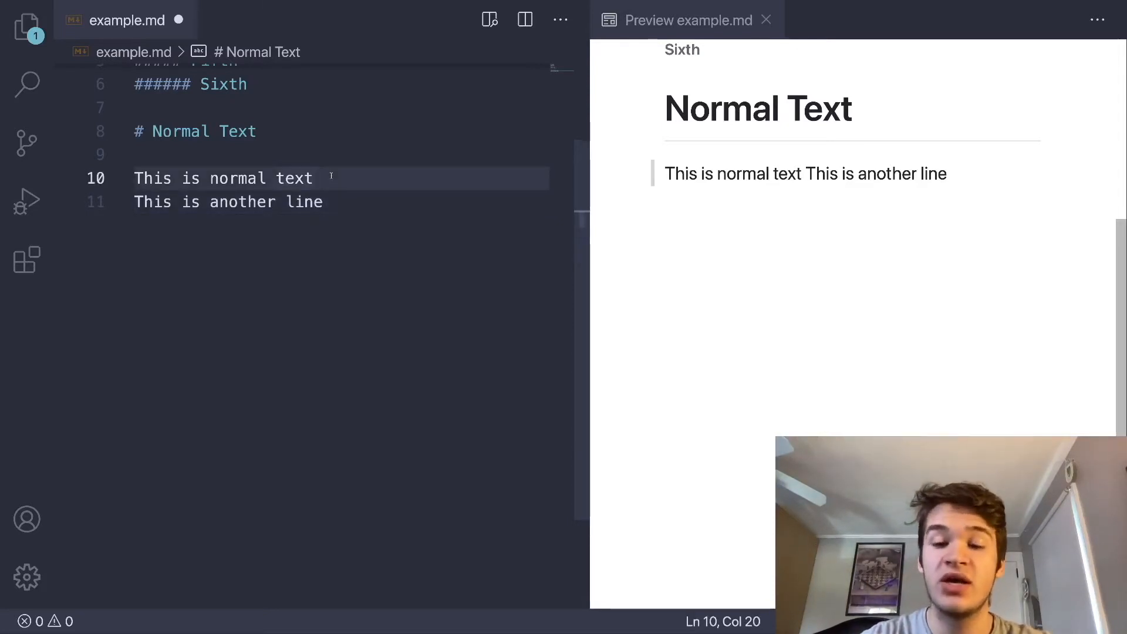
pyautogui.press('Enter')
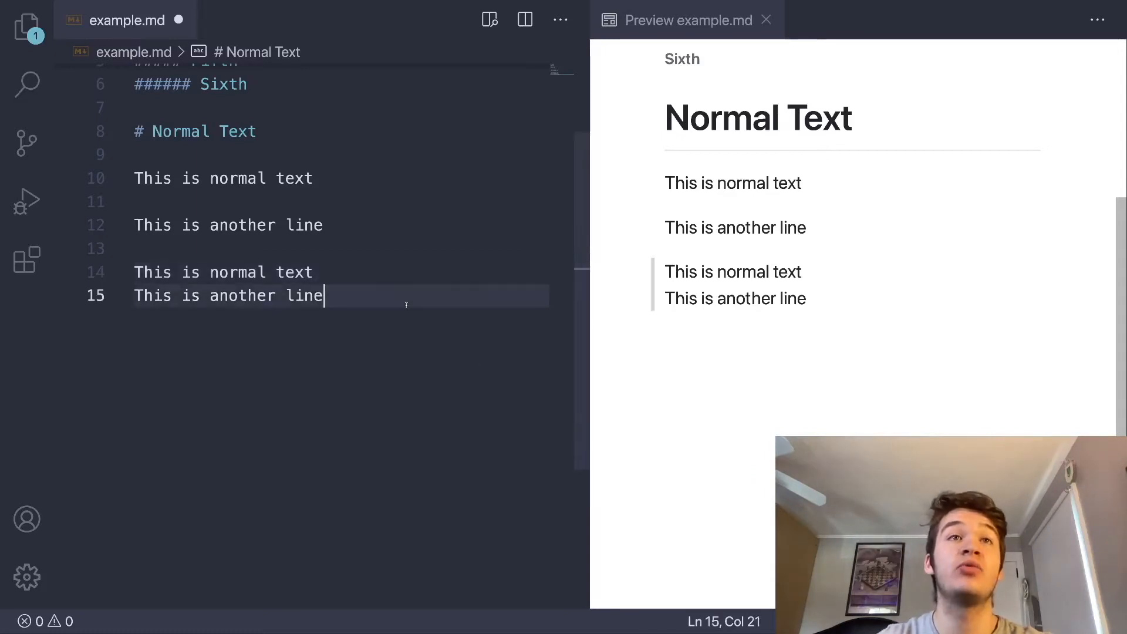
# - Add '## Styled Text' with a '### Emphasis' subheading and the note 'Use * or _'
pyautogui.write('## Em')
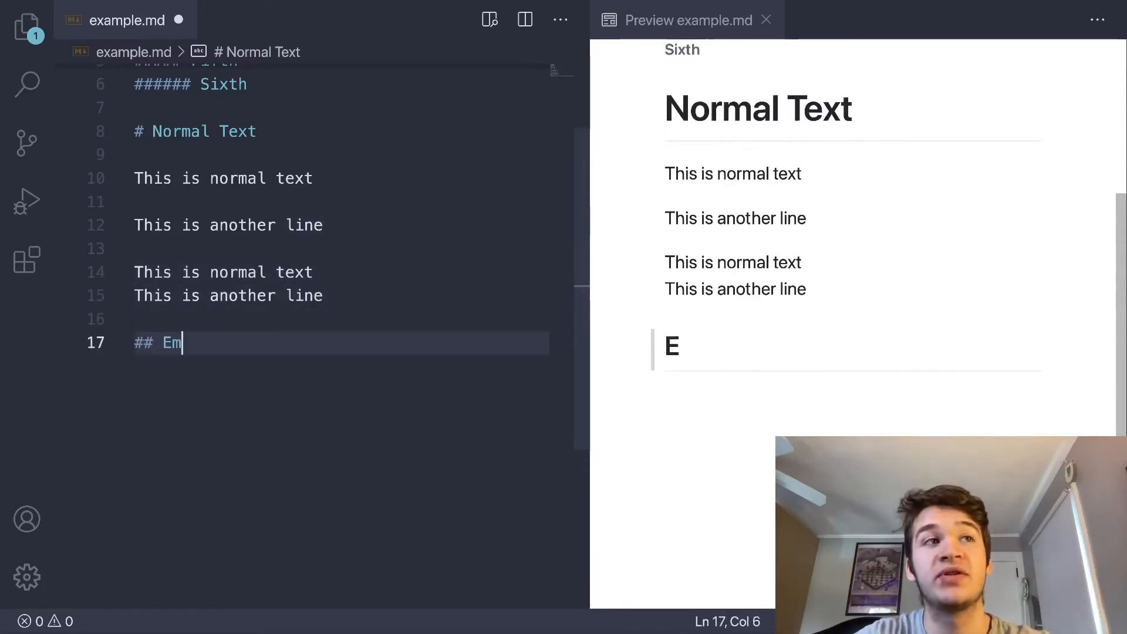
pyautogui.write('phasis')
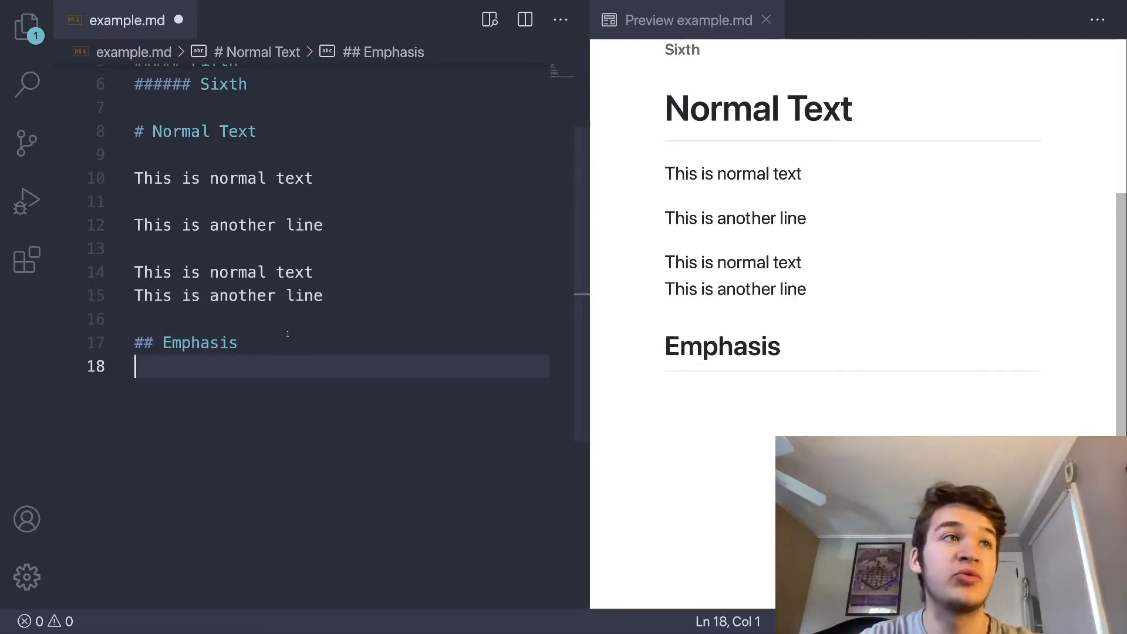
pyautogui.write('St')
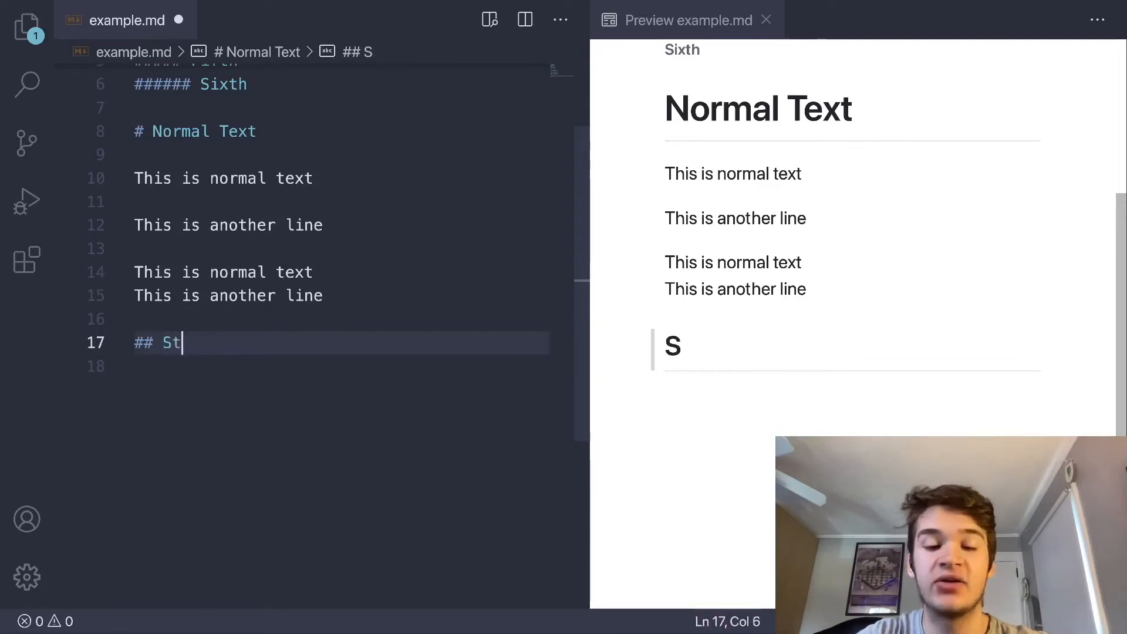
pyautogui.write('yled Text')
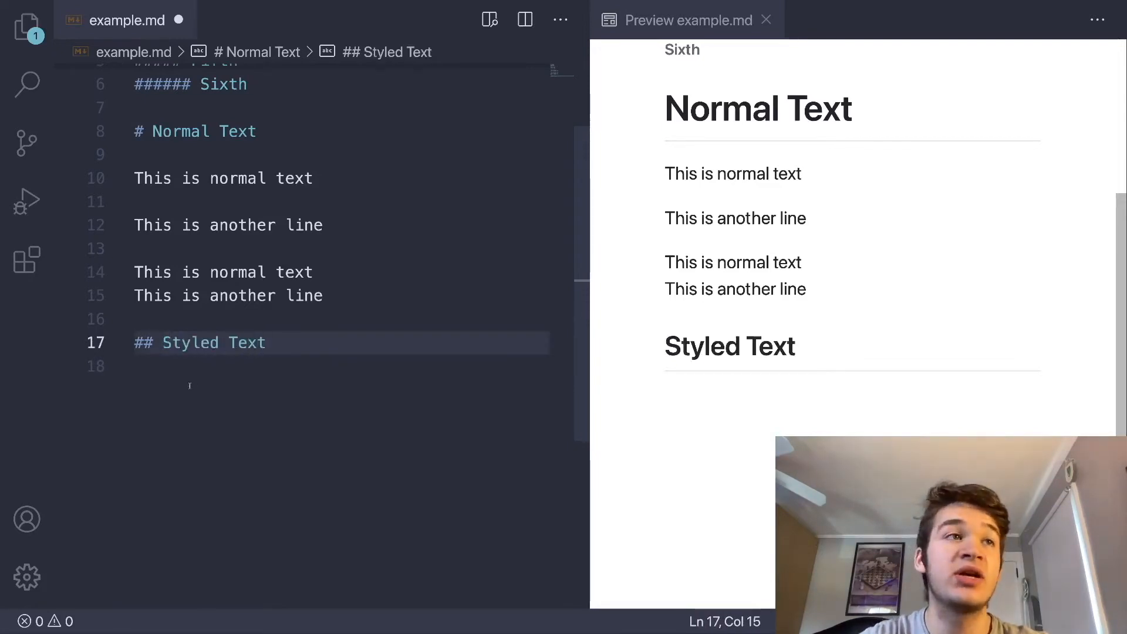
pyautogui.write('### E')
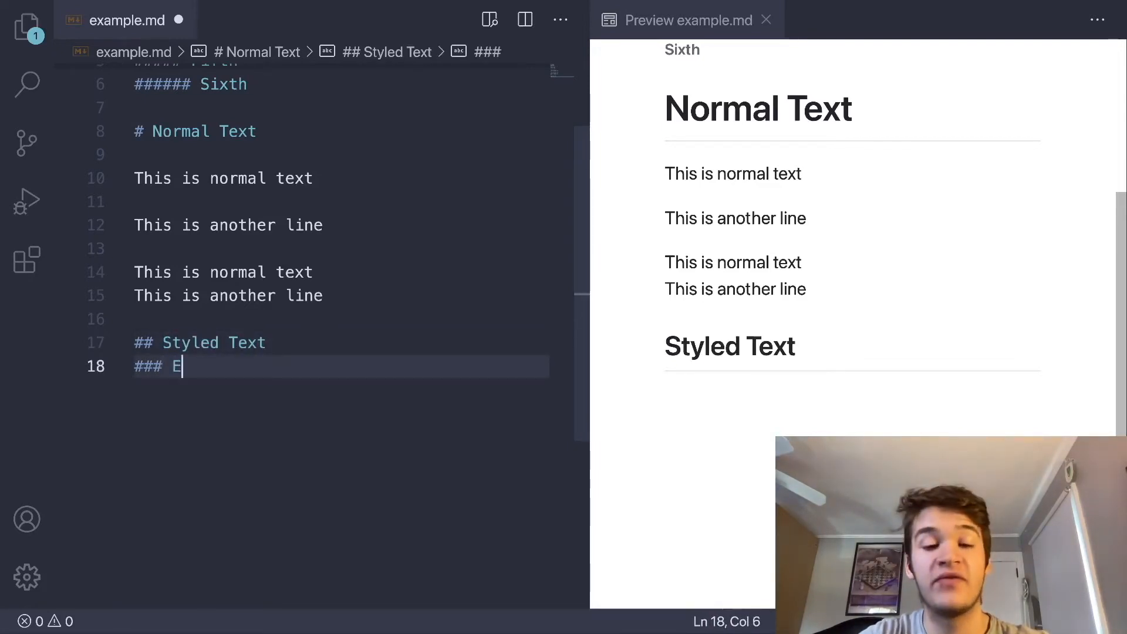
pyautogui.write('mphasis')
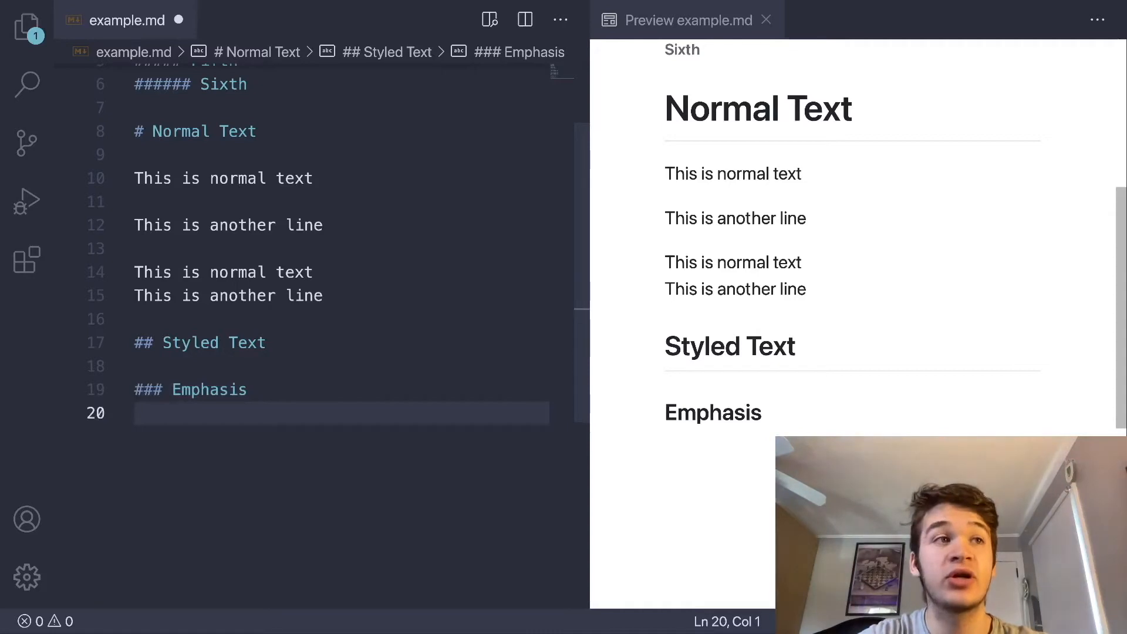
pyautogui.write('Use * or _')
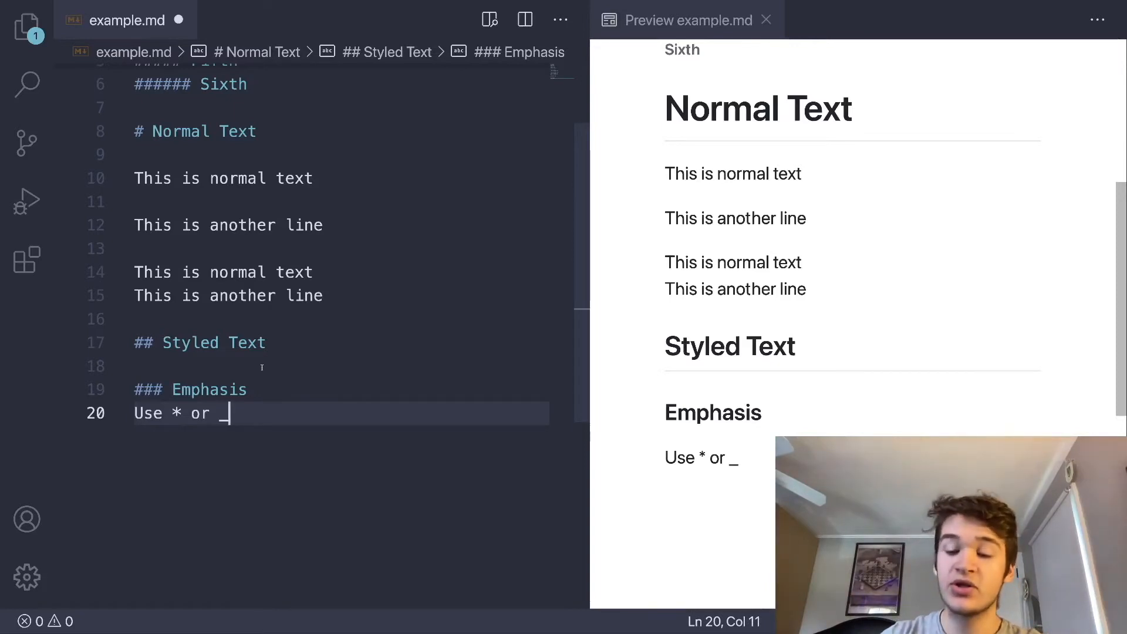
# - Add italic examples '*Italics*' and '_Another Italics_' under Emphasis
pyautogui.press('enter')
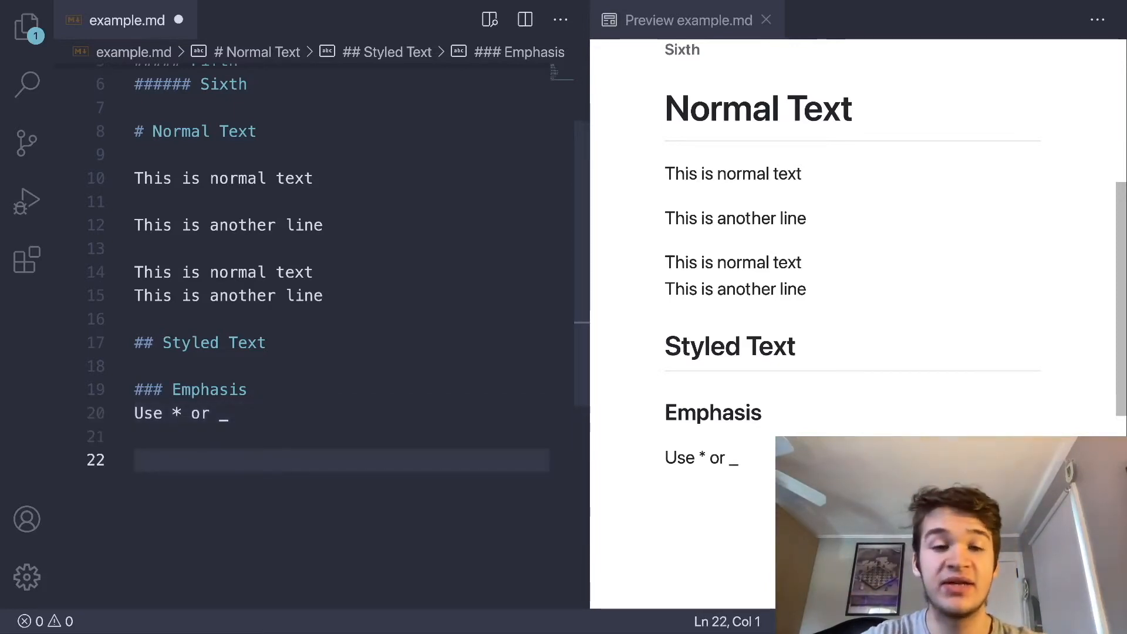
pyautogui.write('Ital')
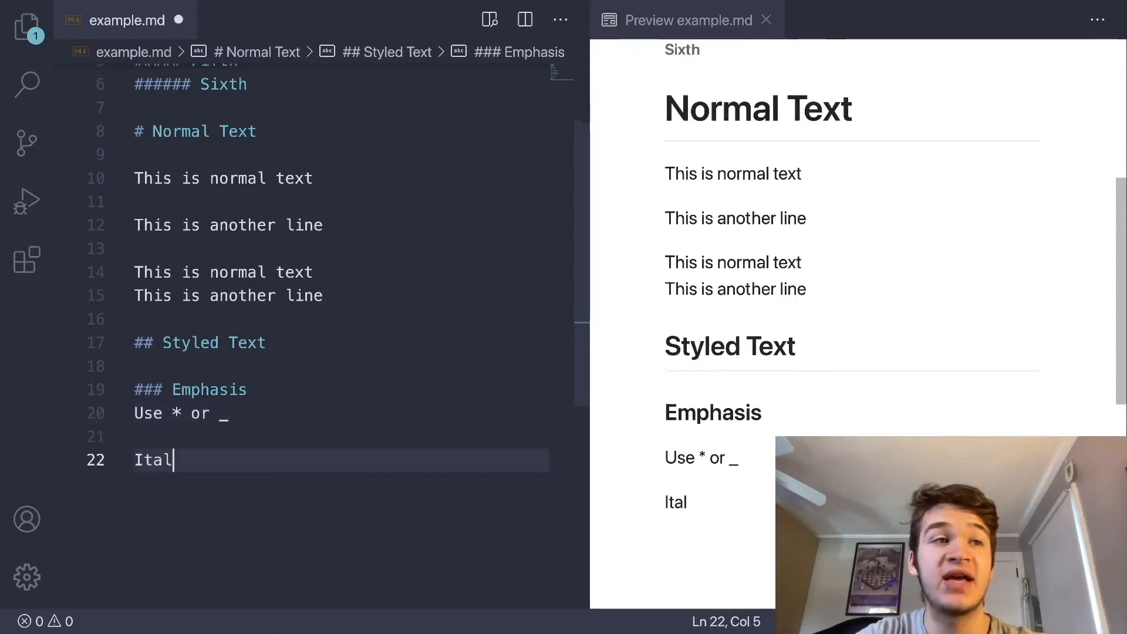
pyautogui.write('ics*')
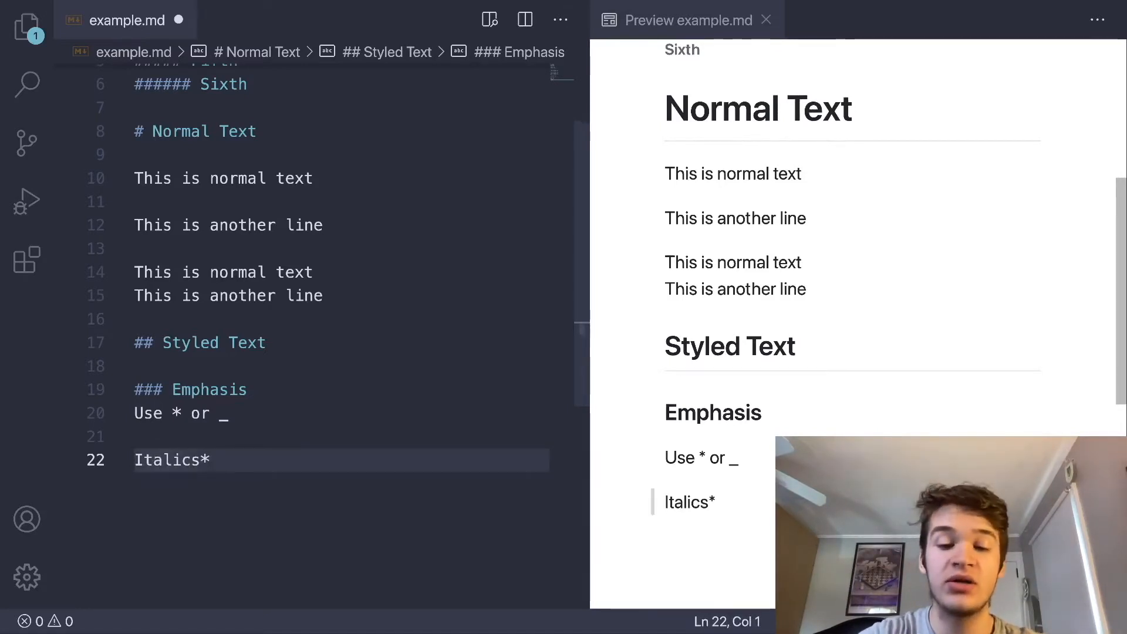
pyautogui.write('*')
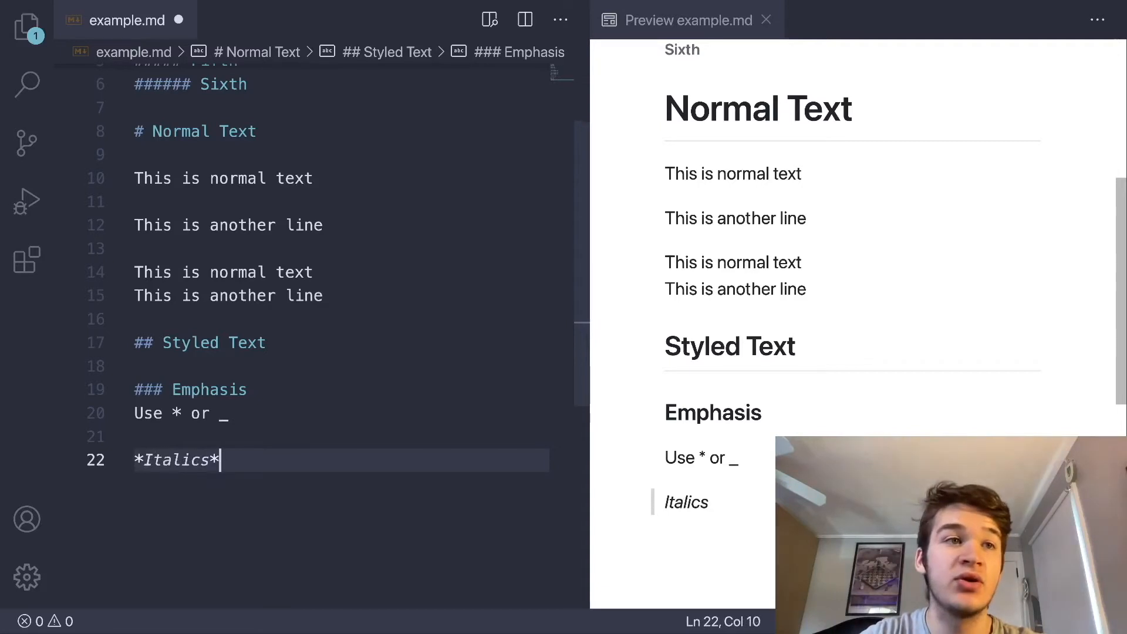
pyautogui.write('Another')
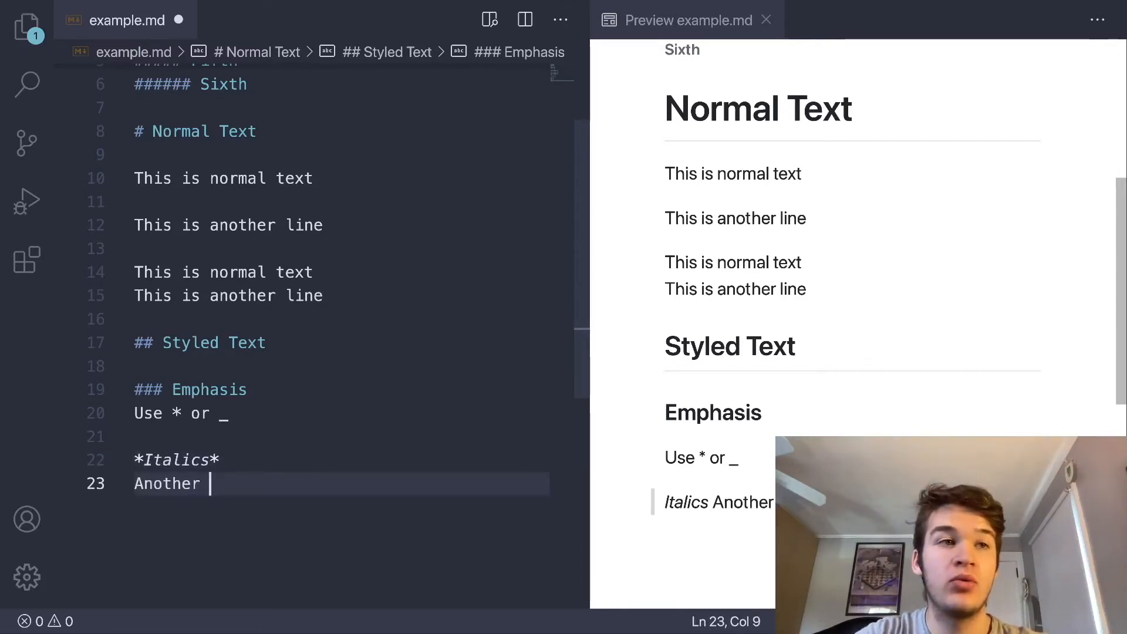
pyautogui.write('Italics_')
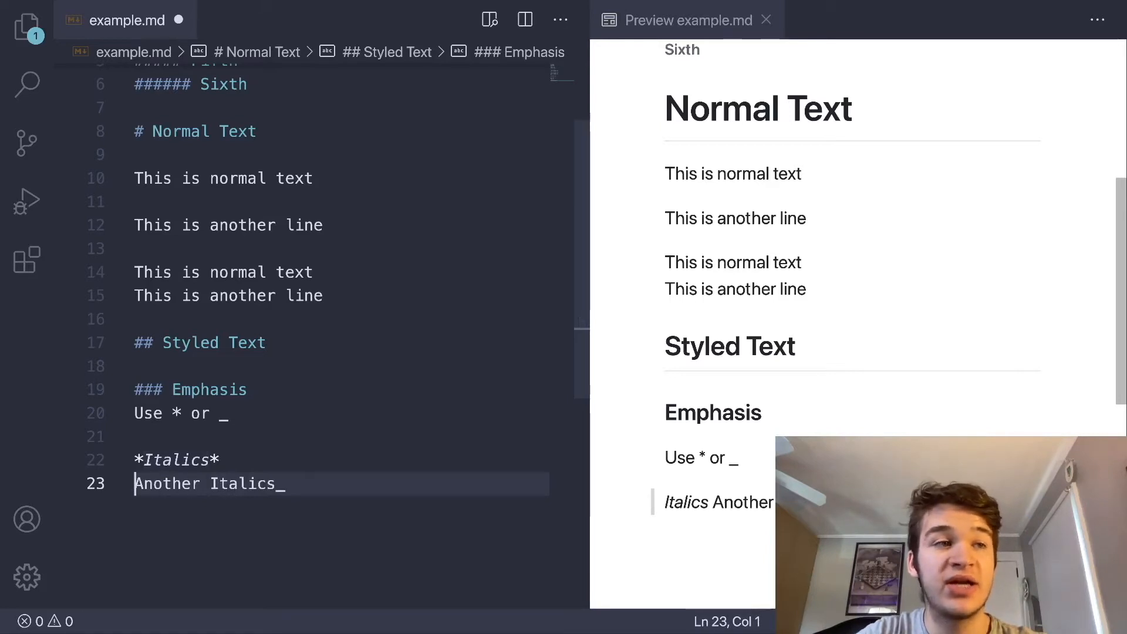
pyautogui.write('_')
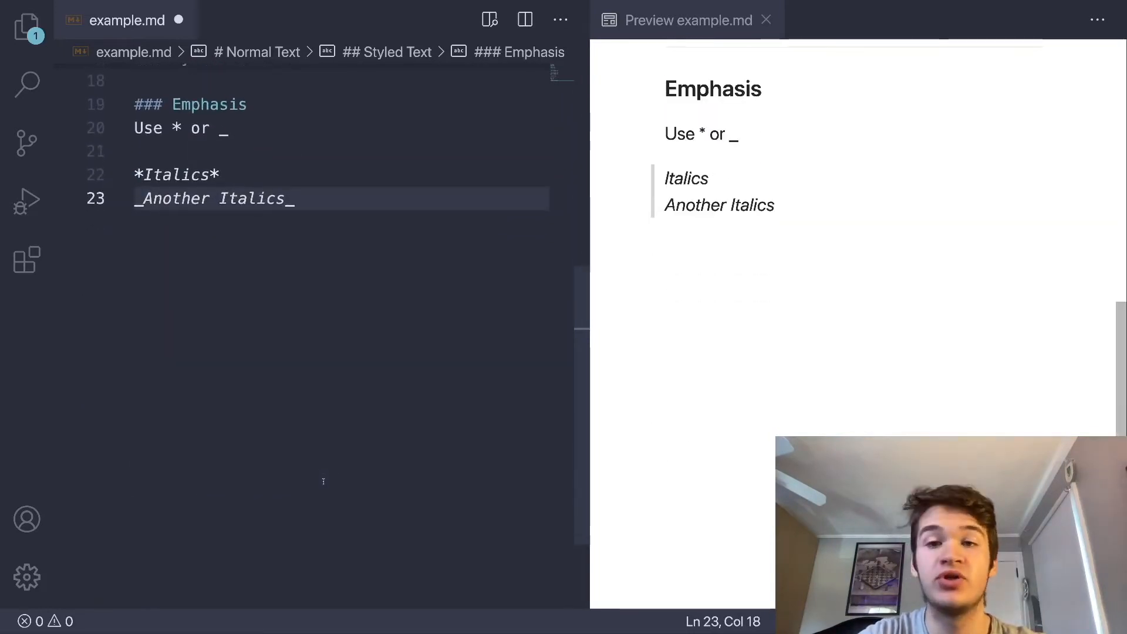
# - Add bold examples '**Bold**' and '__Other__' on new lines
pyautogui.write('BOld')
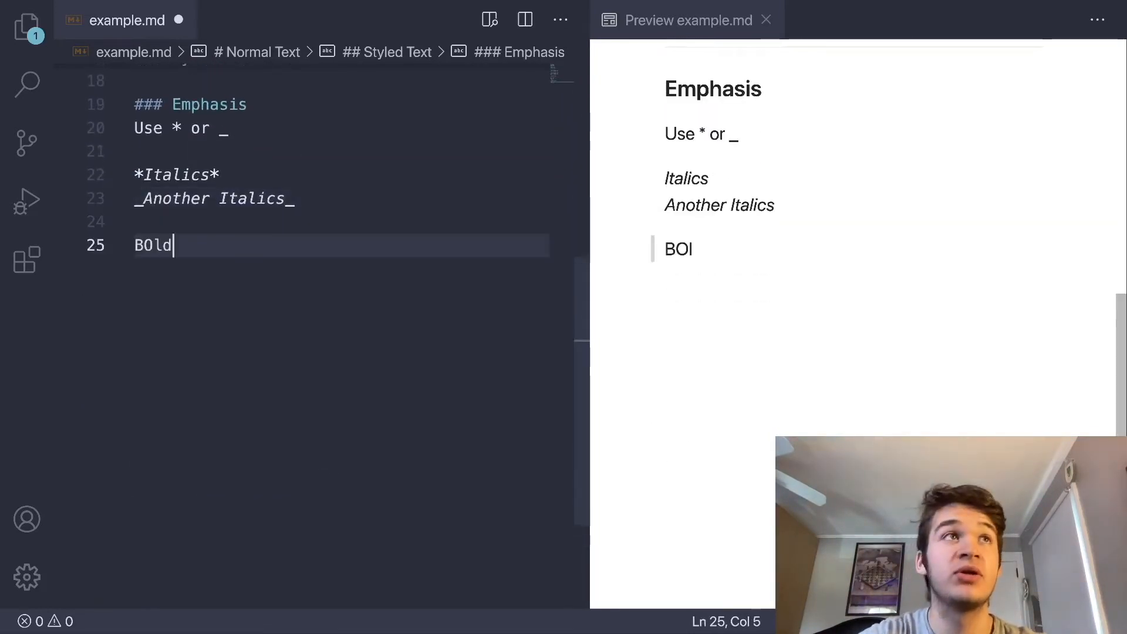
pyautogui.press('BackSpace')
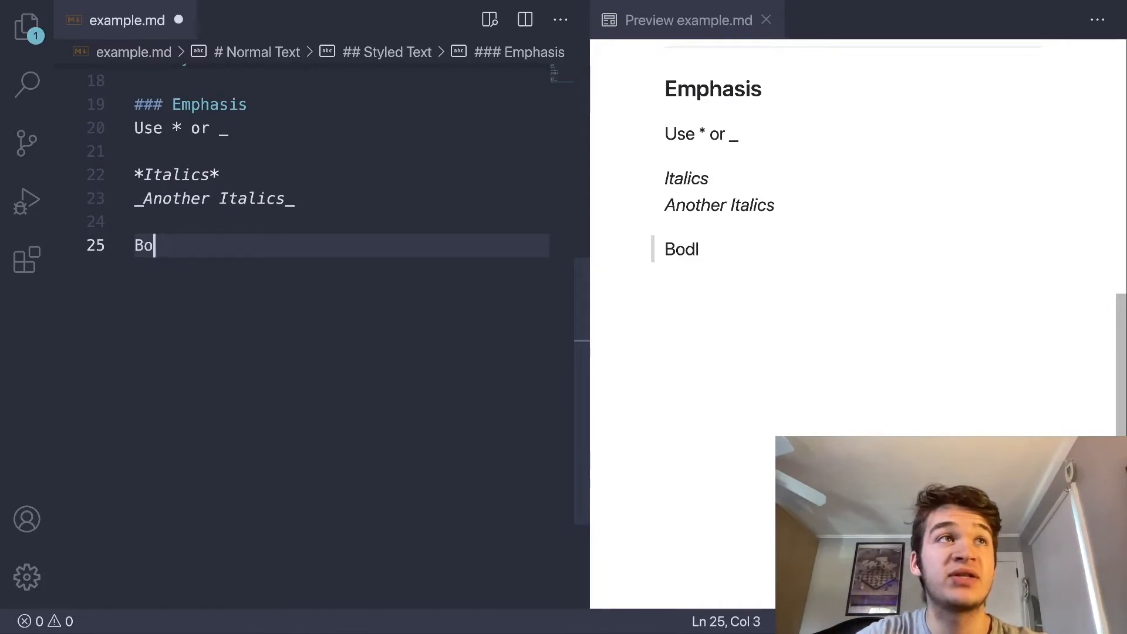
pyautogui.write('ld**')
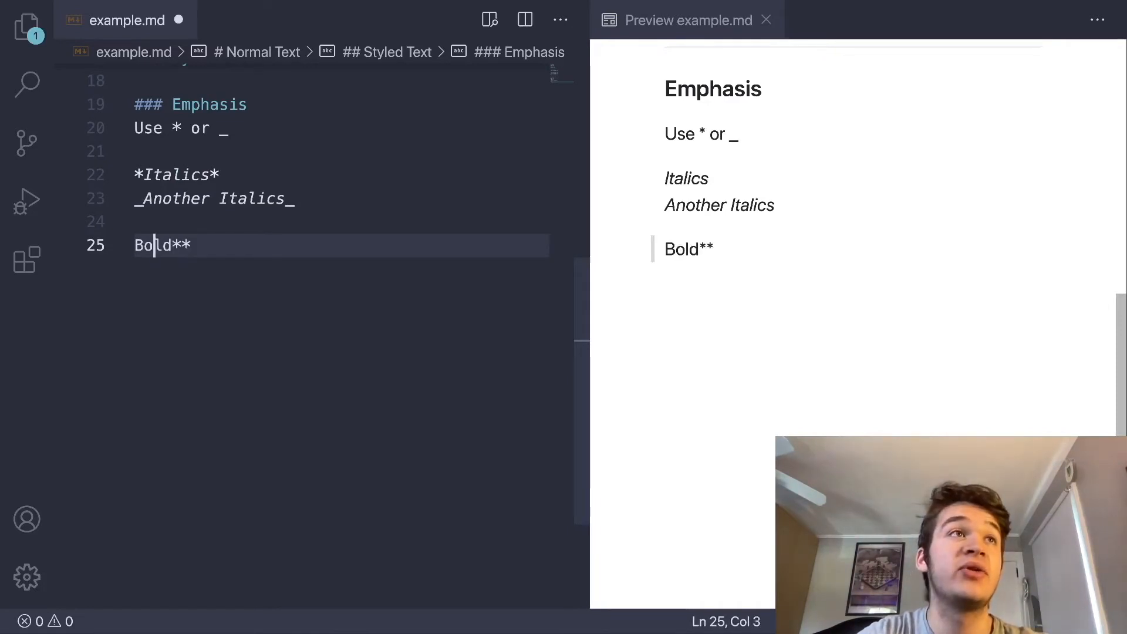
pyautogui.write('**')
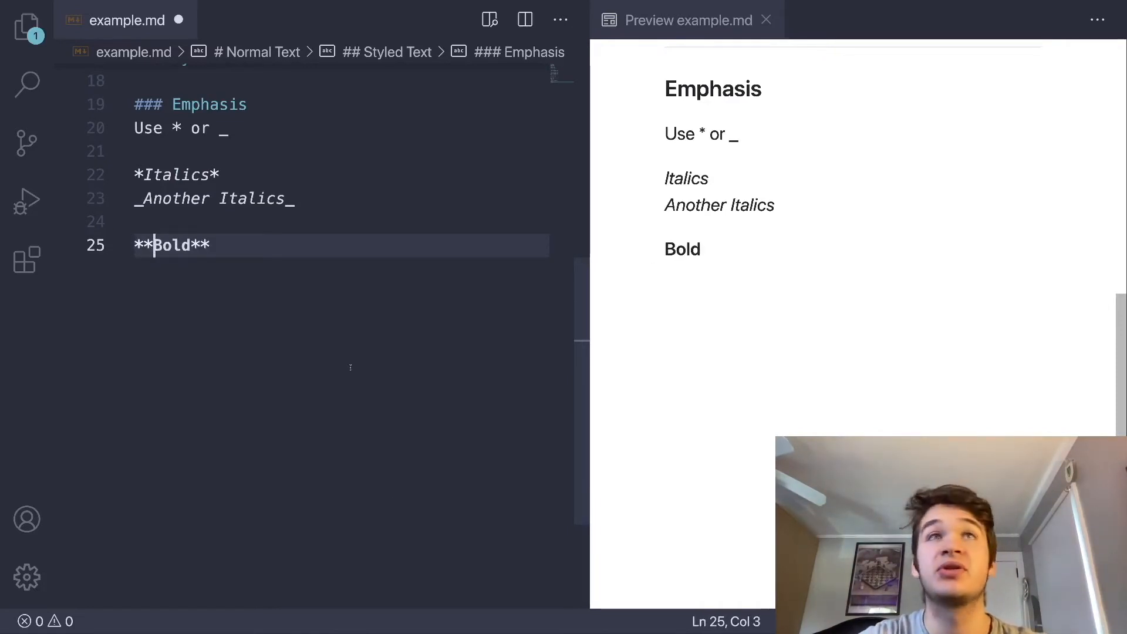
pyautogui.write('0')
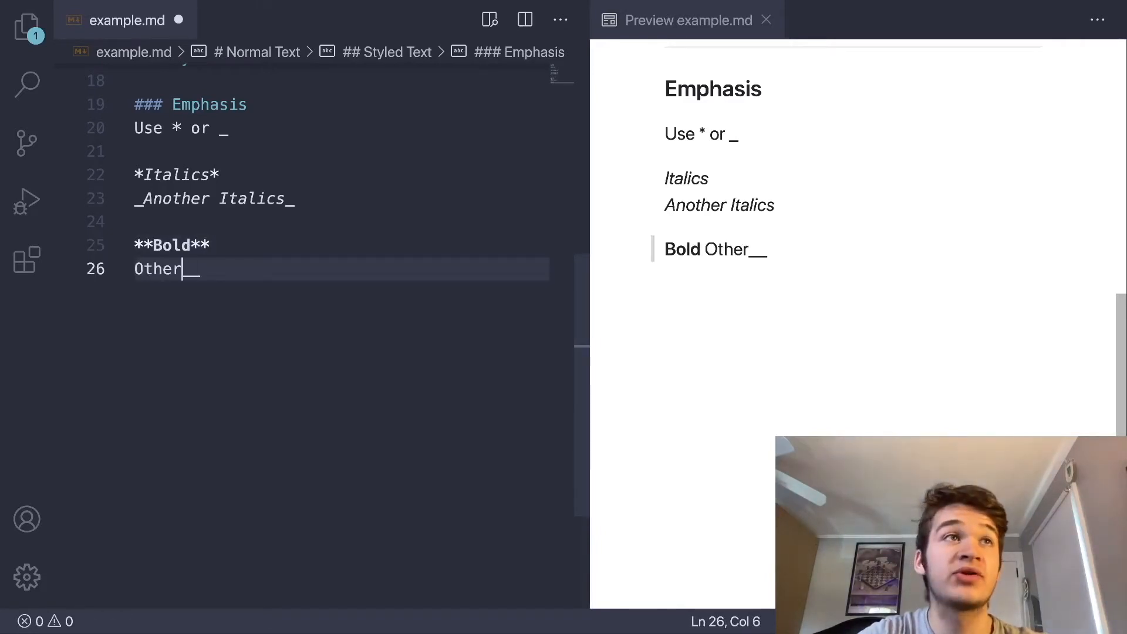
pyautogui.write('__')
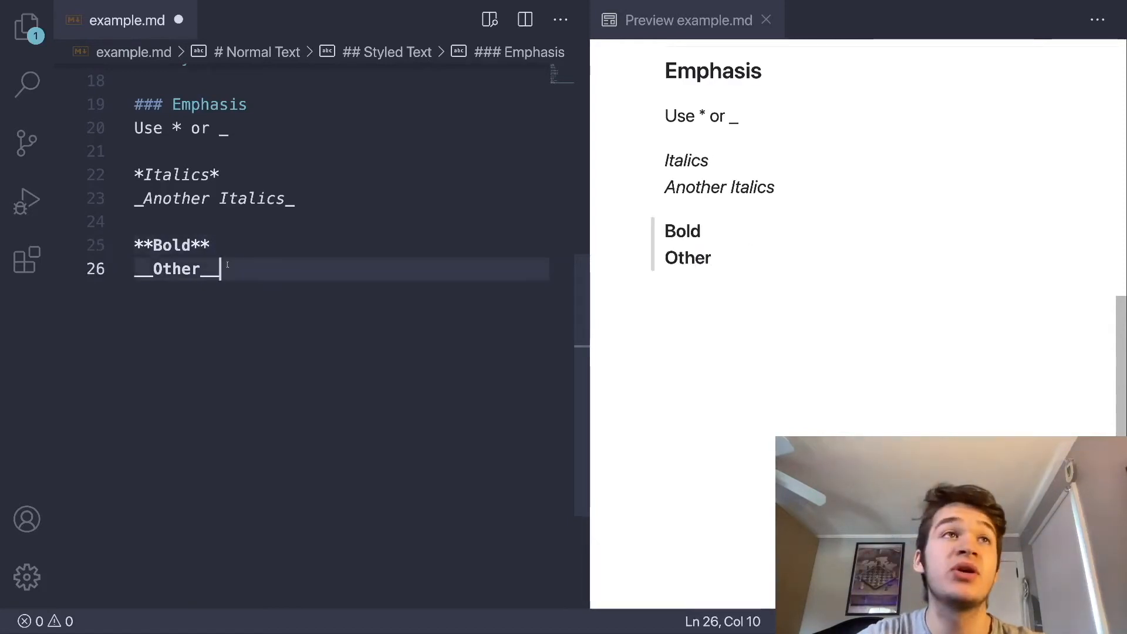
# - Add bold-italic examples '***Bold Ital***' and '**BOLD _ITAL_**' below the bold lines
pyautogui.press('Enter')
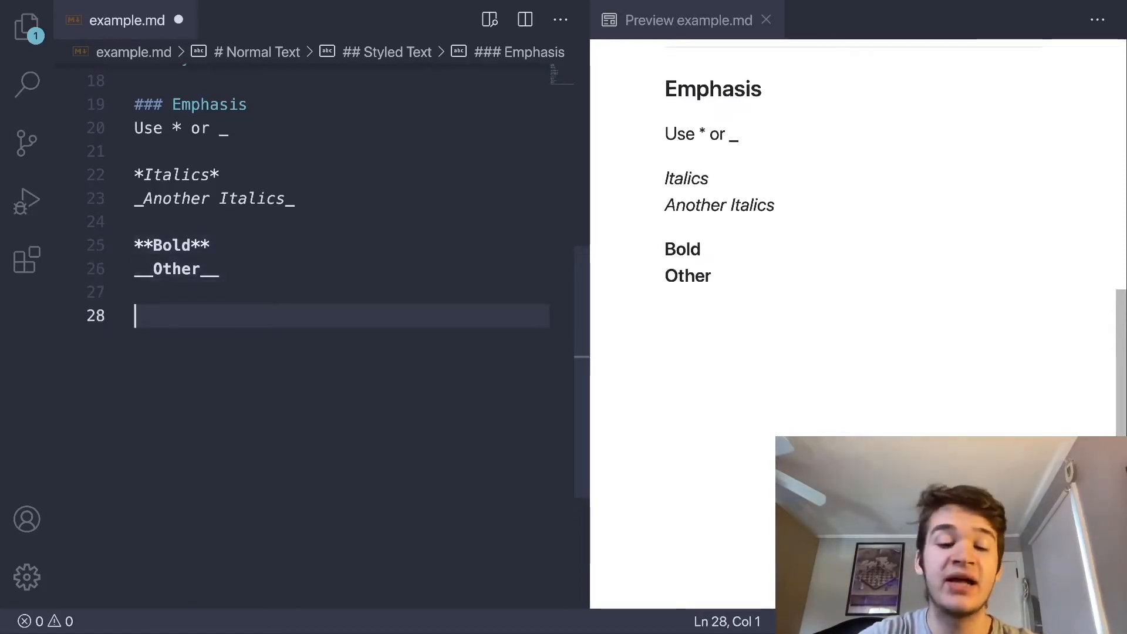
pyautogui.write('***')
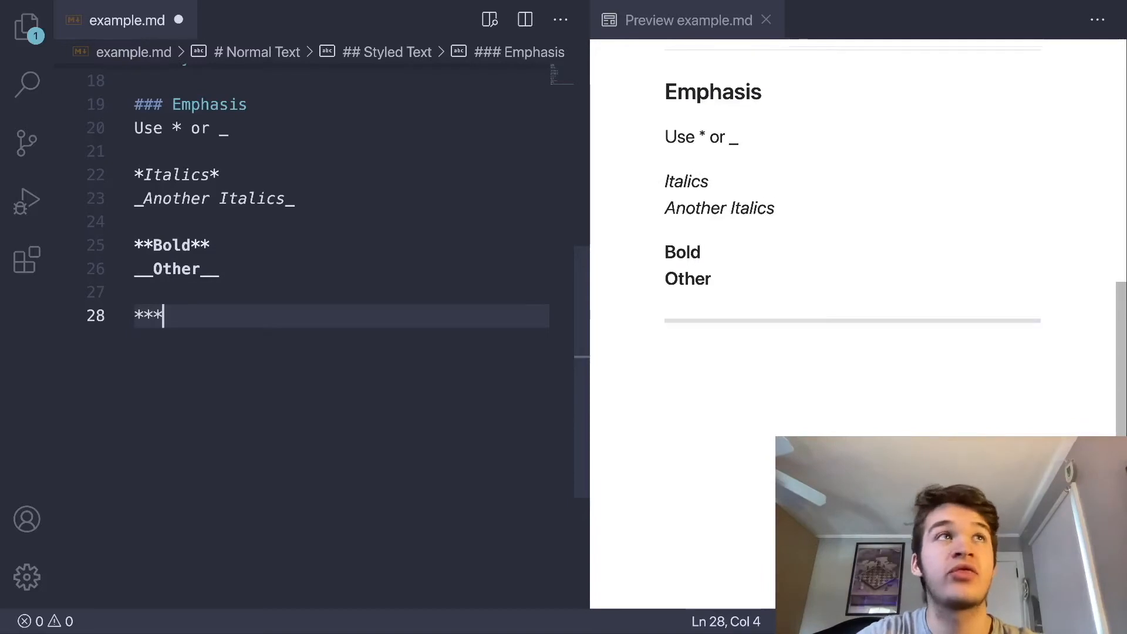
pyautogui.write('Bold Ital')
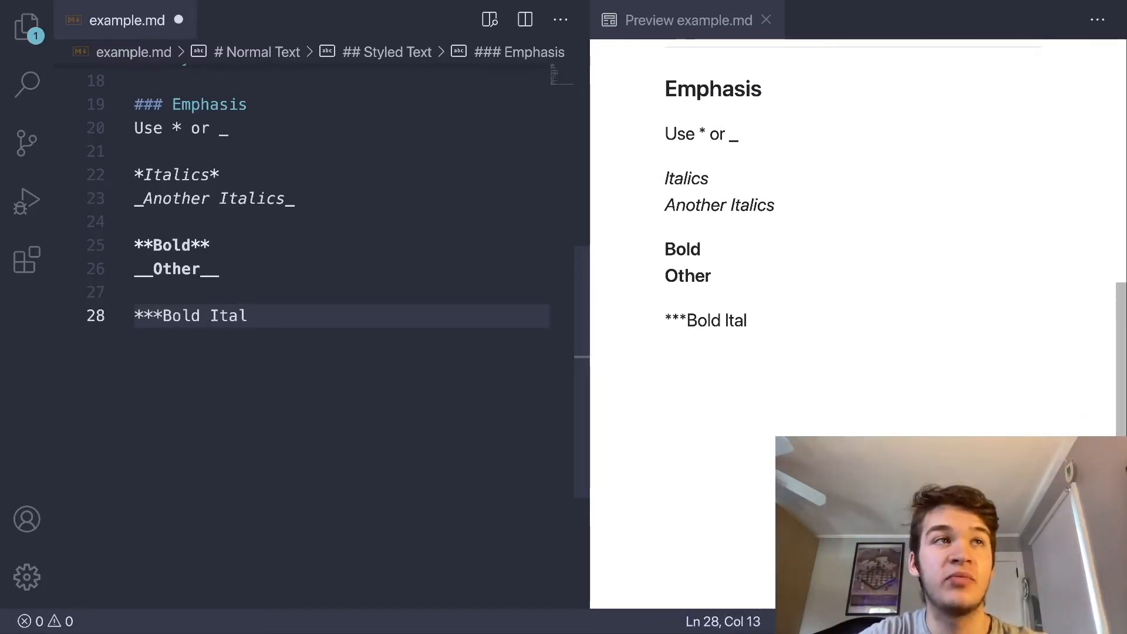
pyautogui.write('***')
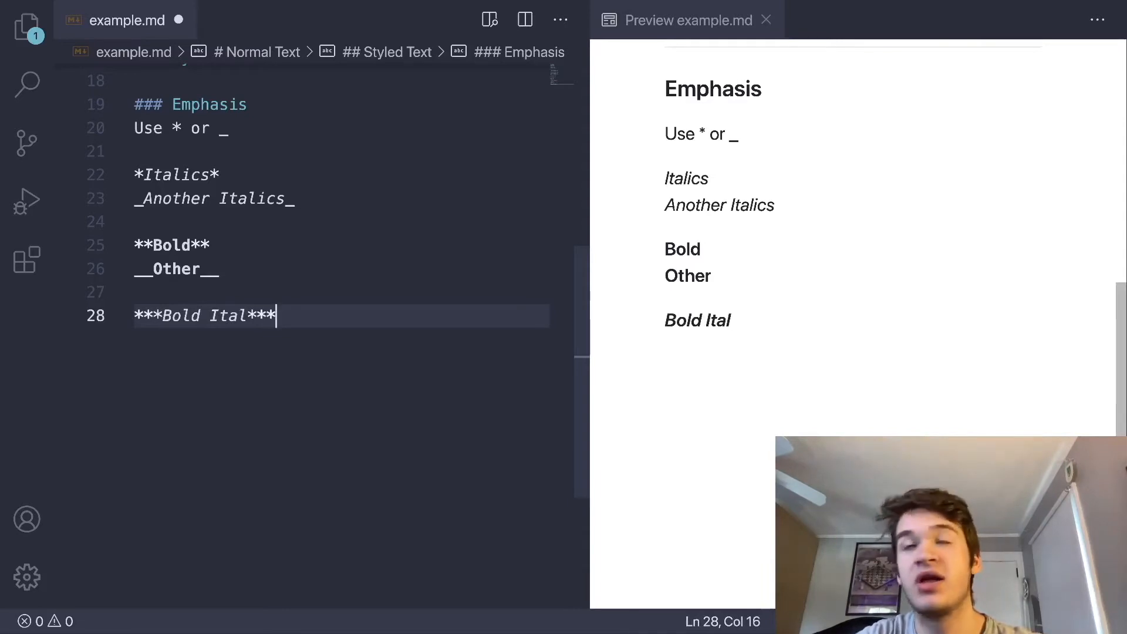
pyautogui.press('enter')
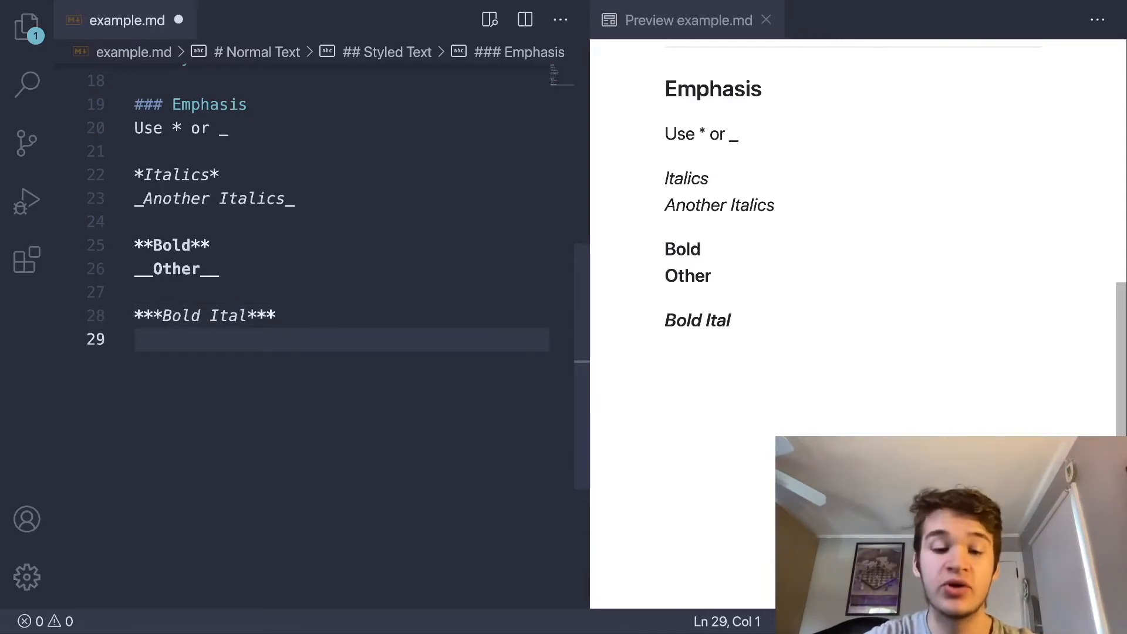
pyautogui.write('B')
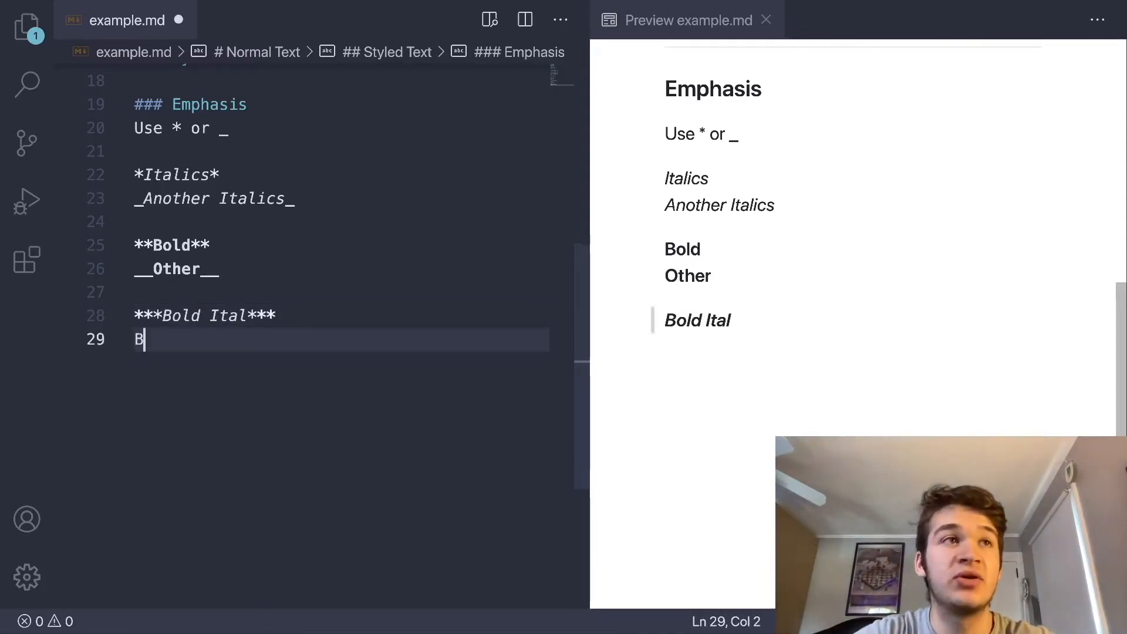
pyautogui.write('**OJD')
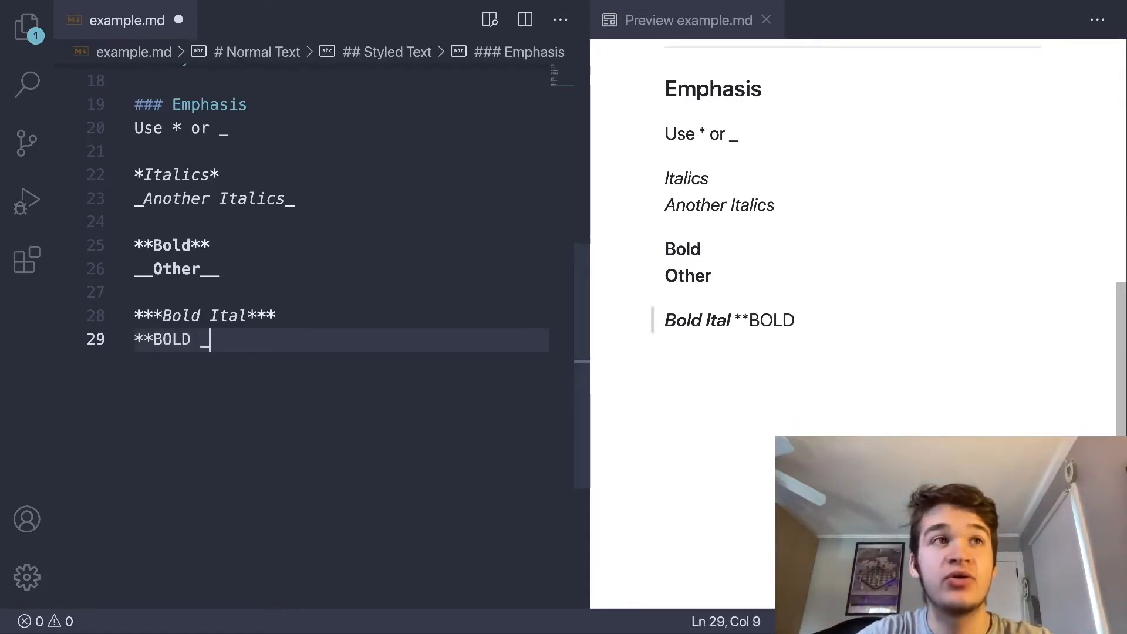
pyautogui.write('ITAL')
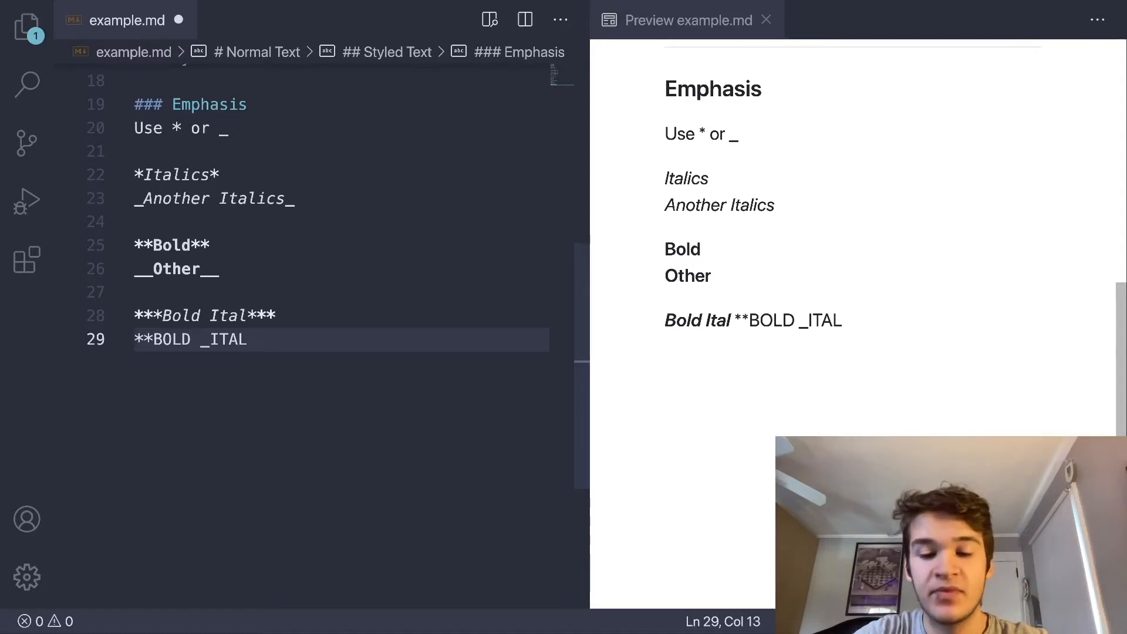
pyautogui.write('_**')
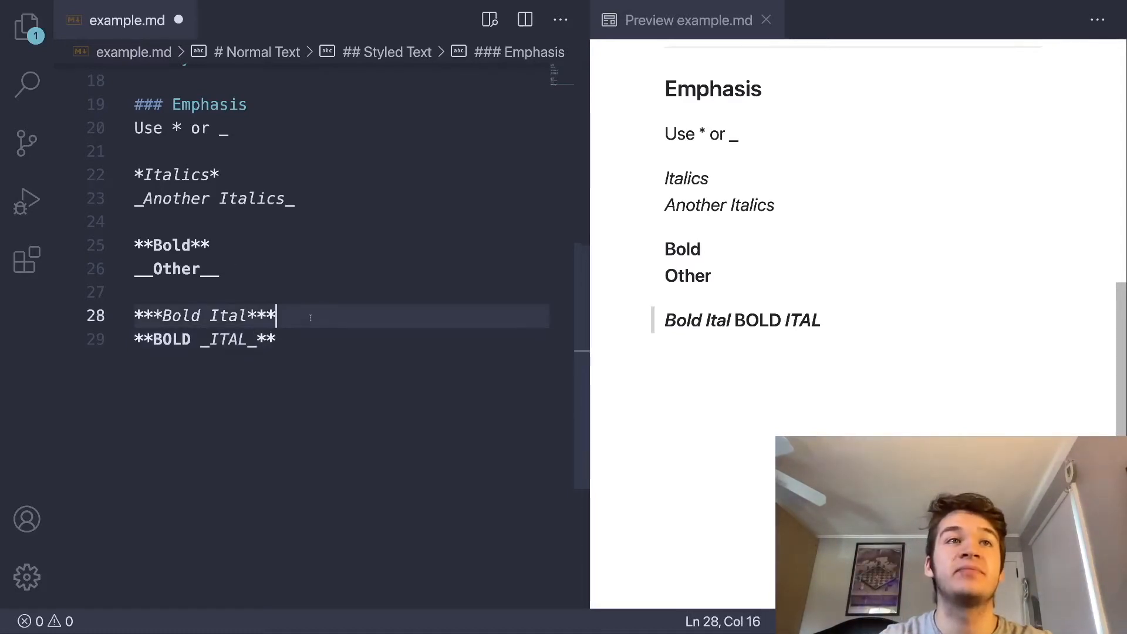
pyautogui.press('Down')
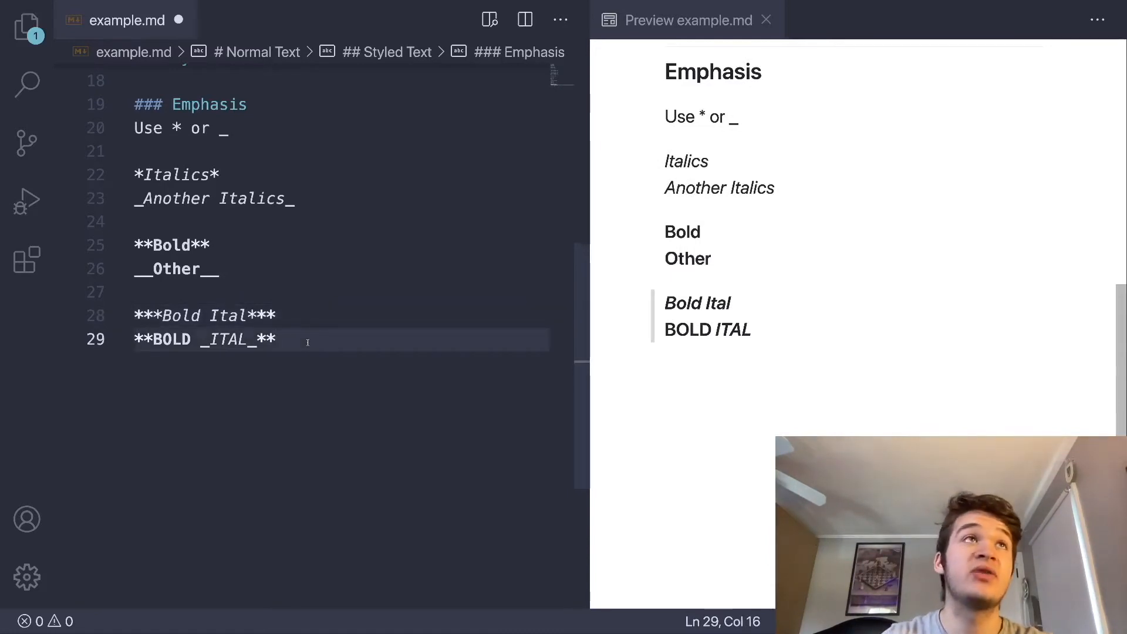
# - Add a '### Strikethroughs' subheading with '~~Nope~~' rendering crossed out
pyautogui.write('###')
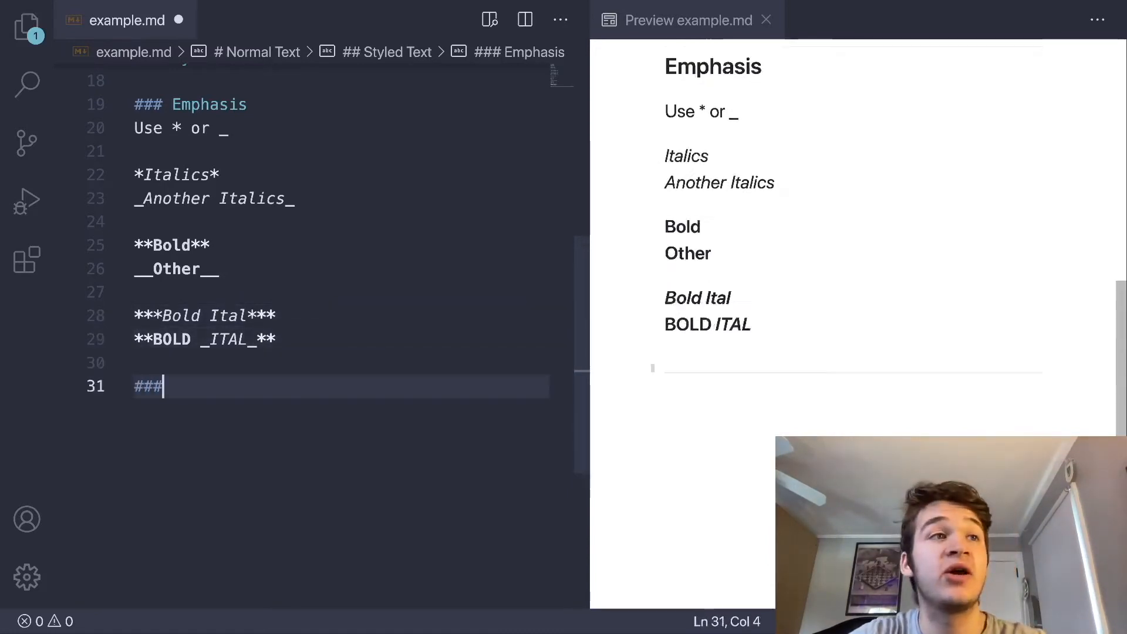
pyautogui.write('" St"')
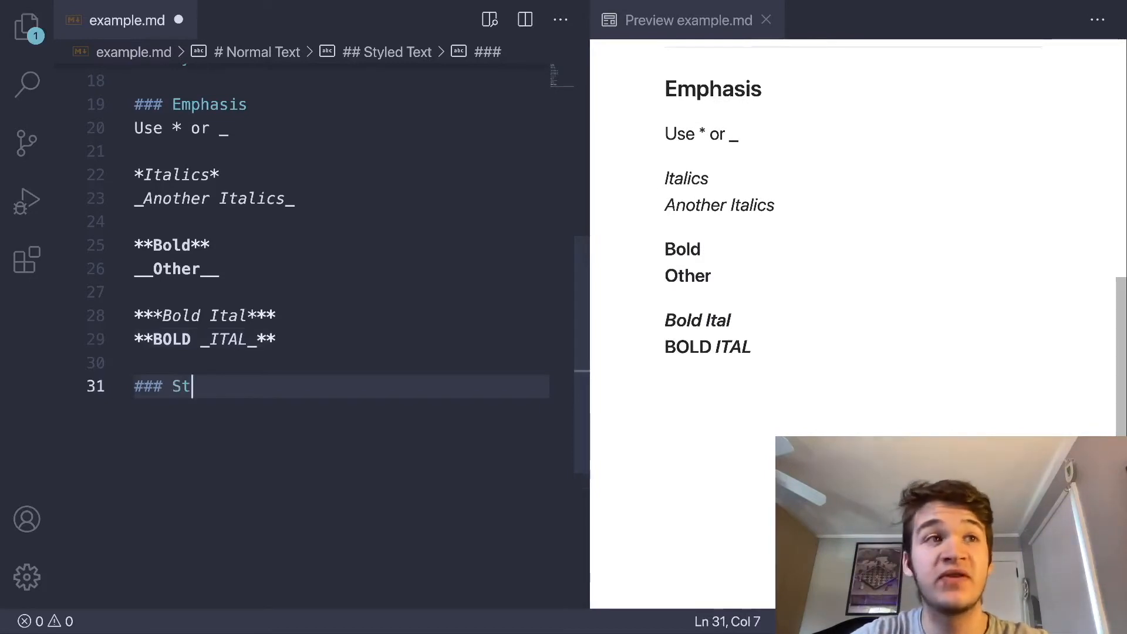
pyautogui.write('rikethro')
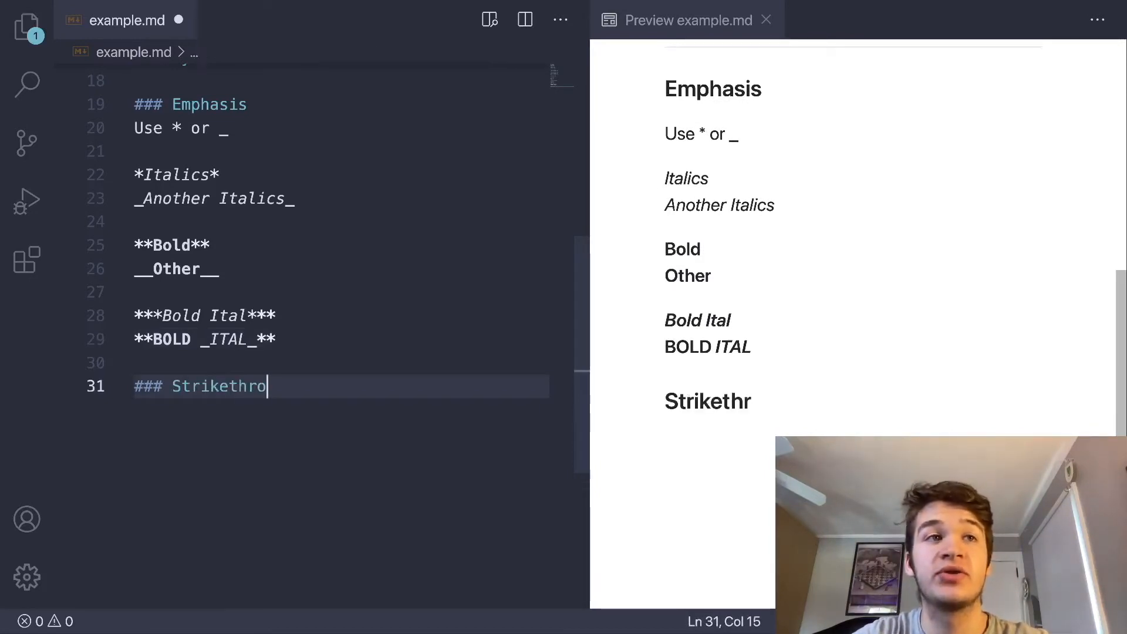
pyautogui.write('ughs')
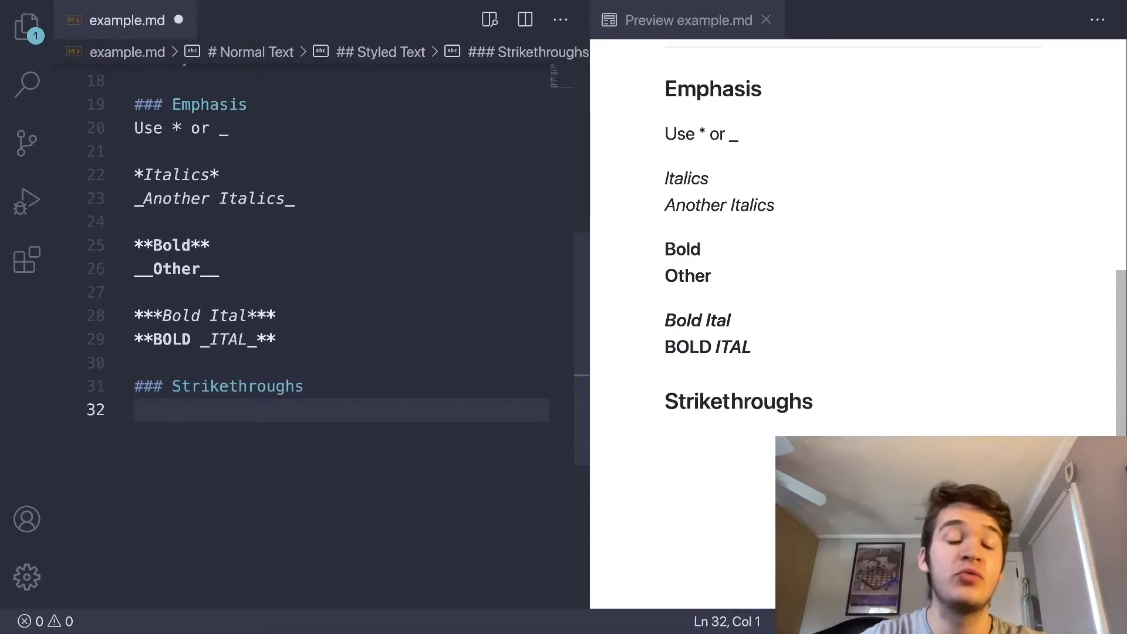
pyautogui.write('~~N')
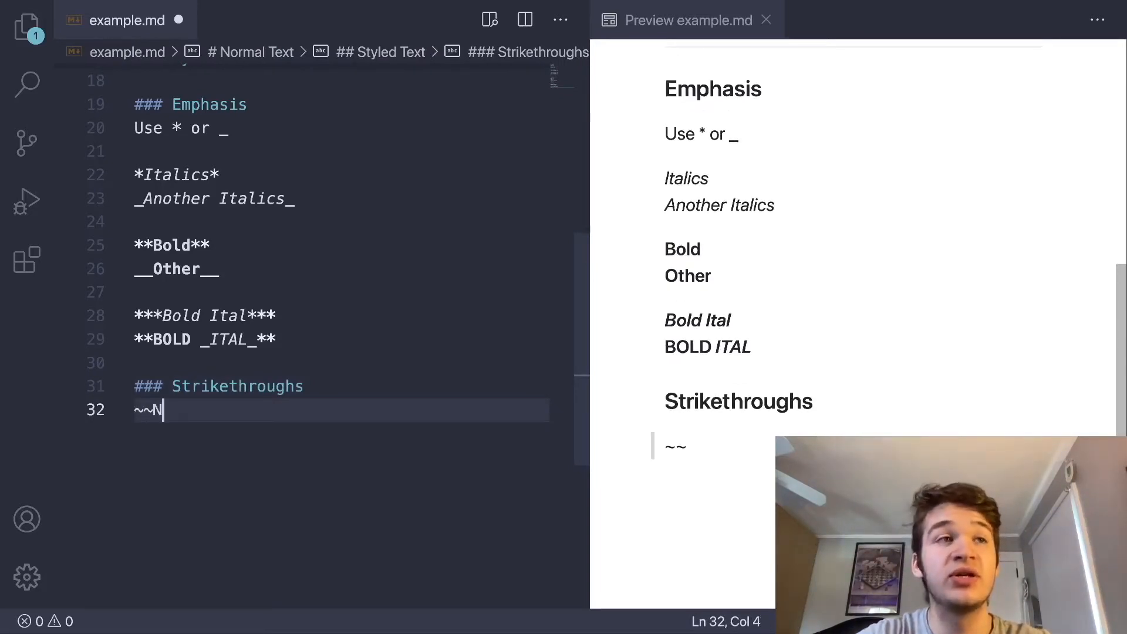
pyautogui.write('ope~~')
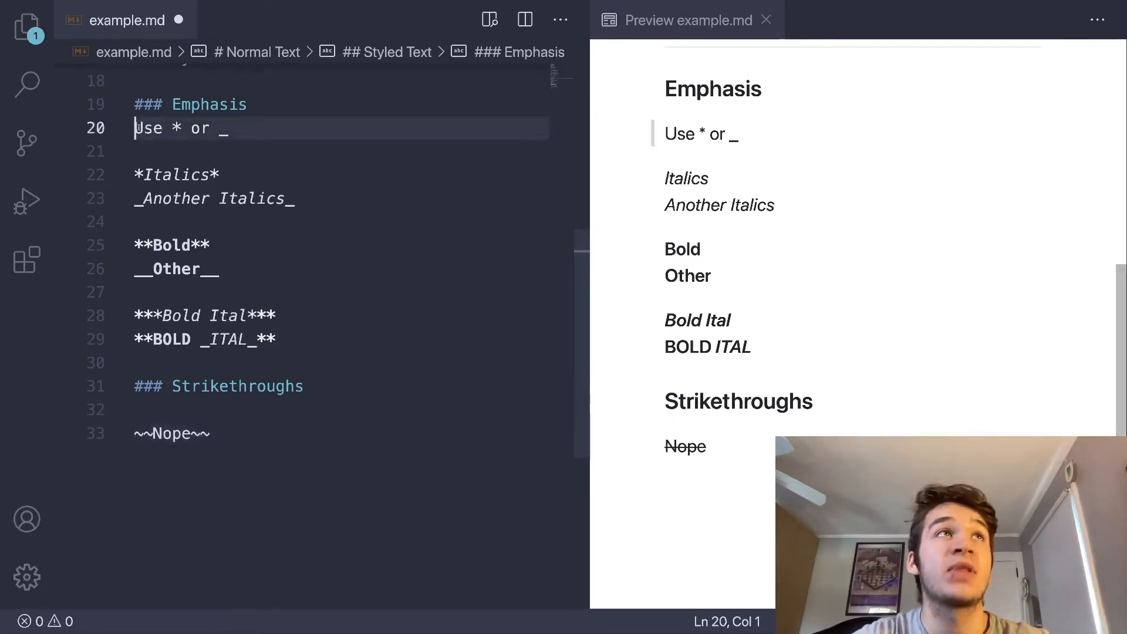
pyautogui.press('Enter')
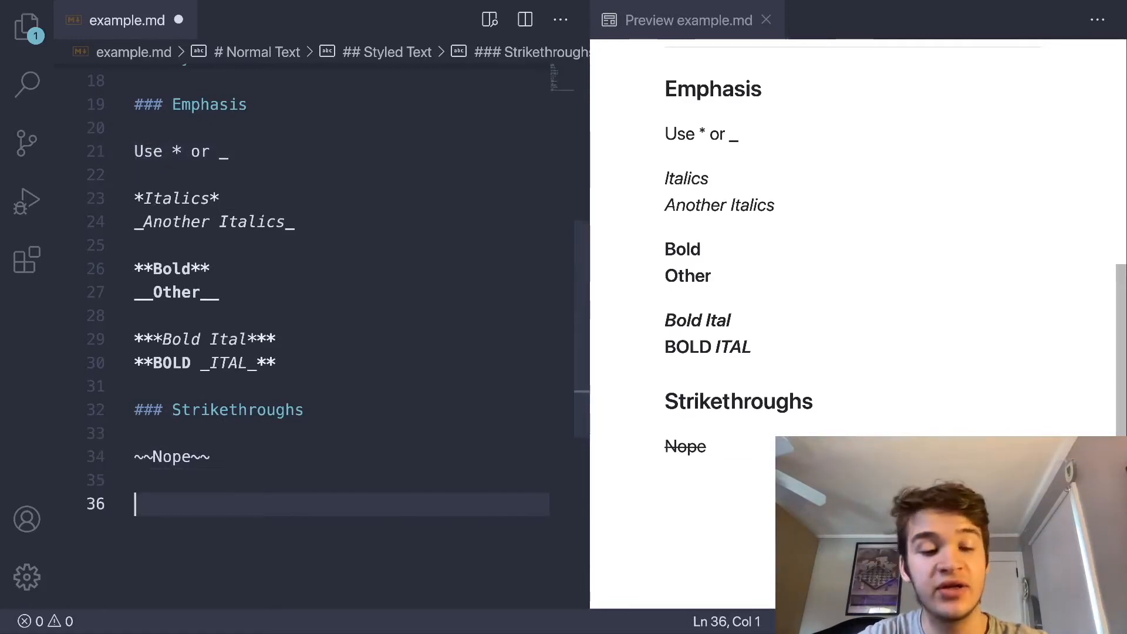
# - Add a '### Blockquotes' subheading with two '> This is a quote' lines merging into one blockquote
pyautogui.write('###')
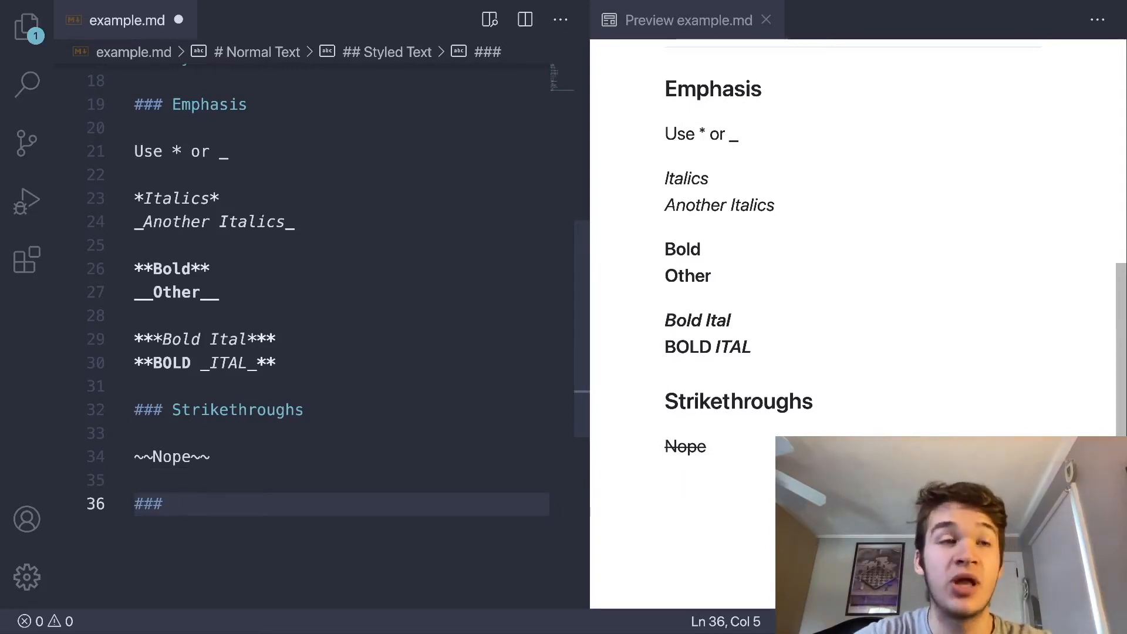
pyautogui.write('Blockquoter')
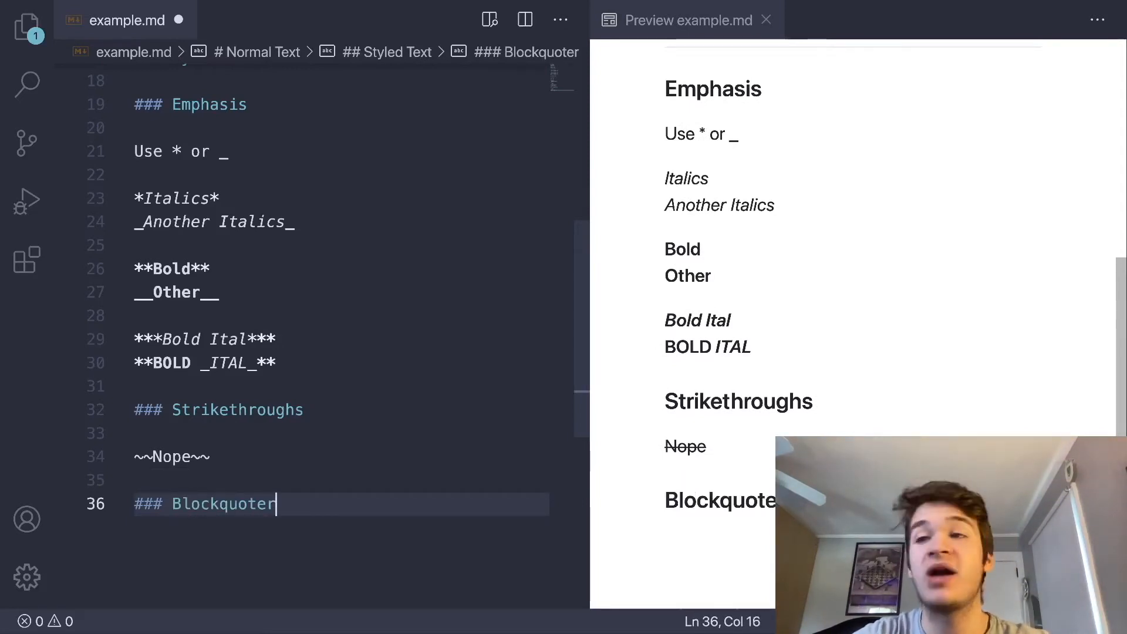
pyautogui.write('s')
pyautogui.write('>')
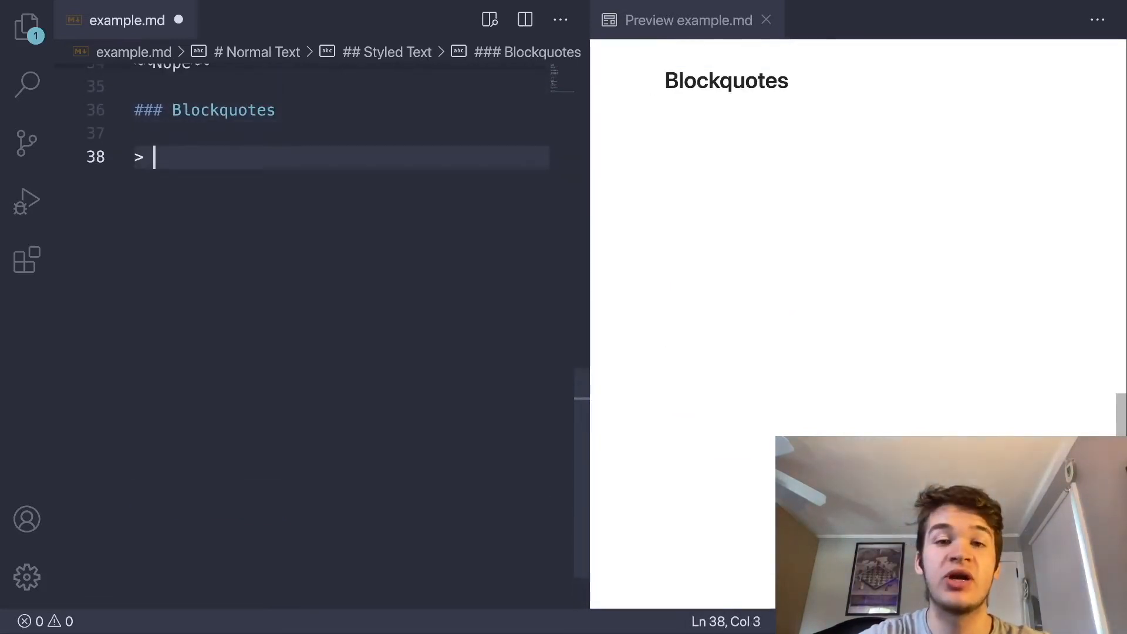
pyautogui.write('This is a')
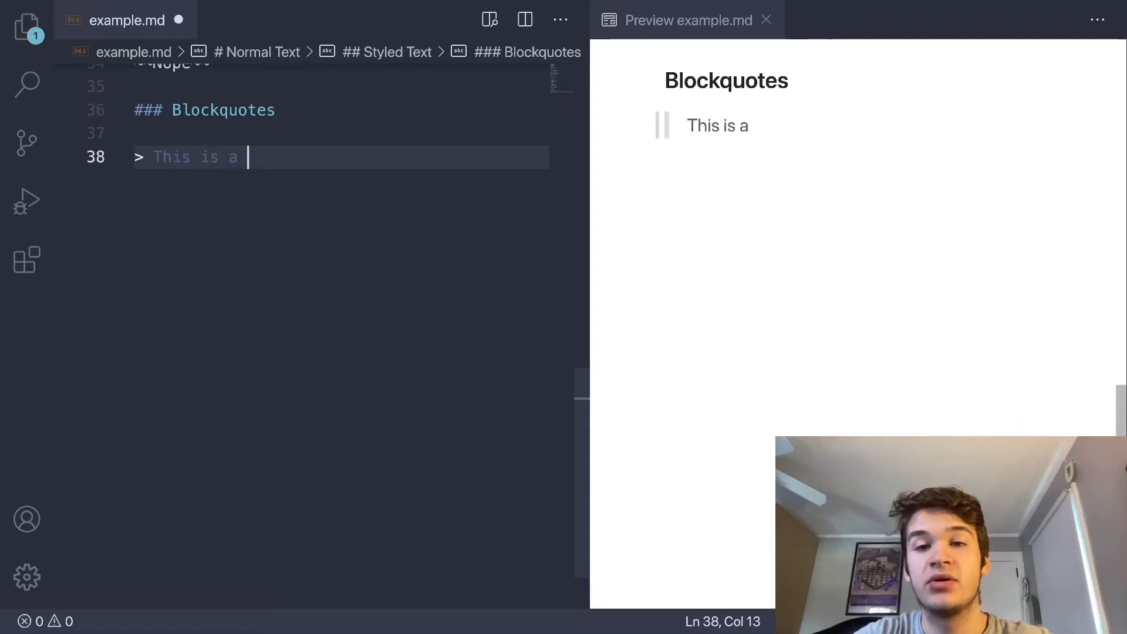
pyautogui.write('quote.')
pyautogui.write('>')
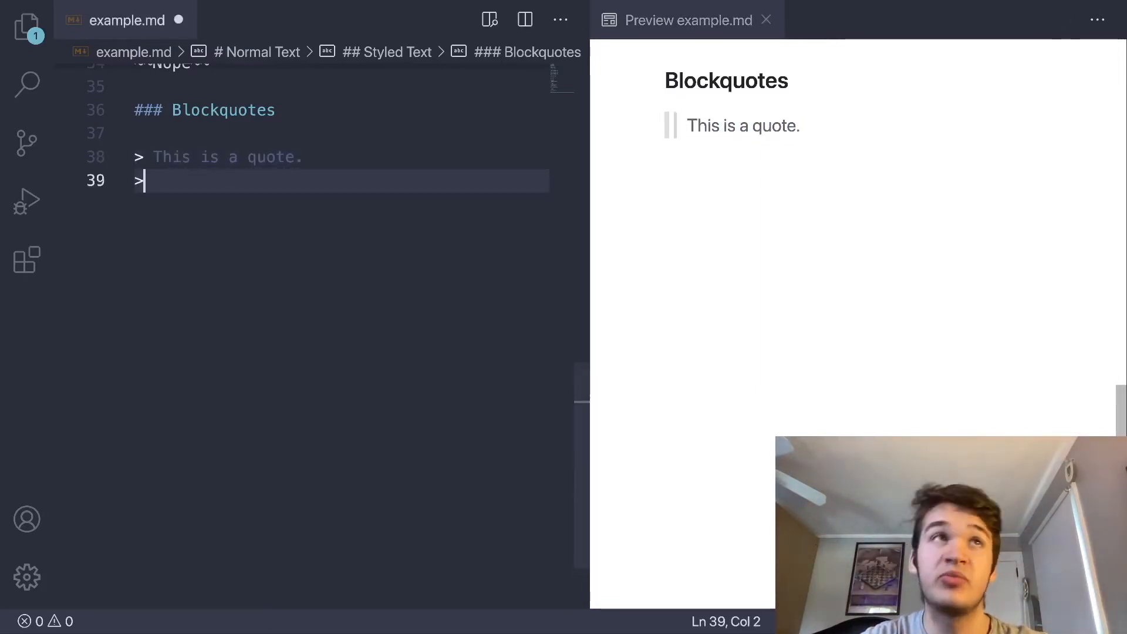
pyautogui.write('This is still a quo')
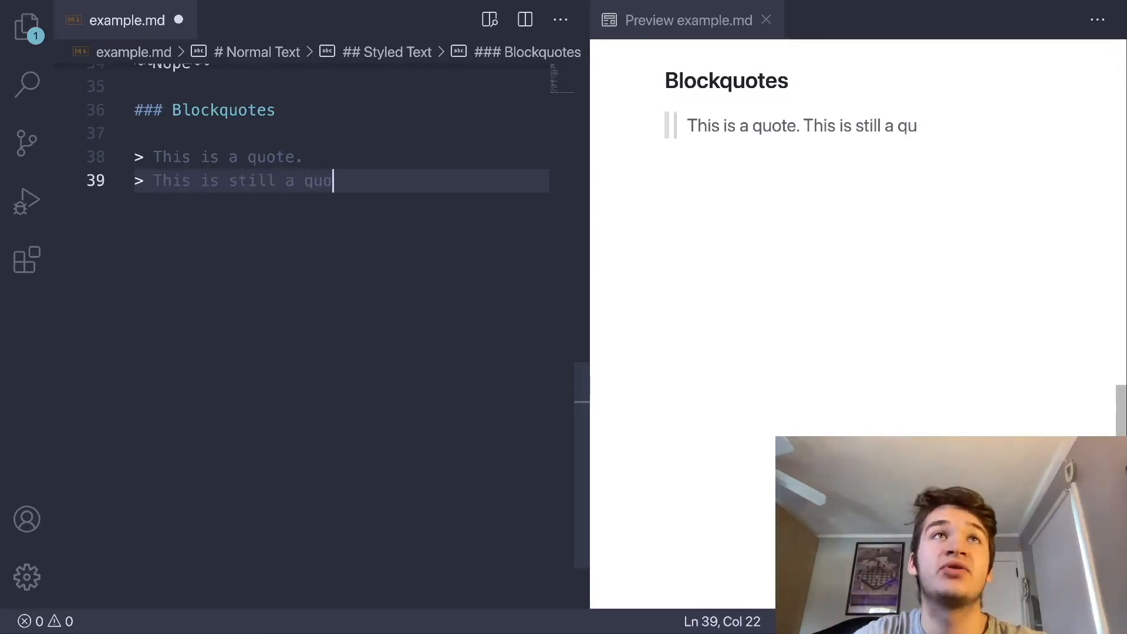
pyautogui.write('te.')
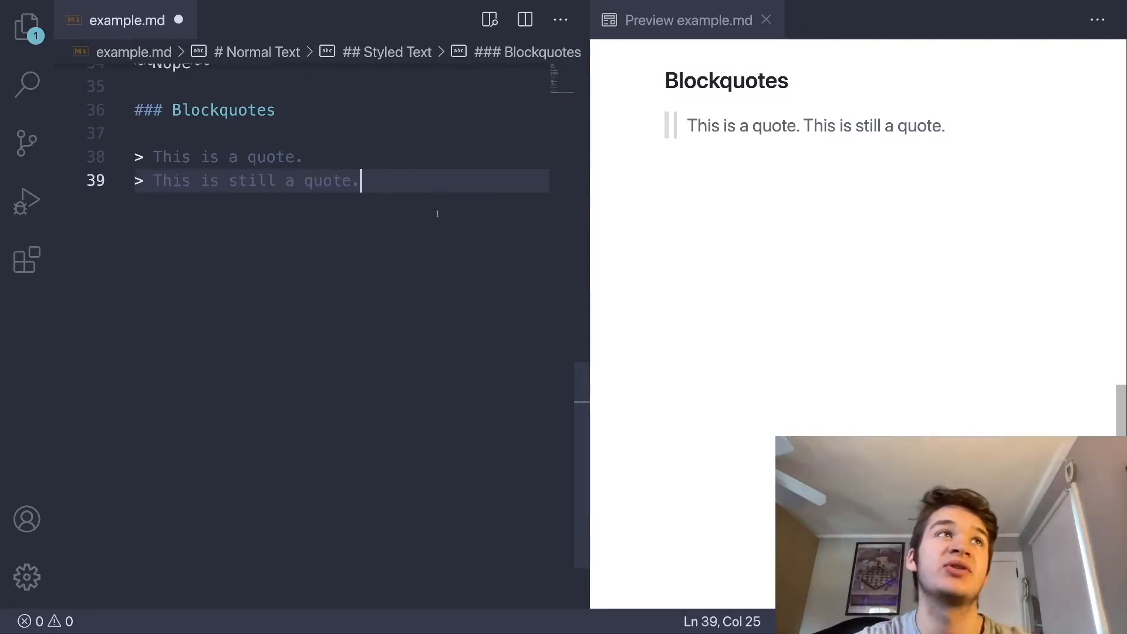
pyautogui.press('Enter')
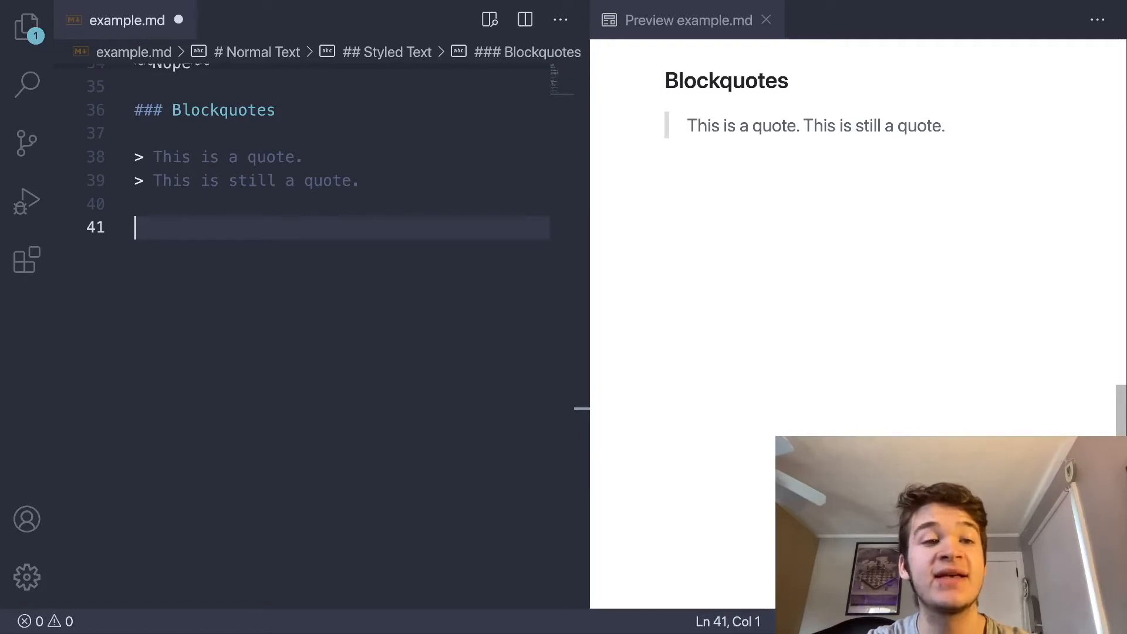
# - Add '### Code' with an '#### Inline' subheading and a sentence showing `code` in backticks
pyautogui.write('### Code')
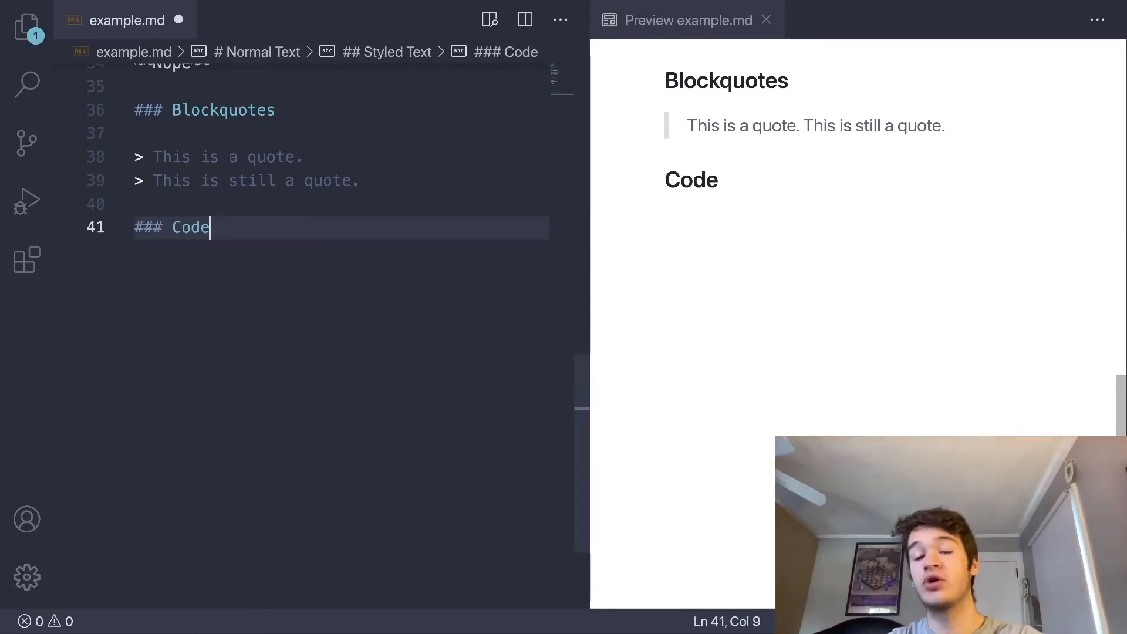
pyautogui.press('Enter')
pyautogui.write('This is norm')
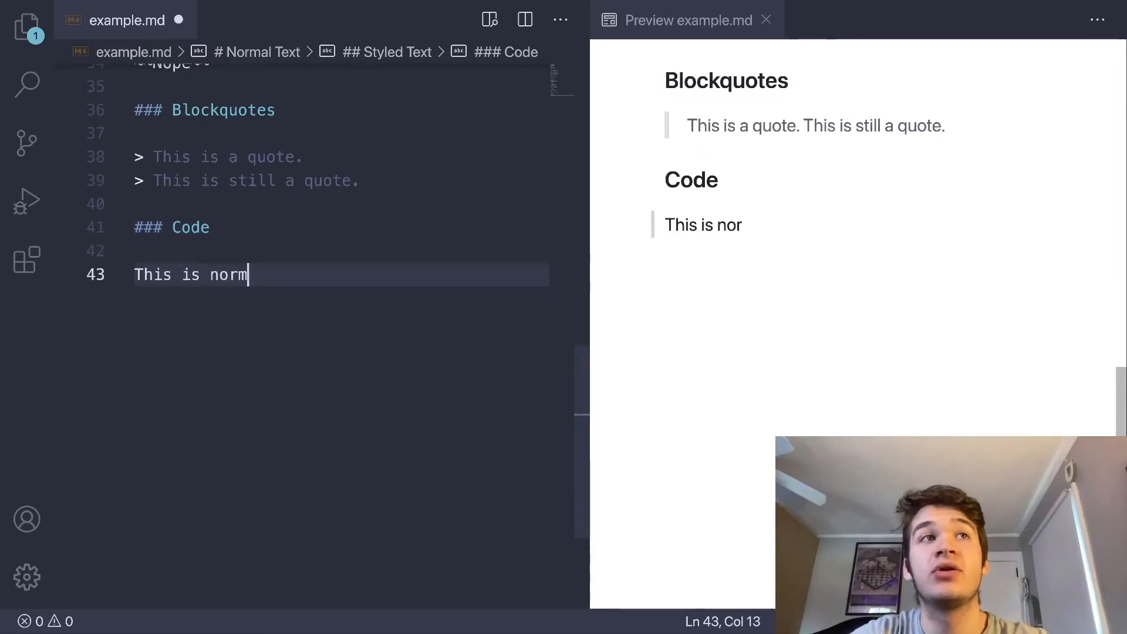
pyautogui.write('al text `')
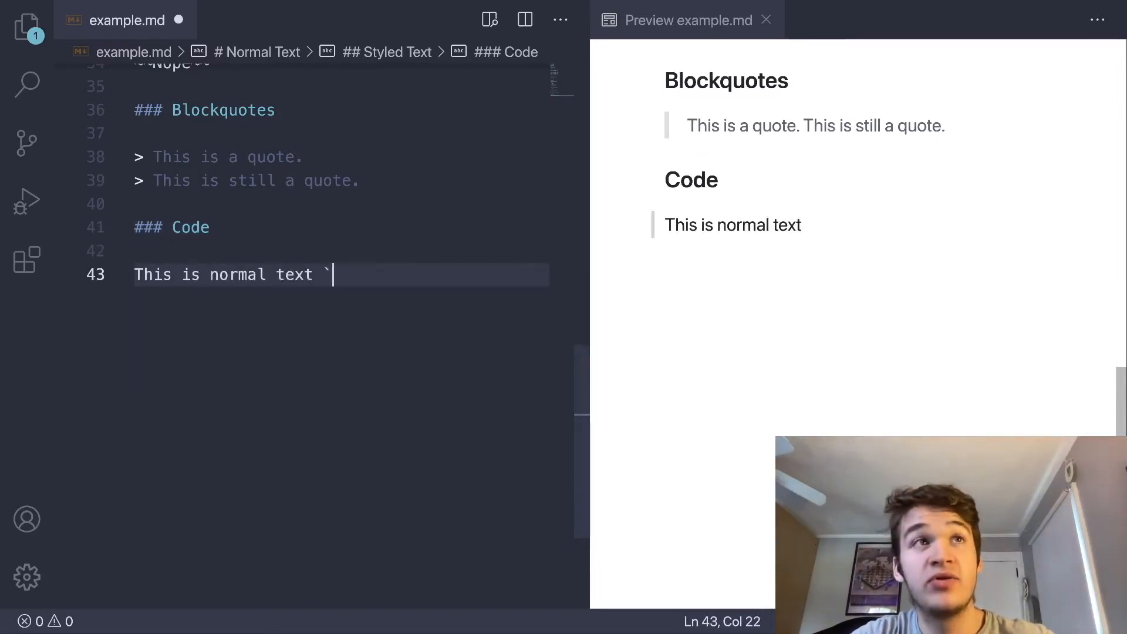
pyautogui.write('code`')
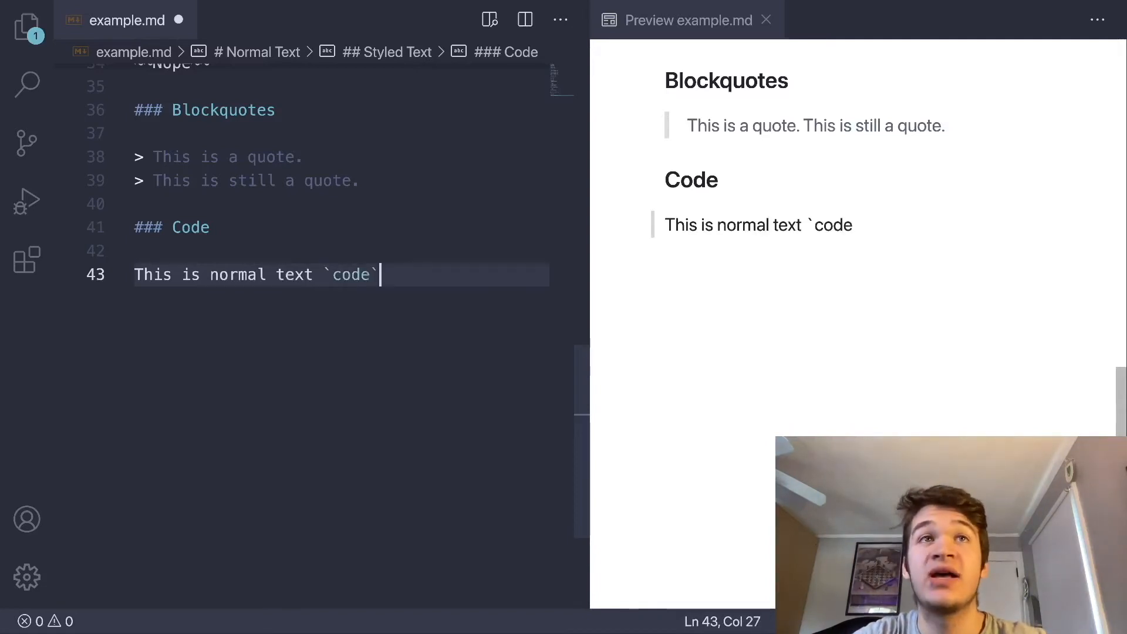
pyautogui.write('.')
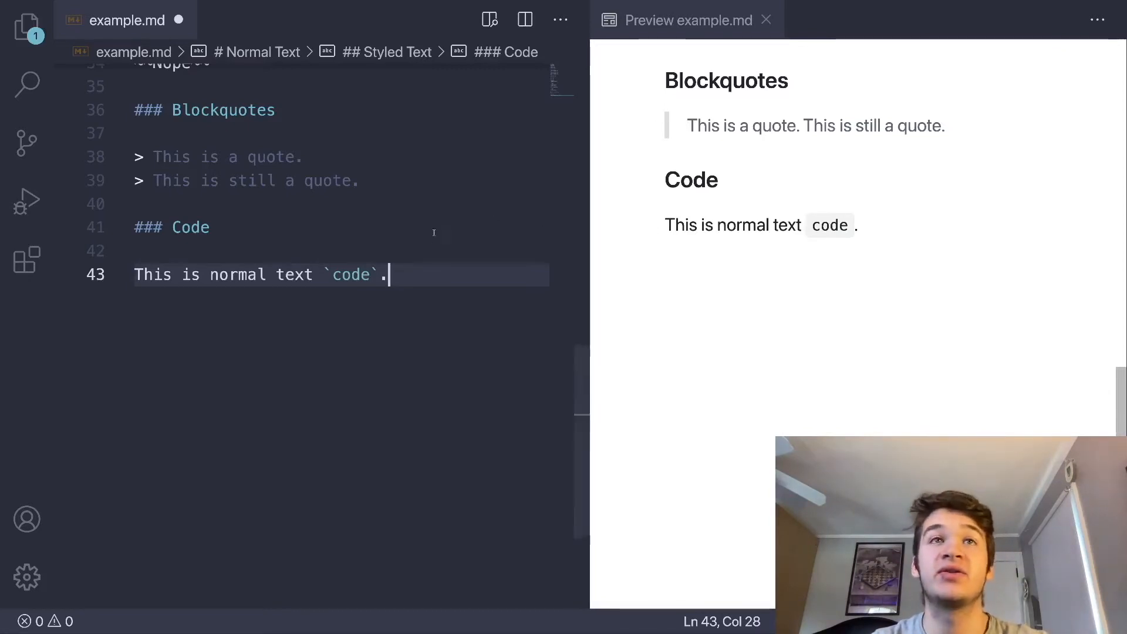
pyautogui.press('Enter')
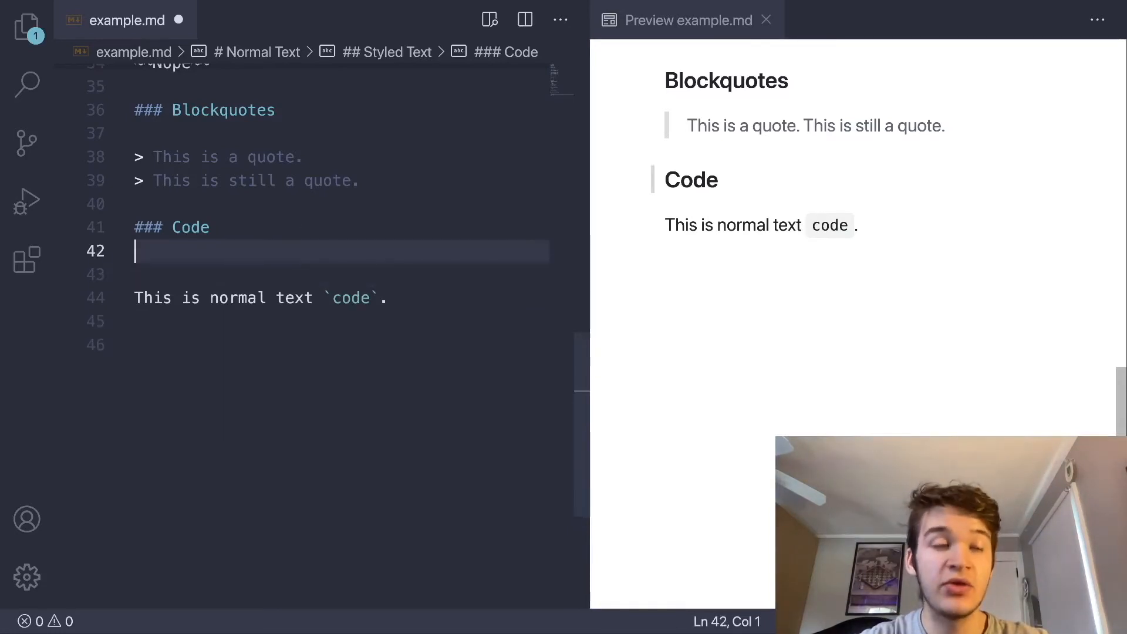
pyautogui.write('#### IN')
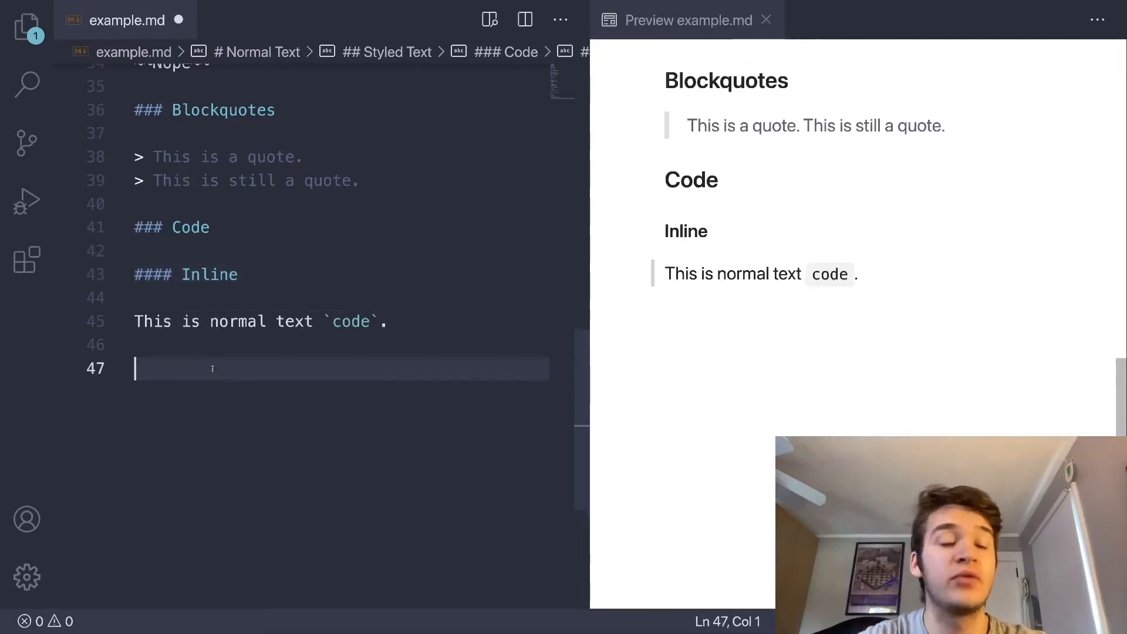
# - Add an '#### Block' subheading with a ```python fenced block containing print("Hello!")
pyautogui.write('#### Block')
pyautogui.write('```')
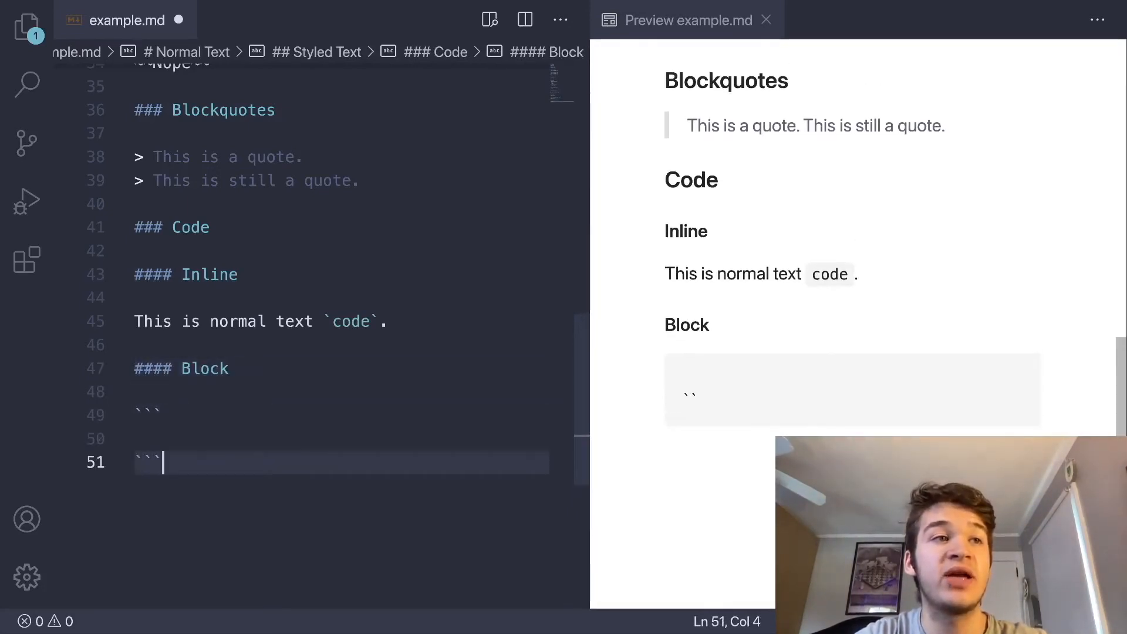
pyautogui.write('print()')
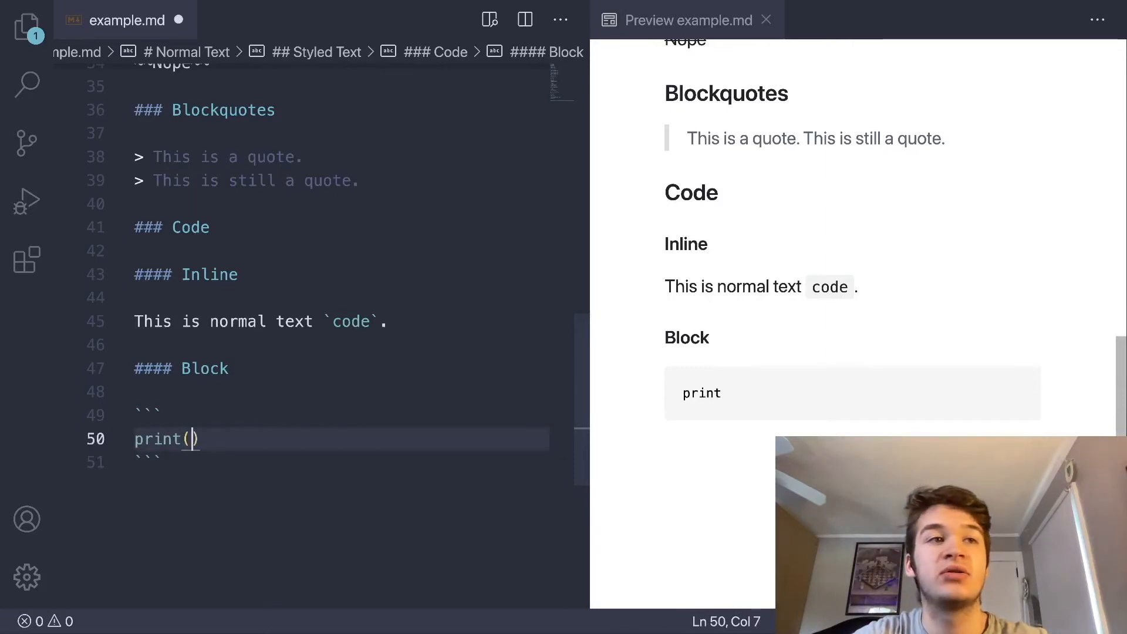
pyautogui.write('"Hello')
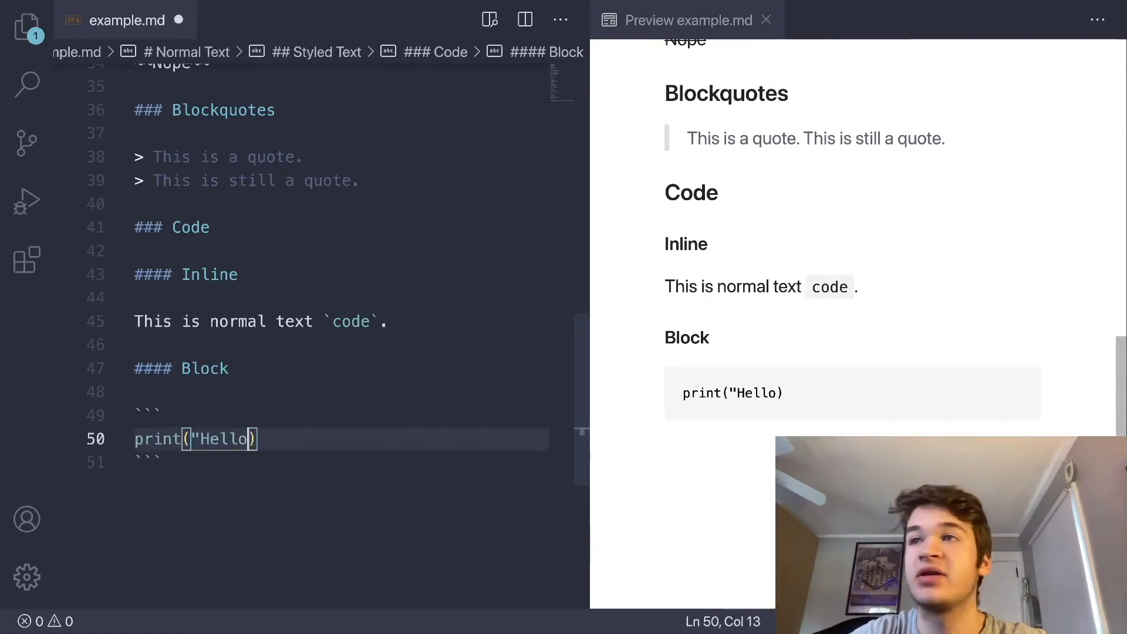
pyautogui.write('!')
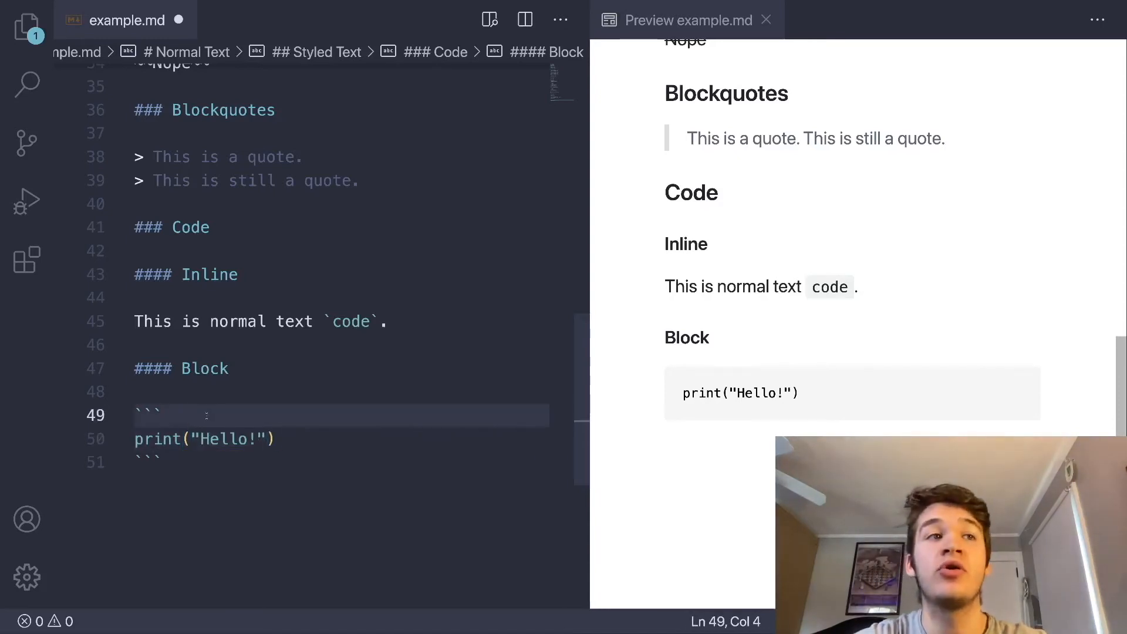
pyautogui.write('python')
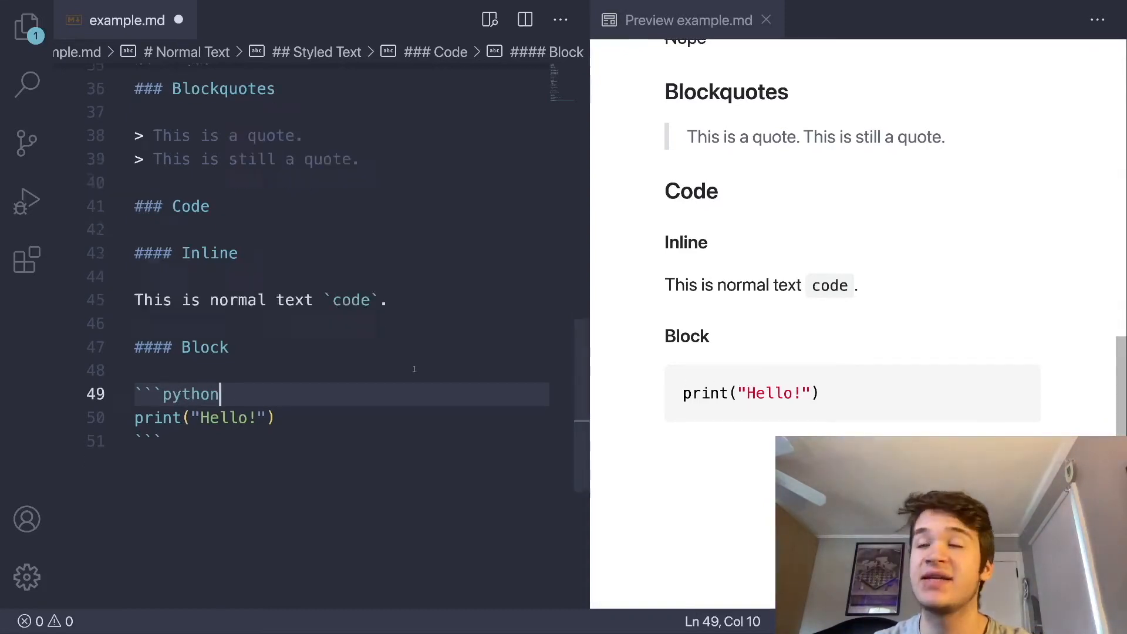
pyautogui.scroll(-3)
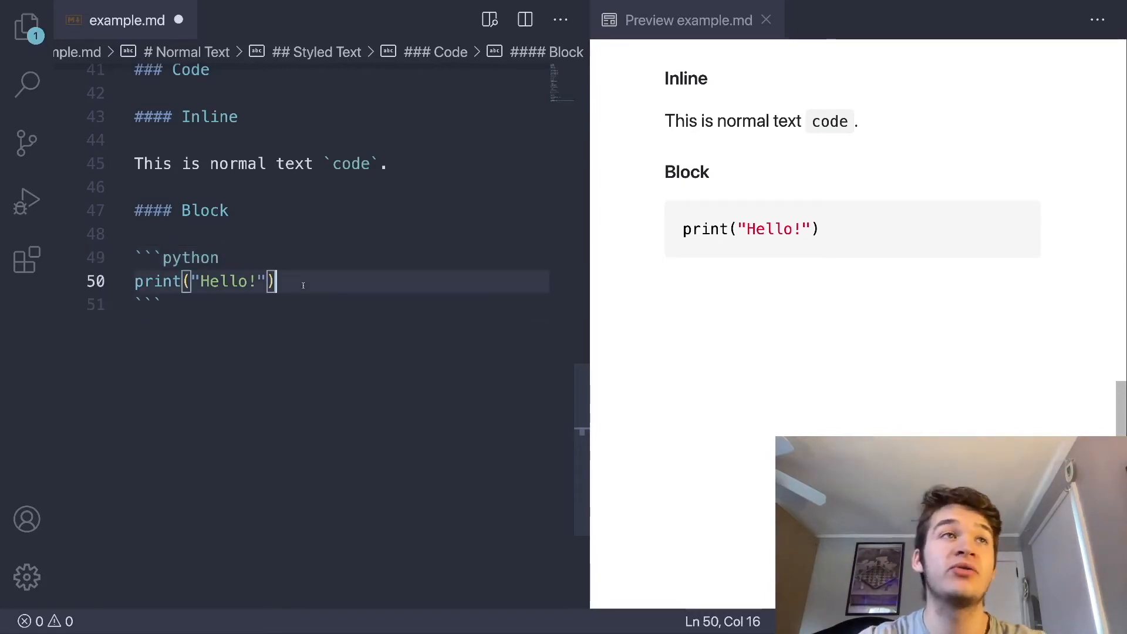
# - Add 'i = 3' to the Python block and close the fence
pyautogui.write('prin')
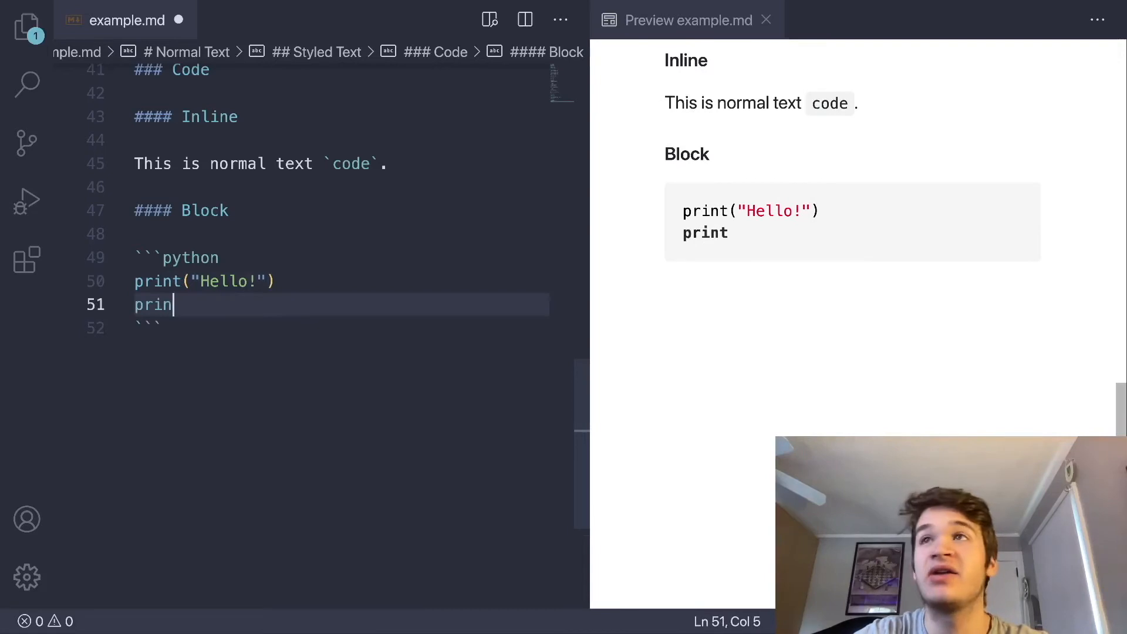
pyautogui.press('Backspace')
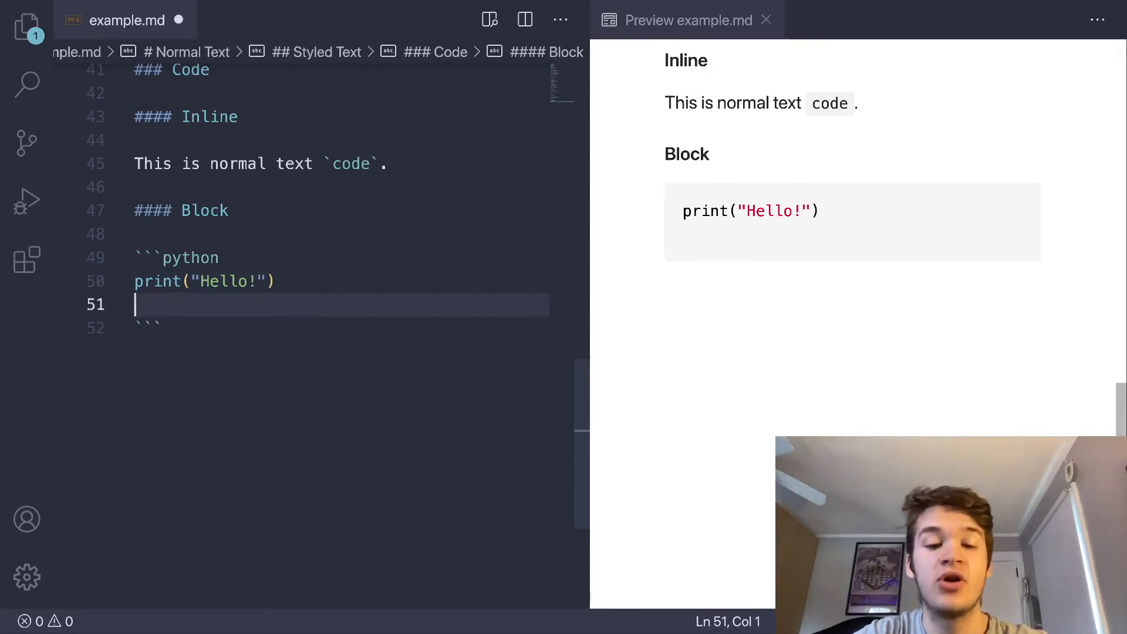
pyautogui.write('i =')
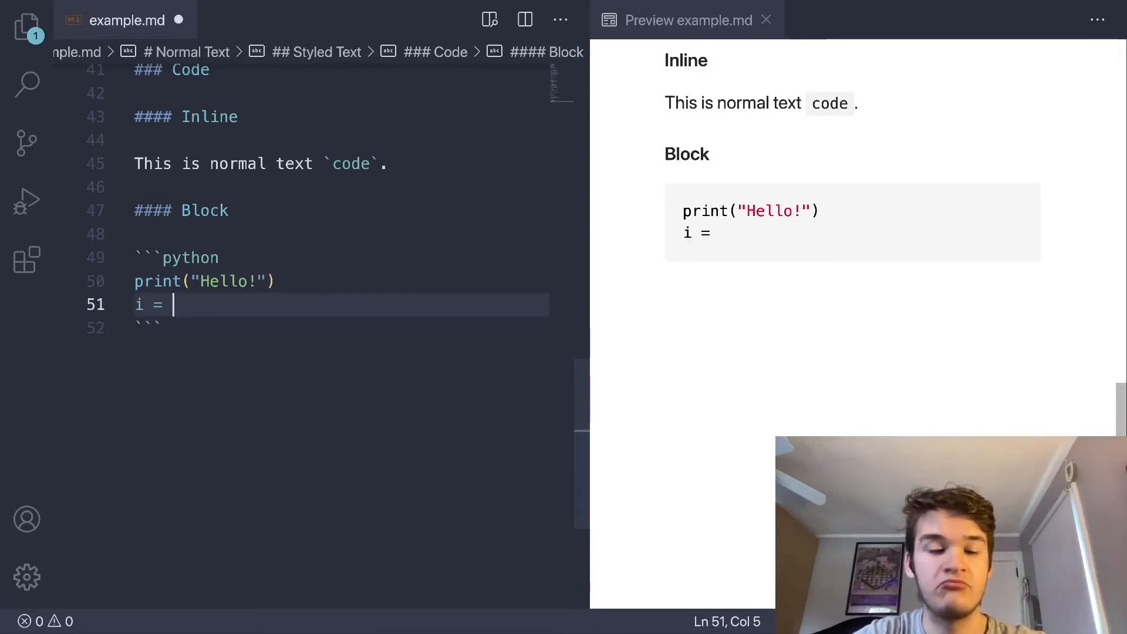
pyautogui.write('3')
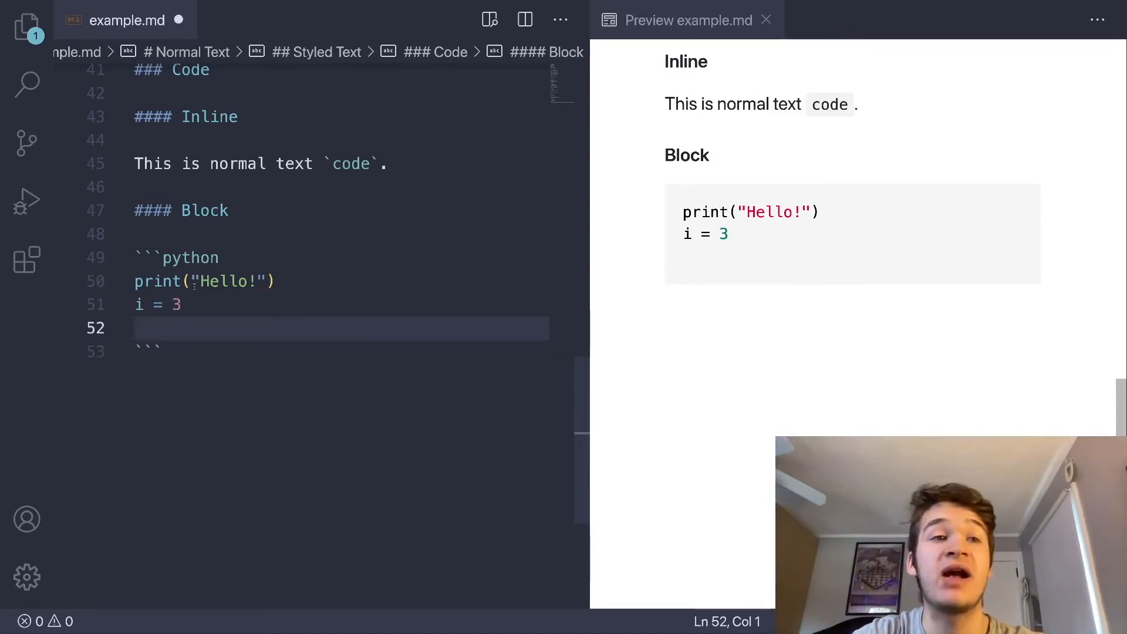
pyautogui.press('backspace')
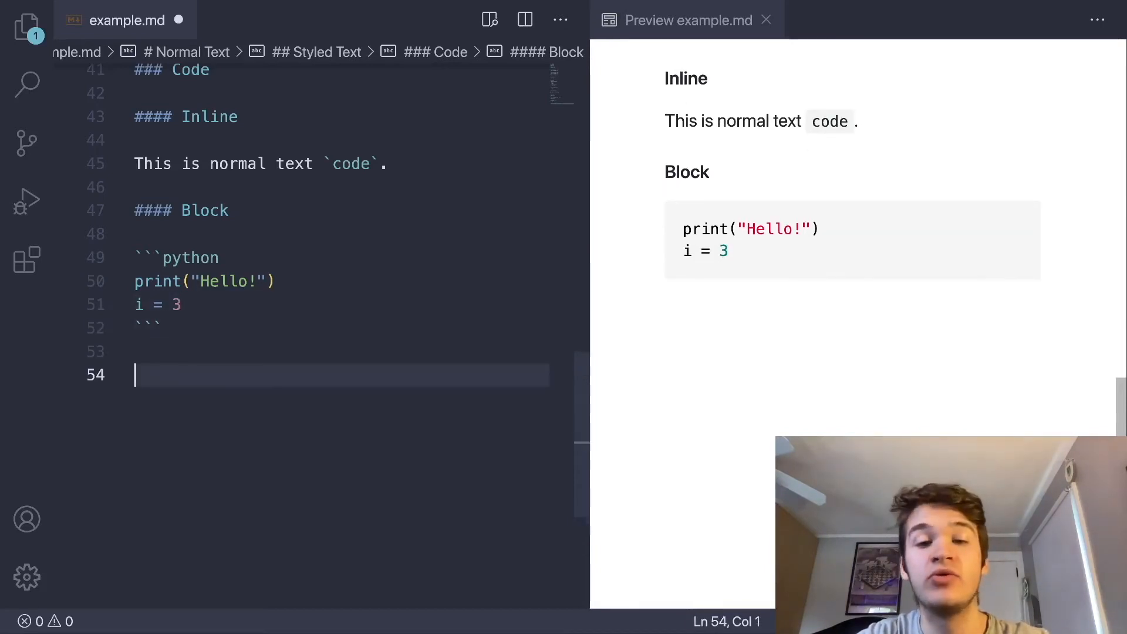
pyautogui.scroll(-3)
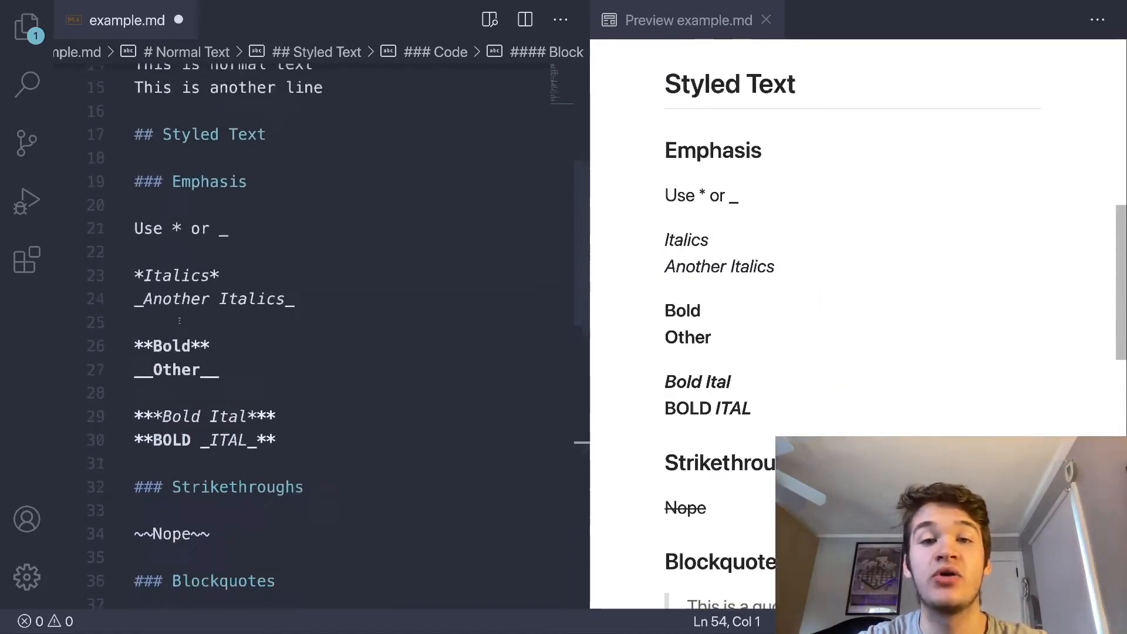
pyautogui.scroll(-3)
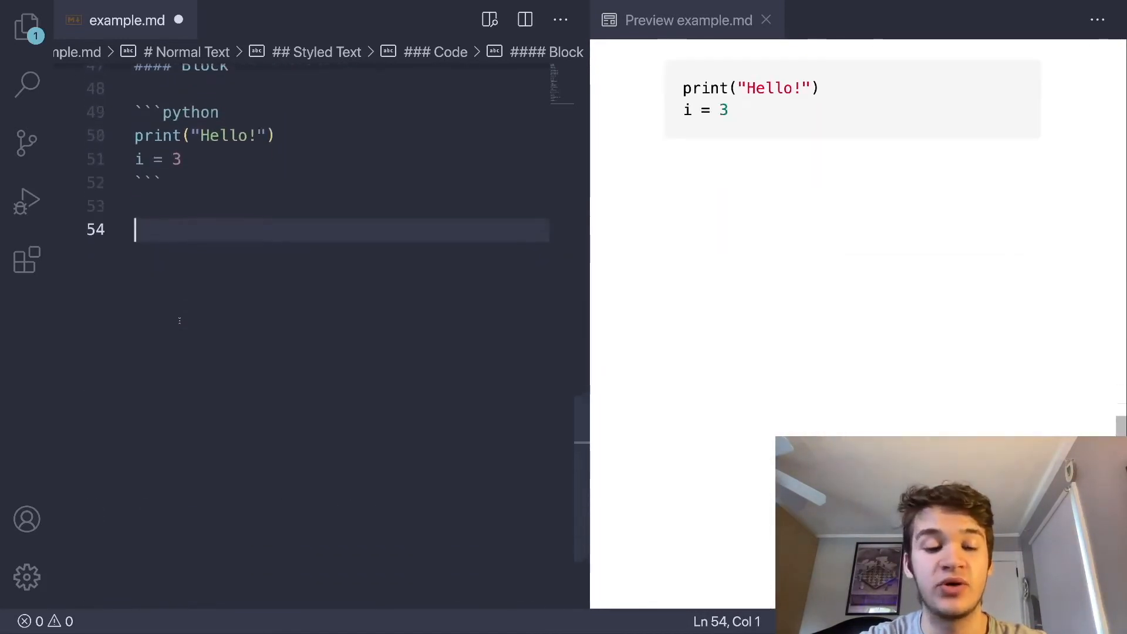
# - Add a '## Links & Images' heading with a '### Links' subheading
pyautogui.write('##')
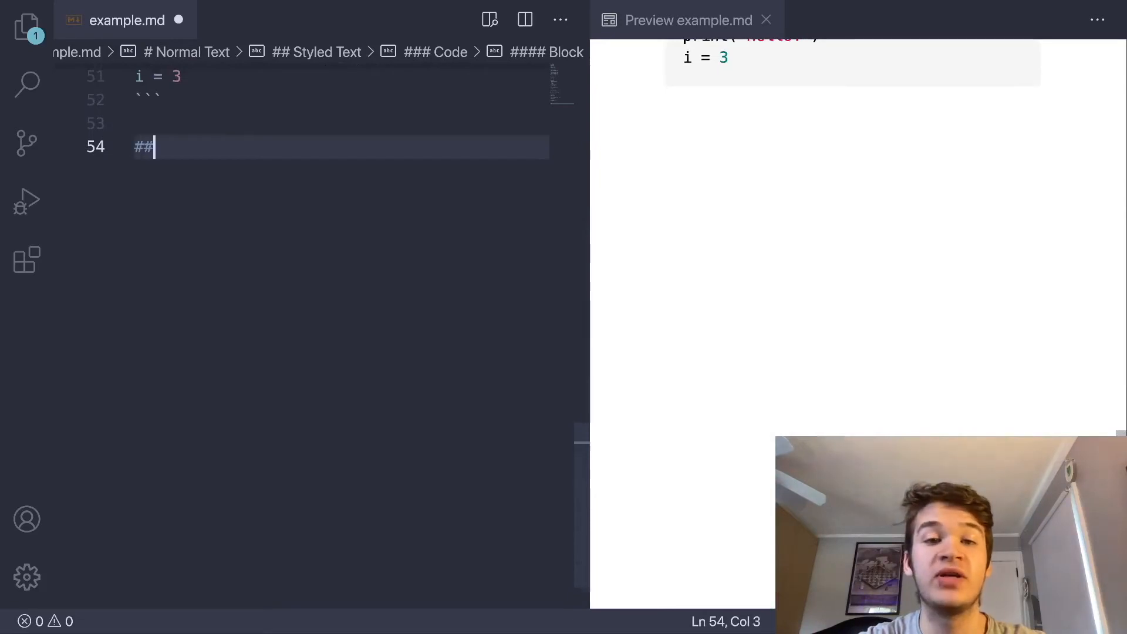
pyautogui.write('Links & Images')
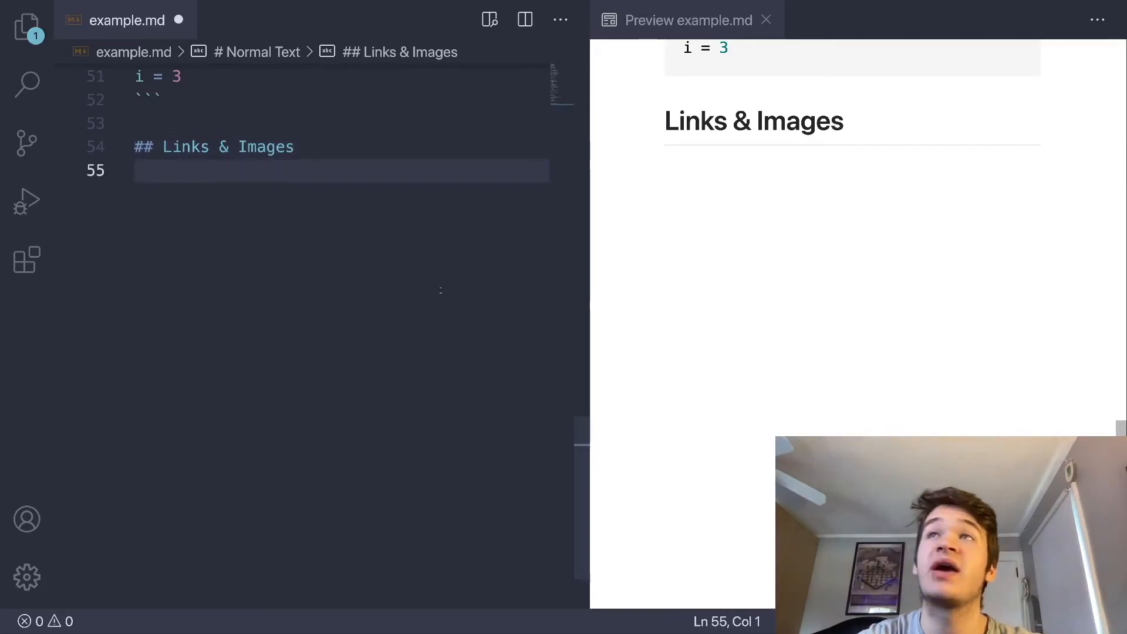
pyautogui.write('### Links')
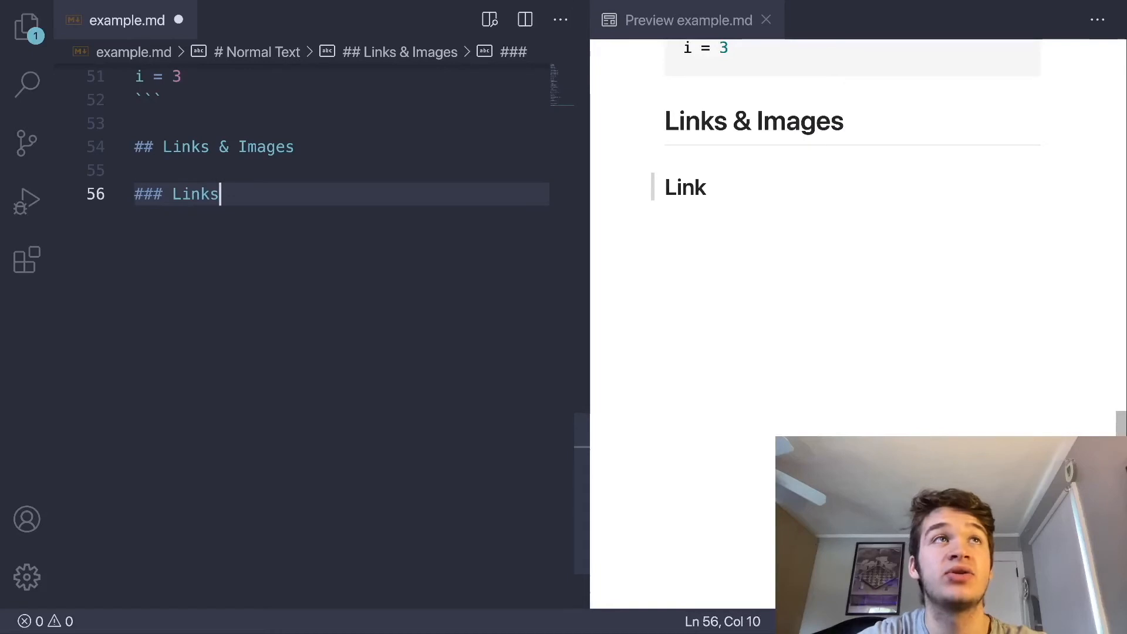
pyautogui.press('enter')
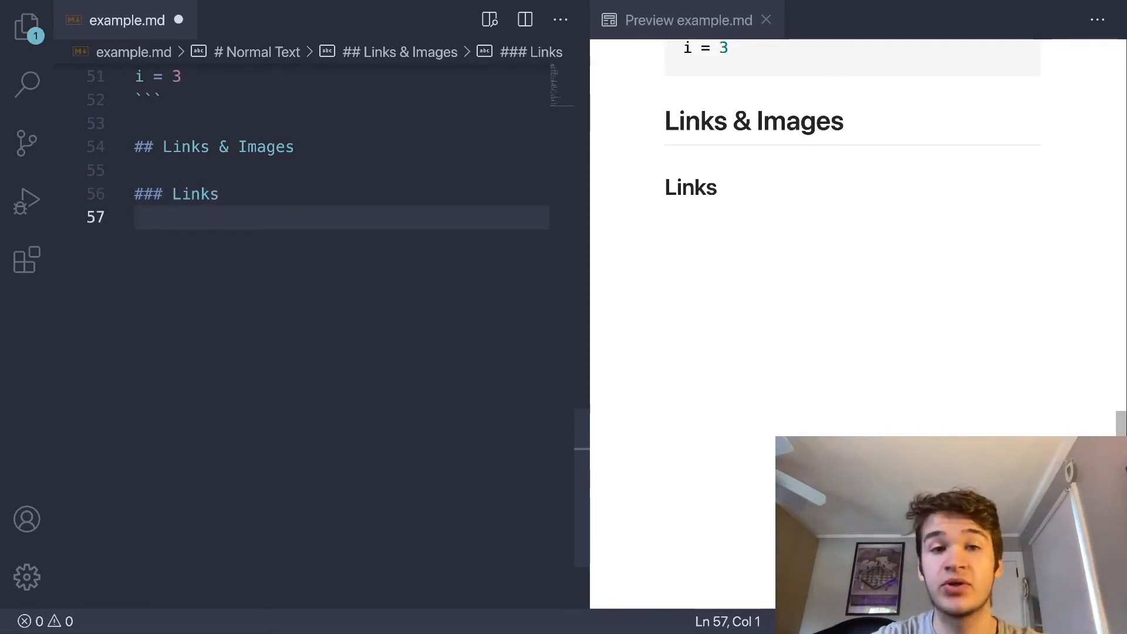
pyautogui.write('[]')
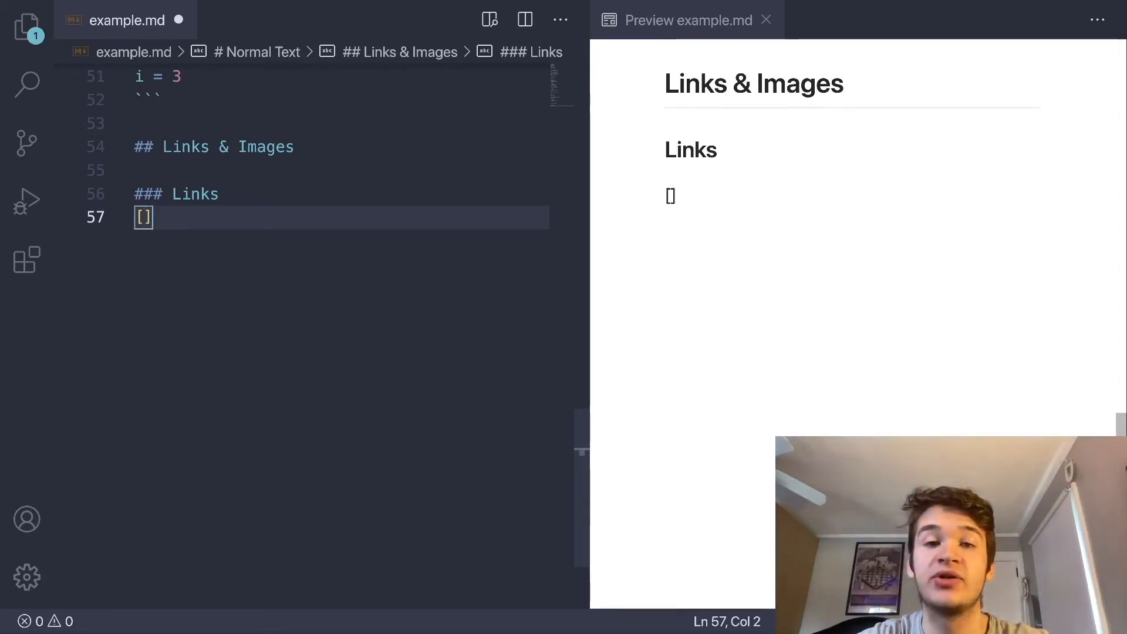
pyautogui.write('My Webs')
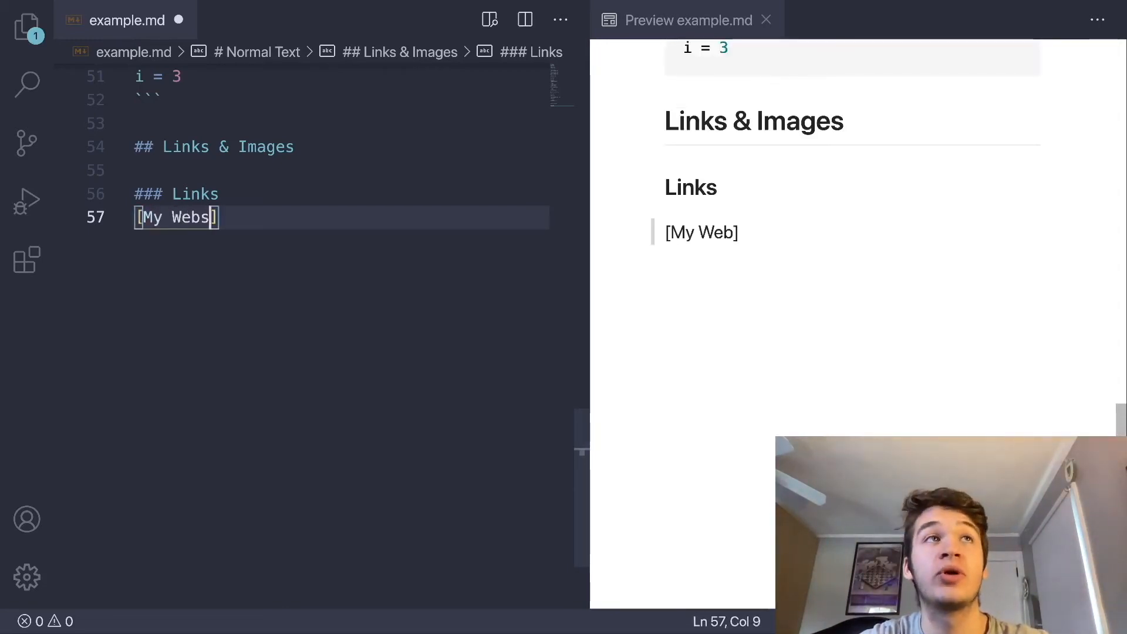
pyautogui.write('ite]()')
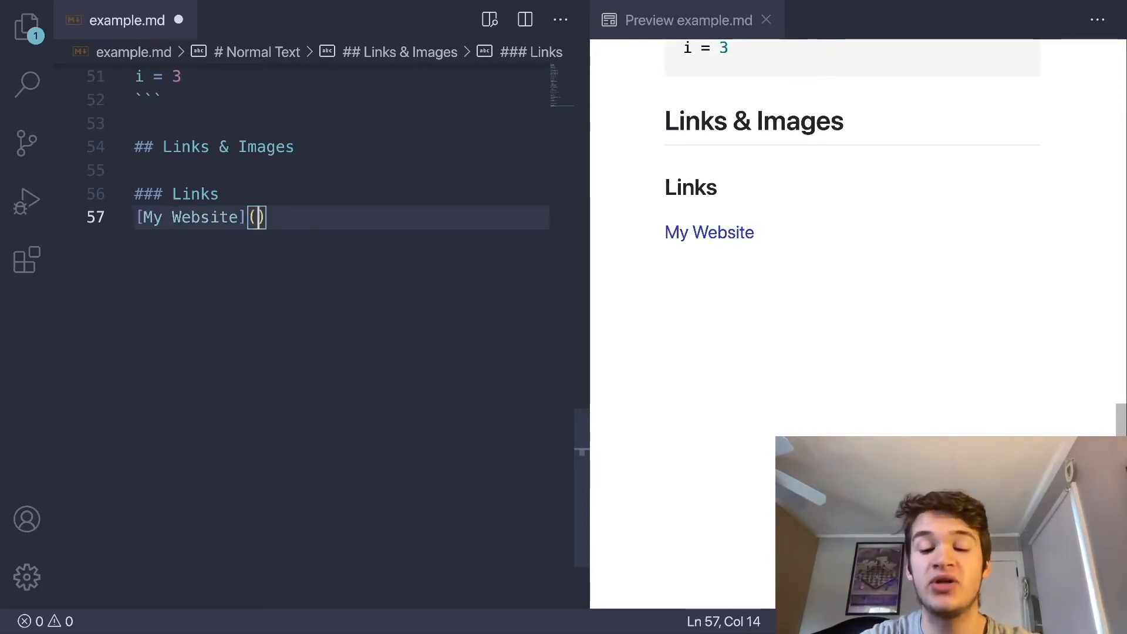
pyautogui.press('Enter')
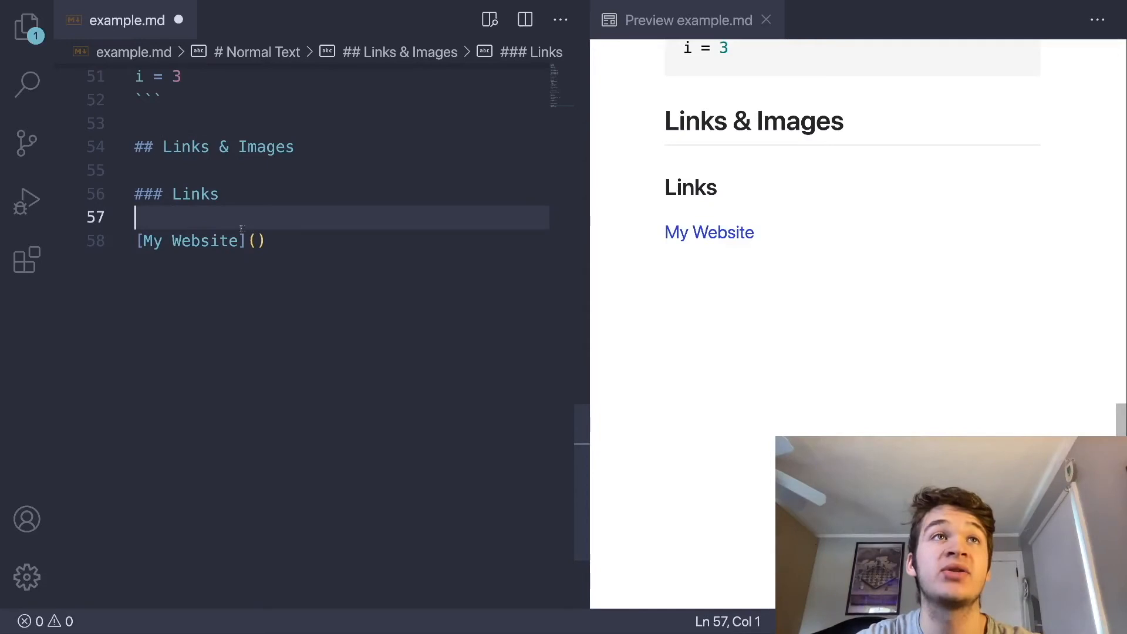
pyautogui.write('https')
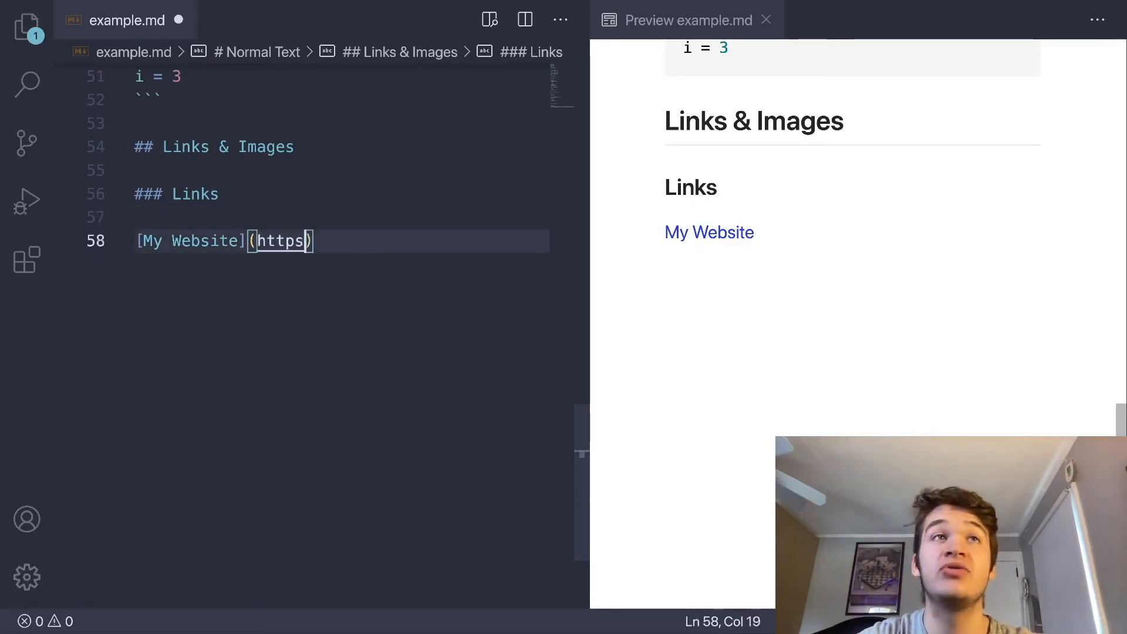
pyautogui.write('://')
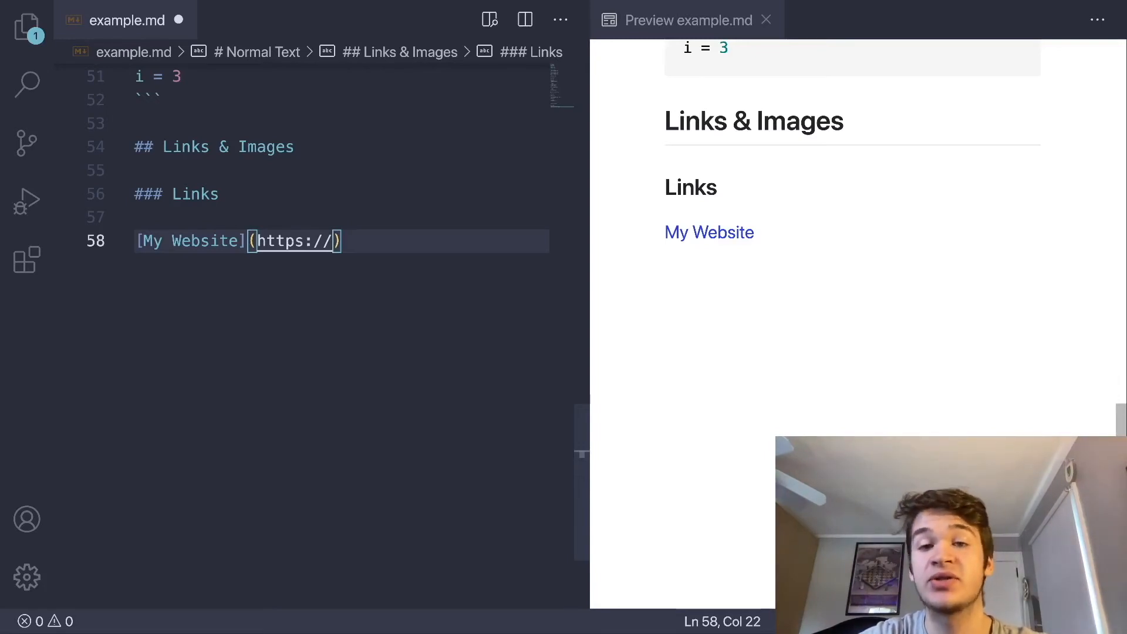
pyautogui.write('aidanglic')
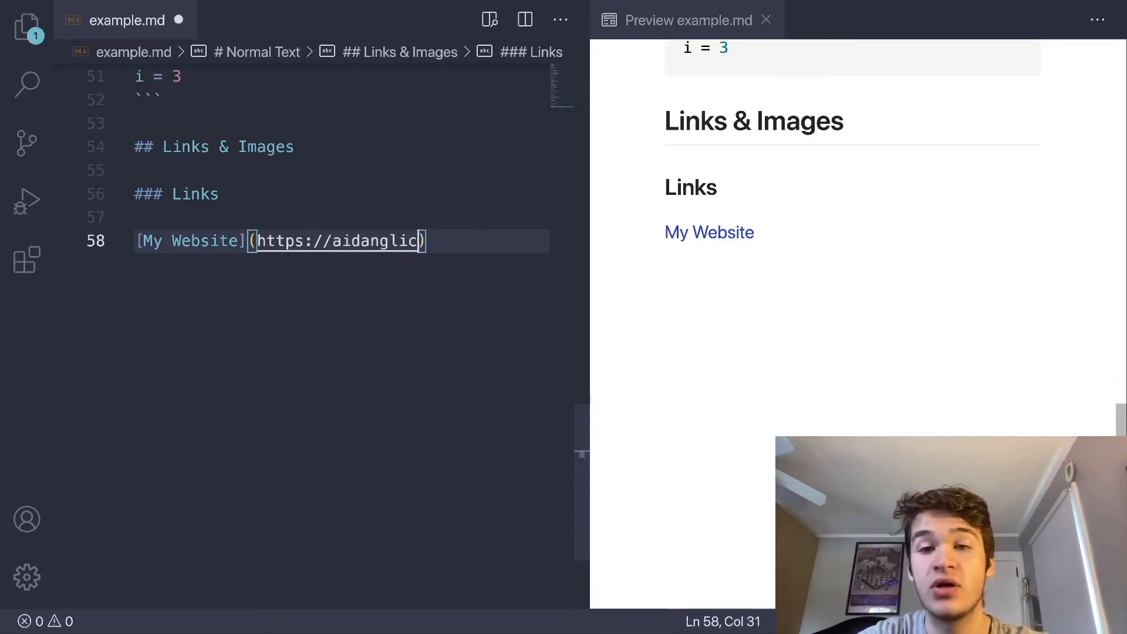
pyautogui.write('kman.com')
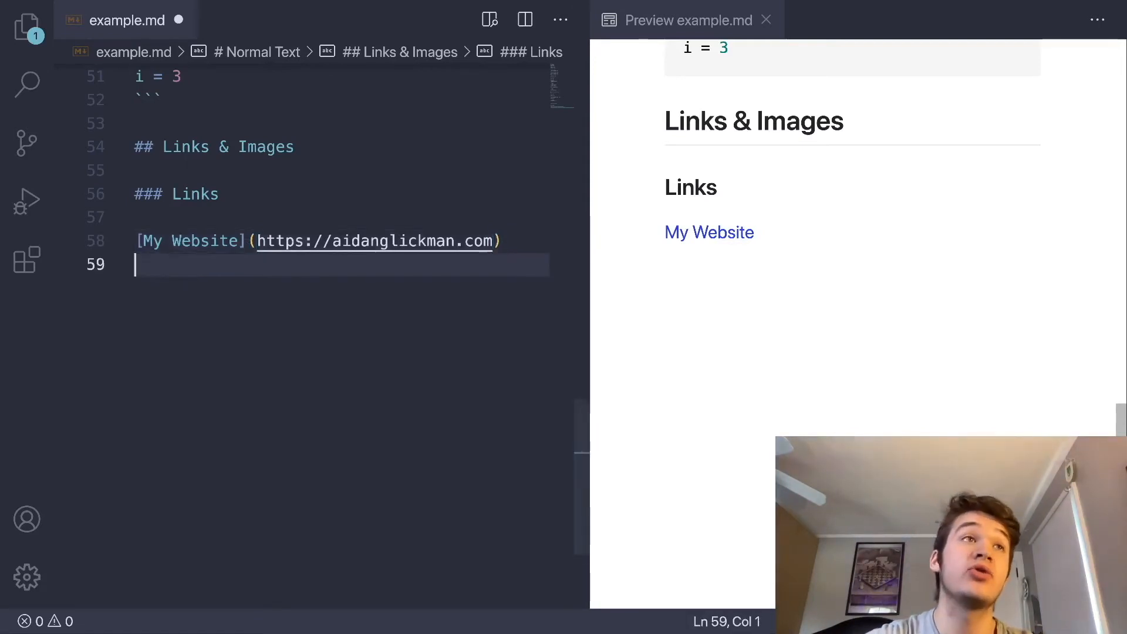
pyautogui.click(27, 28)
pyautogui.write('[Another ')
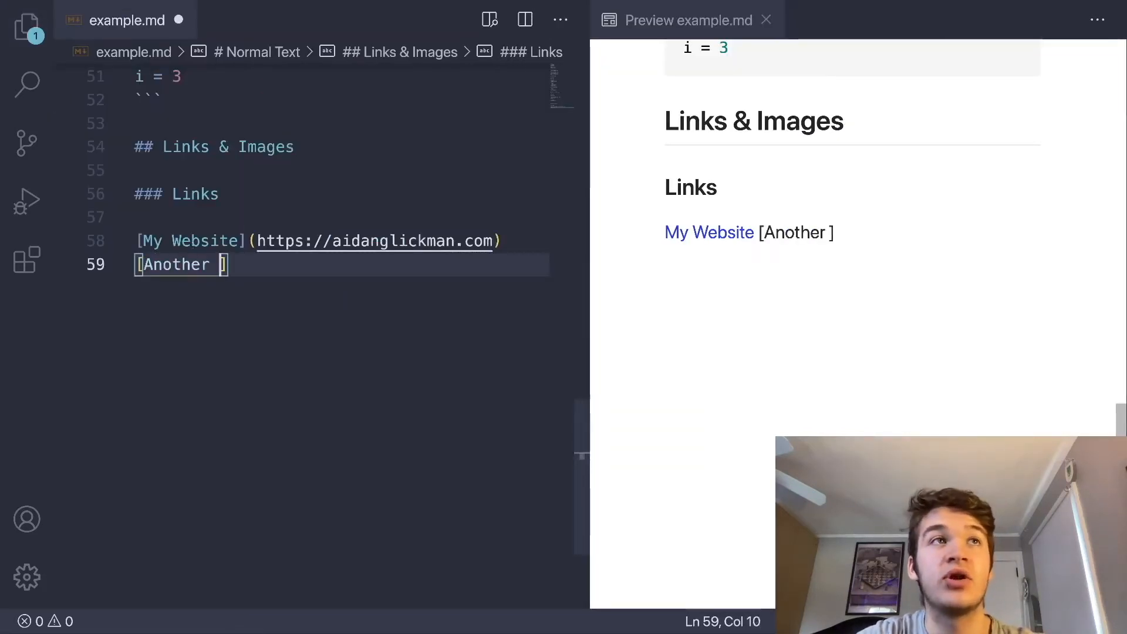
# - Write the '[Another Page](another.md)' link below the website link
pyautogui.write('Page')
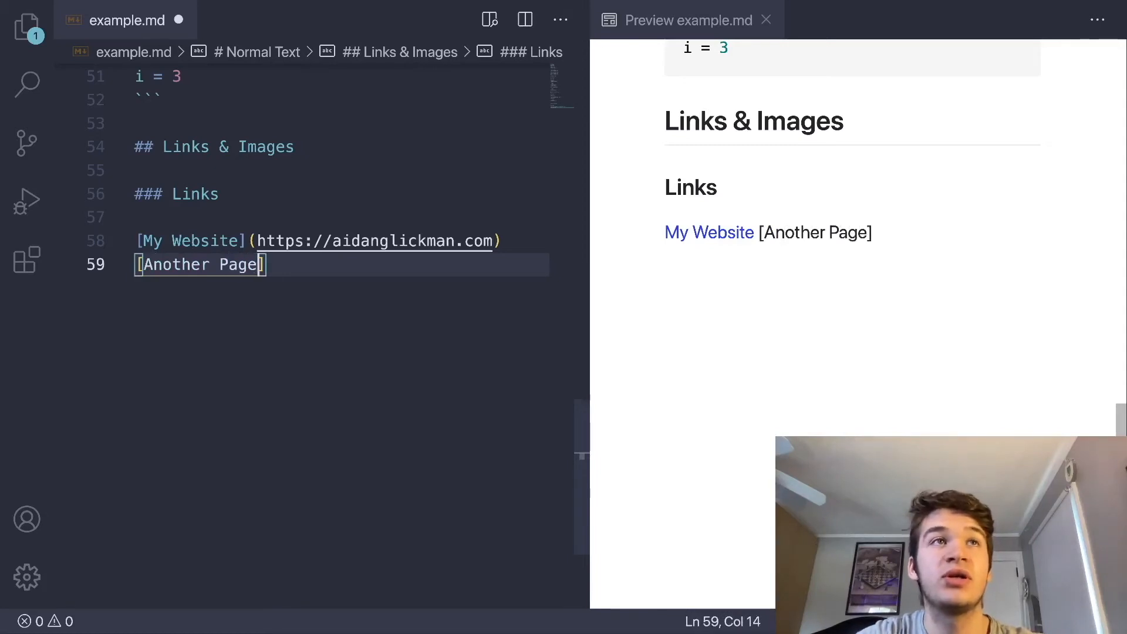
pyautogui.write('()')
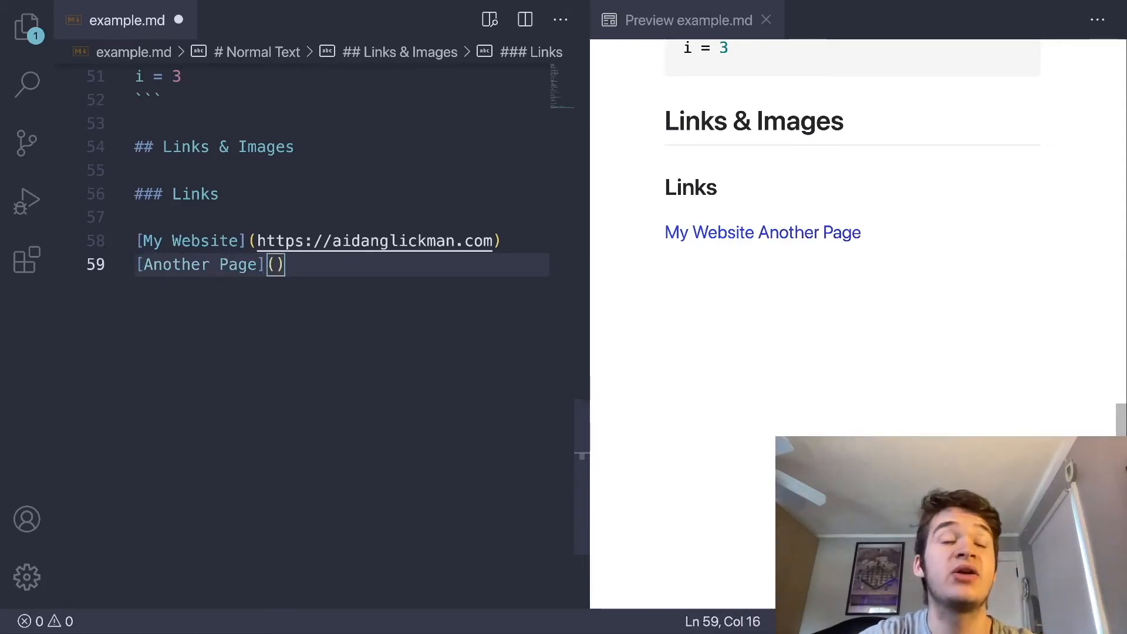
pyautogui.write('another.md')
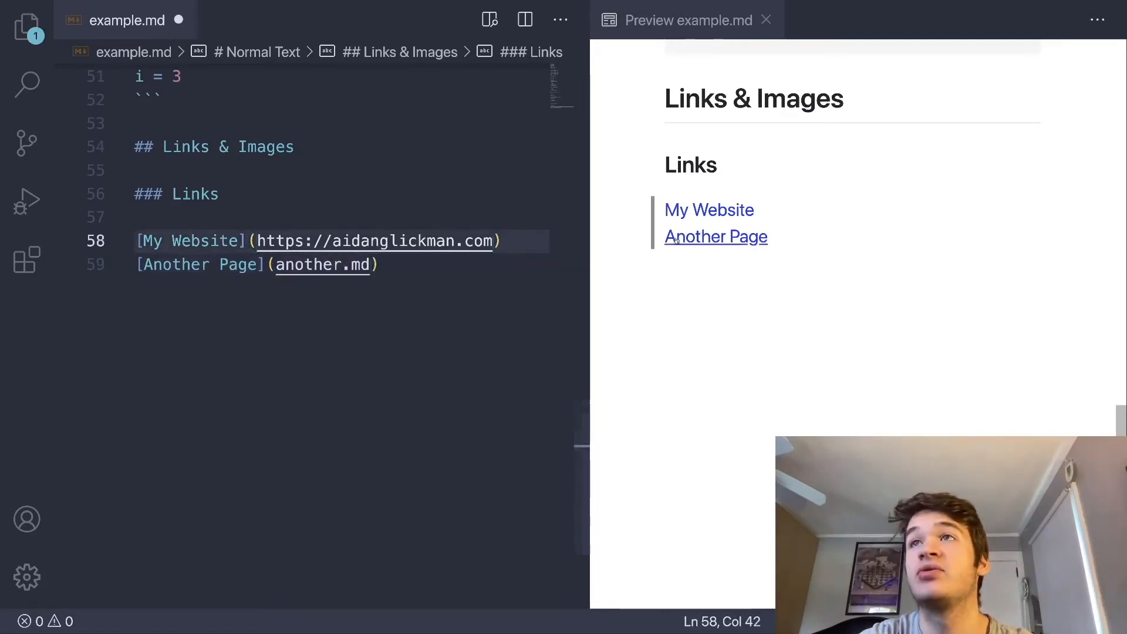
# - Follow the Another Page link in the preview, return to example.md, and begin an Images heading
pyautogui.click(716, 236)
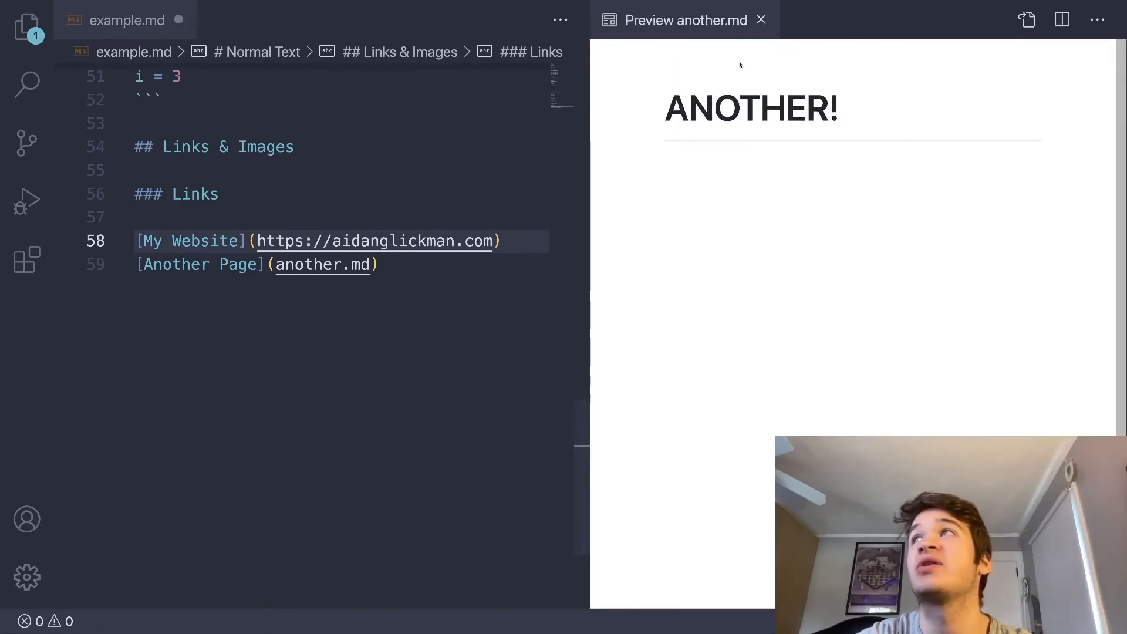
pyautogui.click(760, 20)
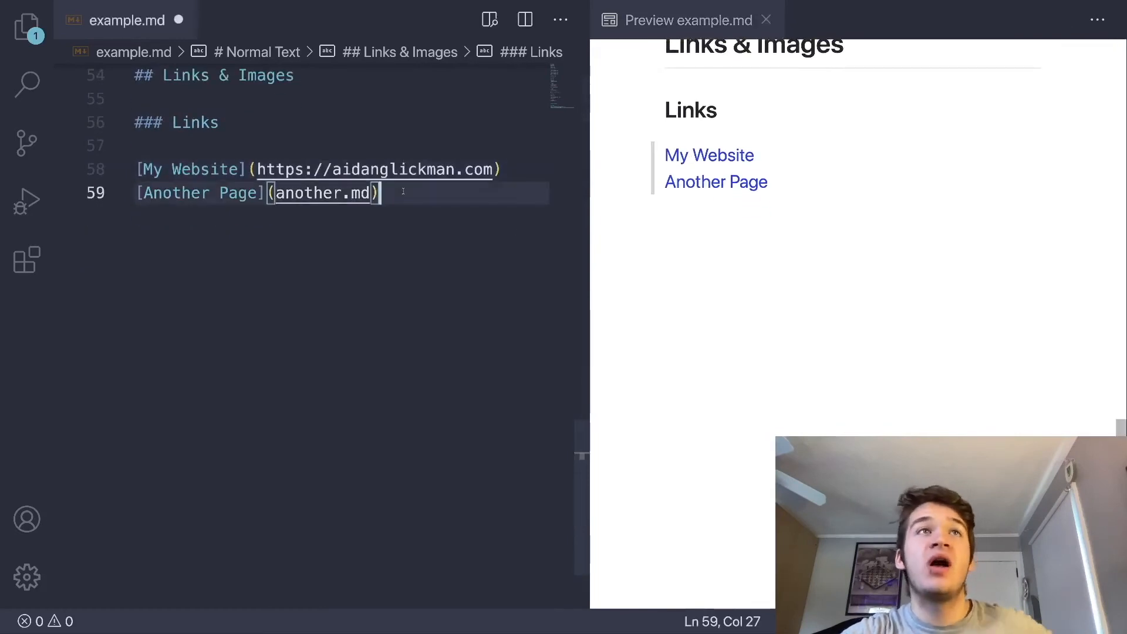
pyautogui.write('### Images')
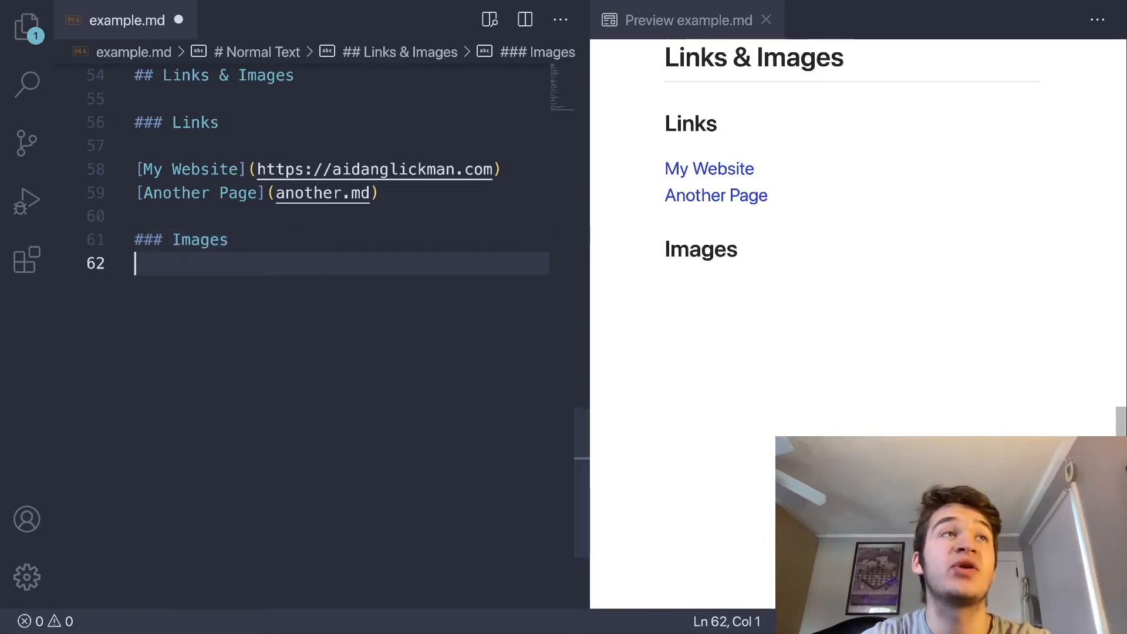
# - Insert '![Water](water.png)' under the Images subheading so the picture renders in the preview
pyautogui.write('![')
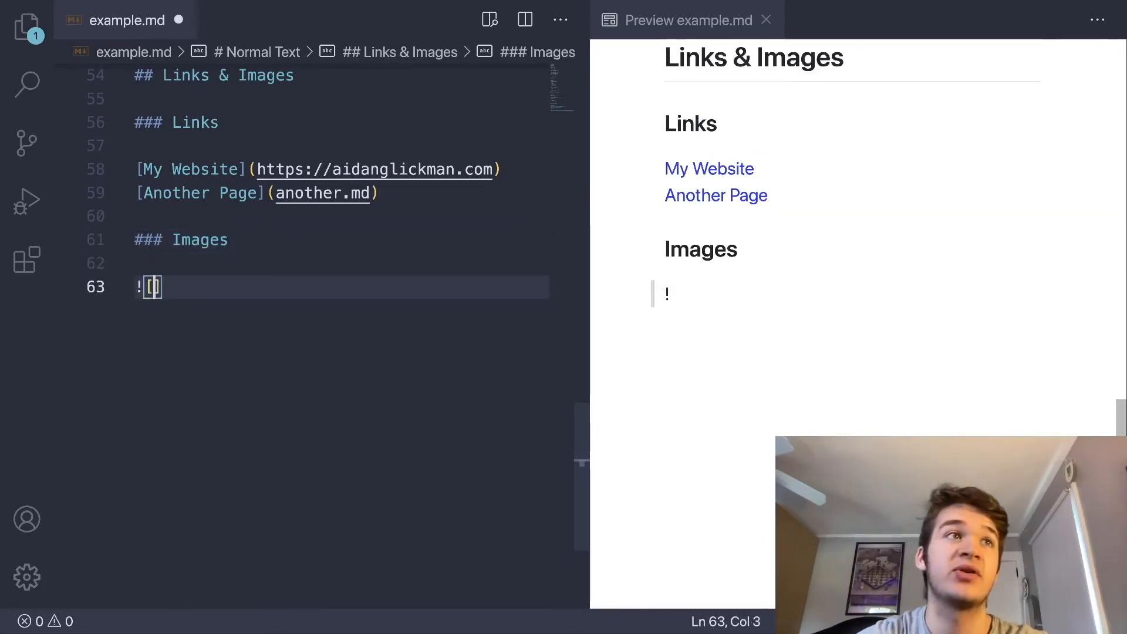
pyautogui.write('Water')
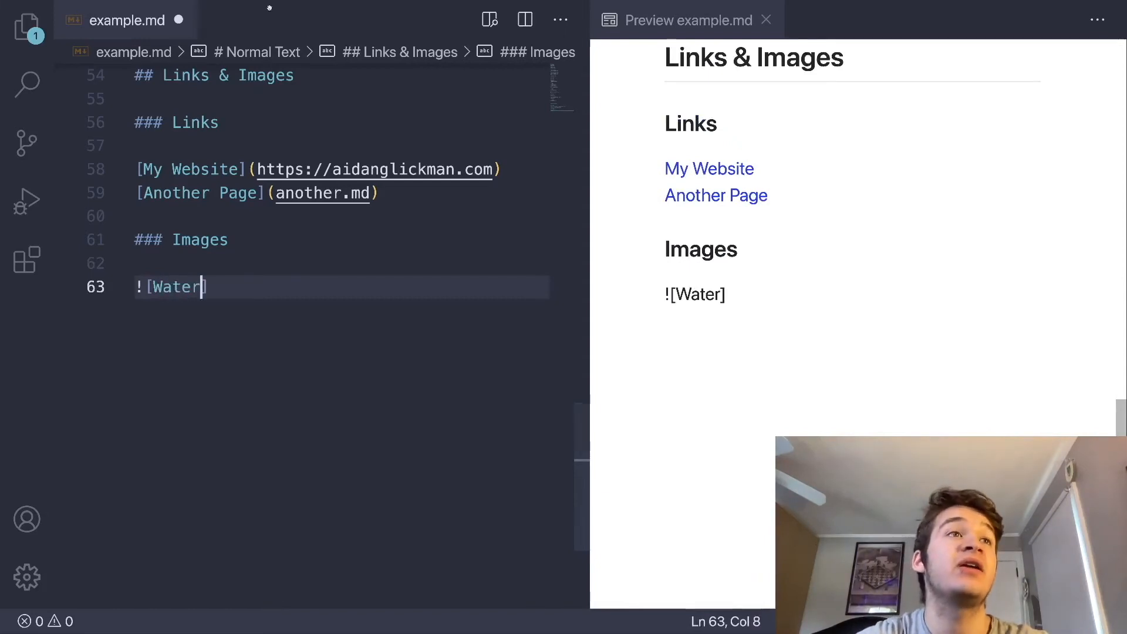
pyautogui.click(27, 30)
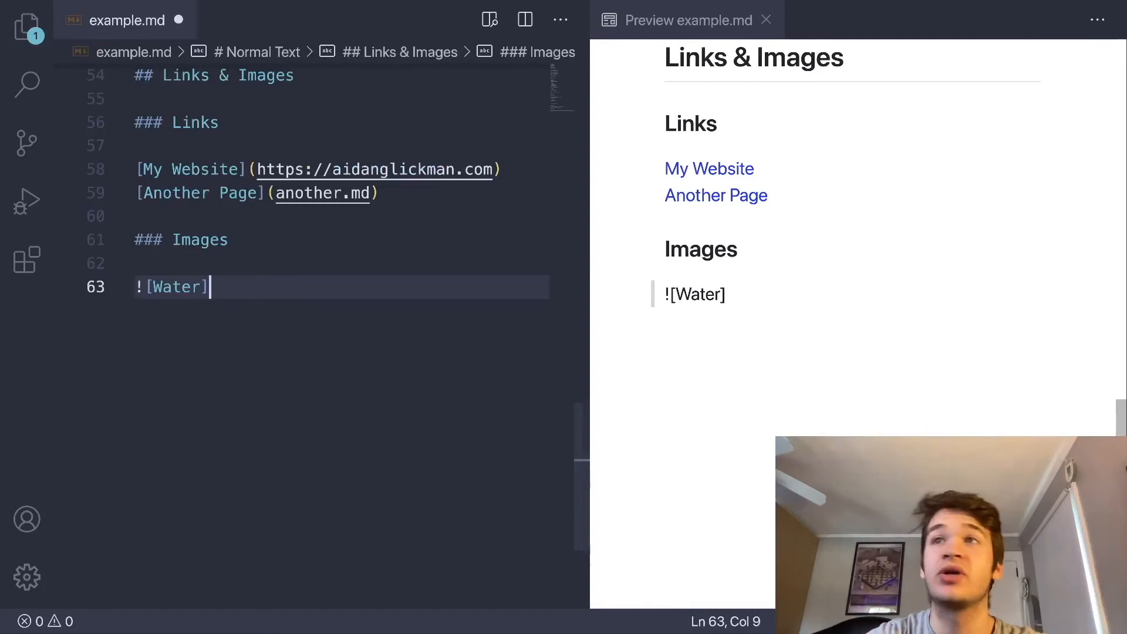
pyautogui.write('(')
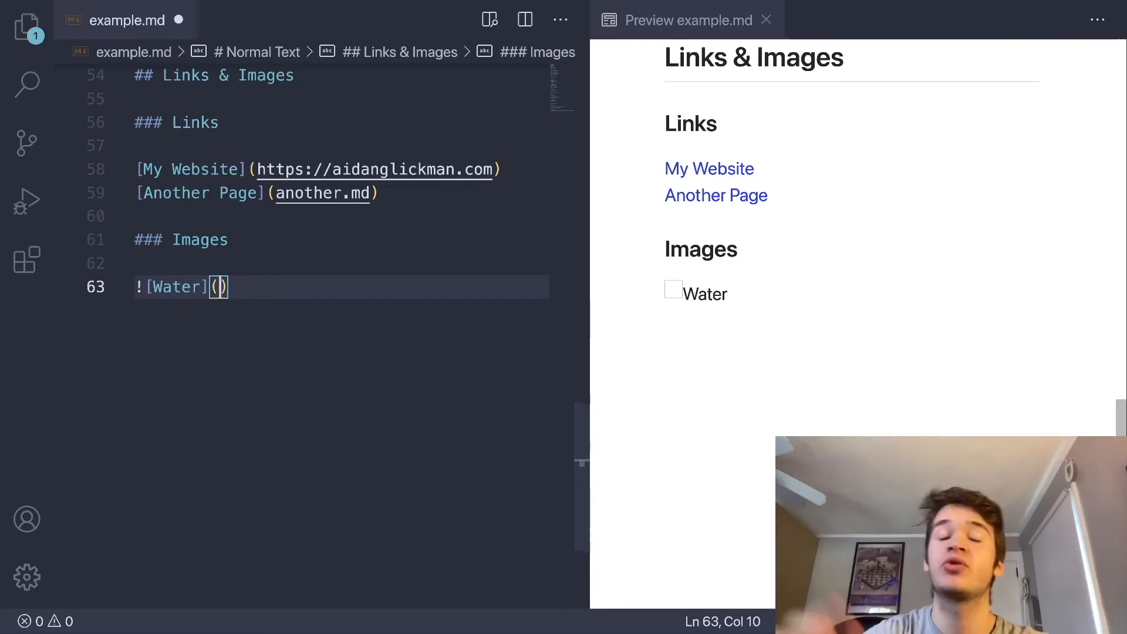
pyautogui.write('w')
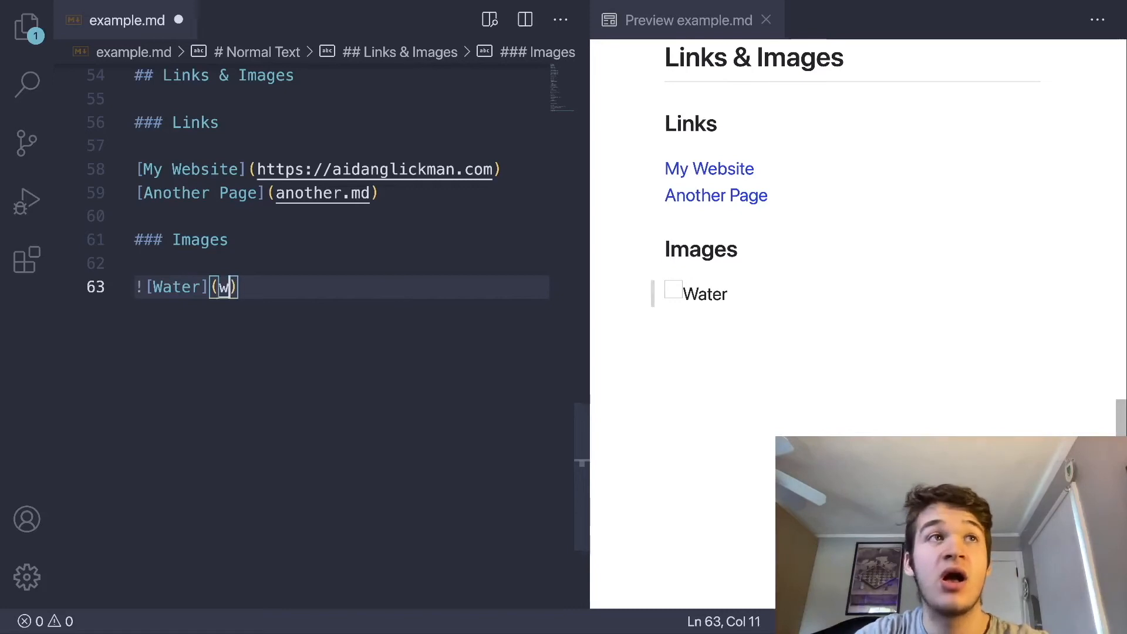
pyautogui.write('ater.png')
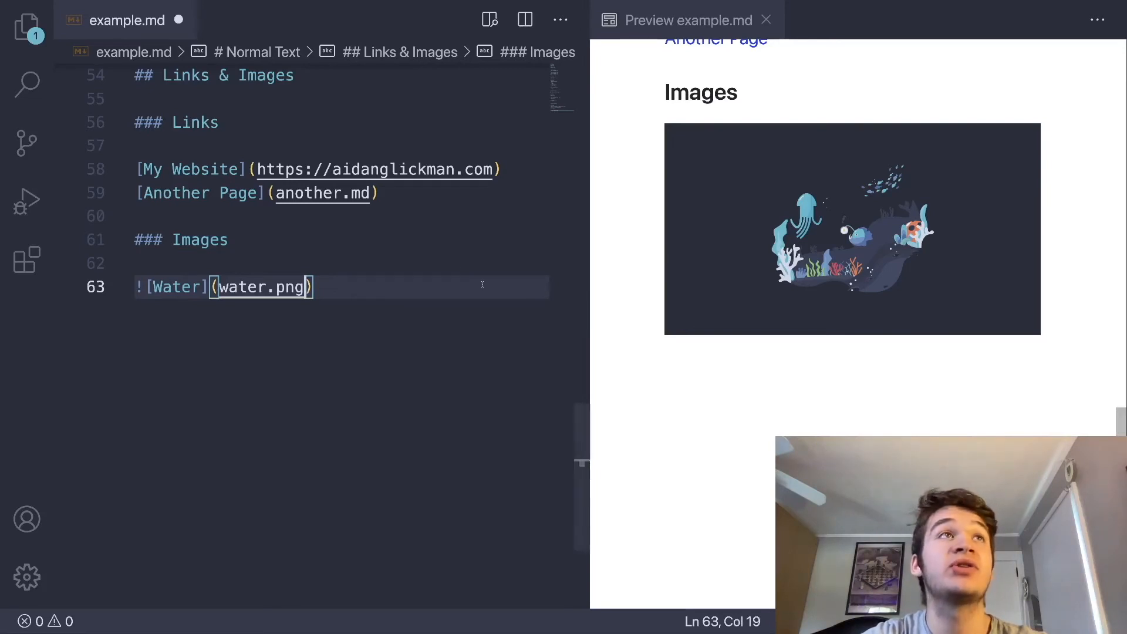
pyautogui.press('enter')
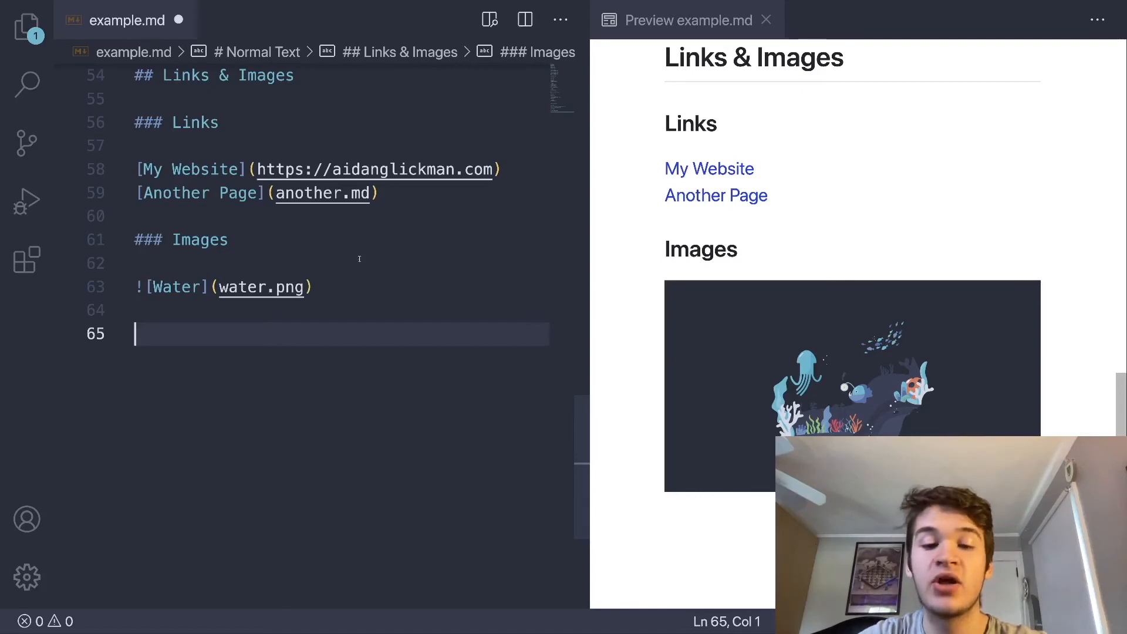
# - Write '- this is a list el', '- this is another' and '* this another list' under the Lists heading
pyautogui.write('## Lists')
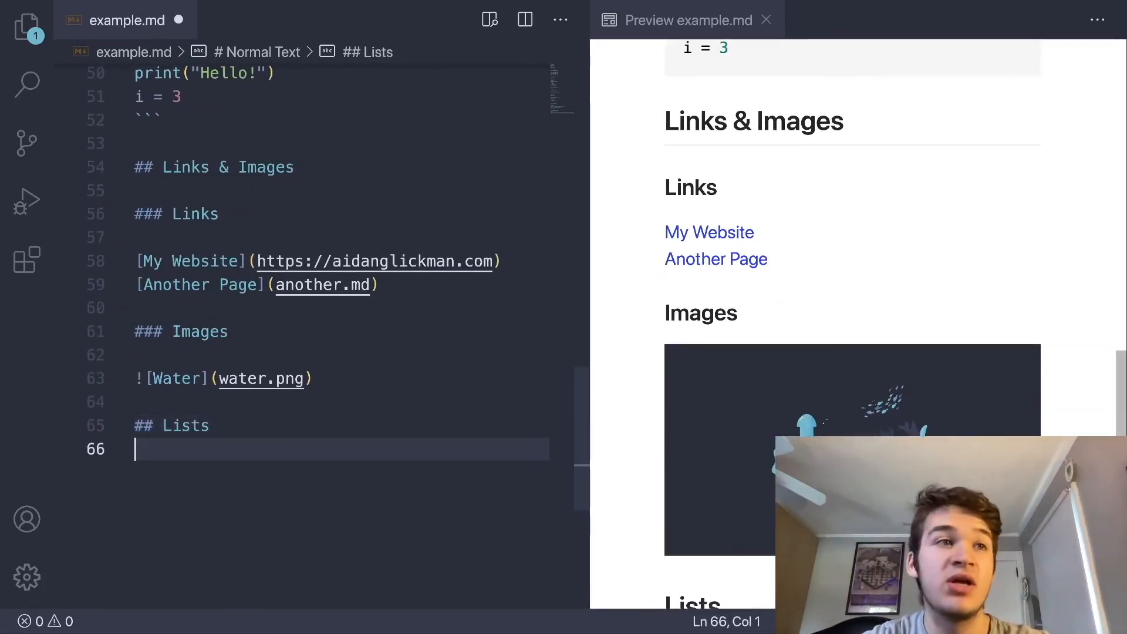
pyautogui.press('enter')
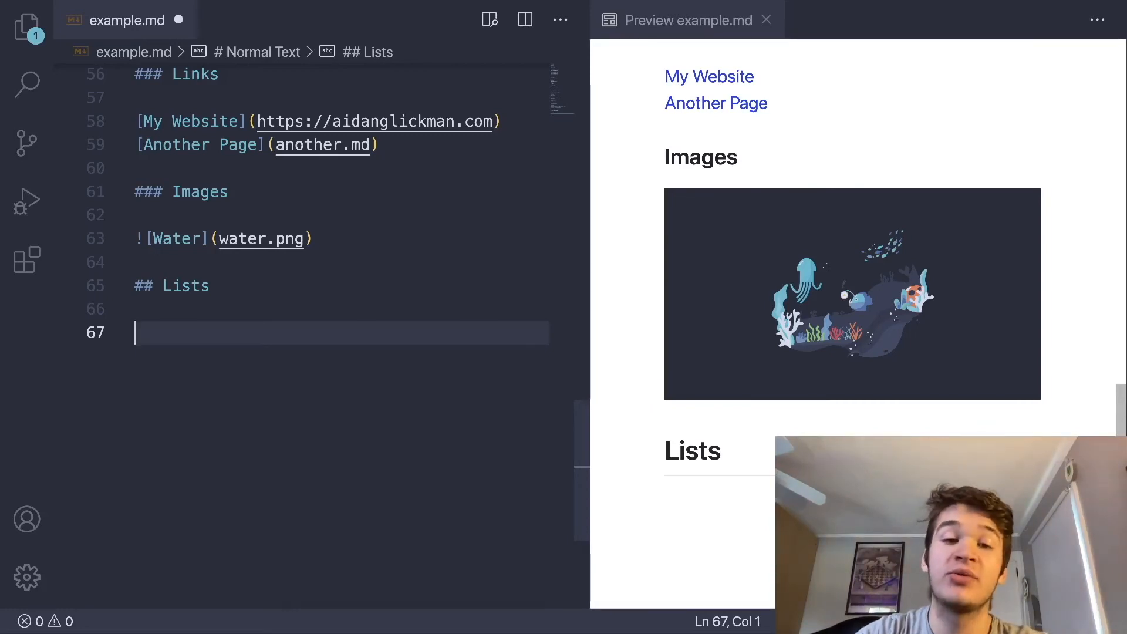
pyautogui.write('-')
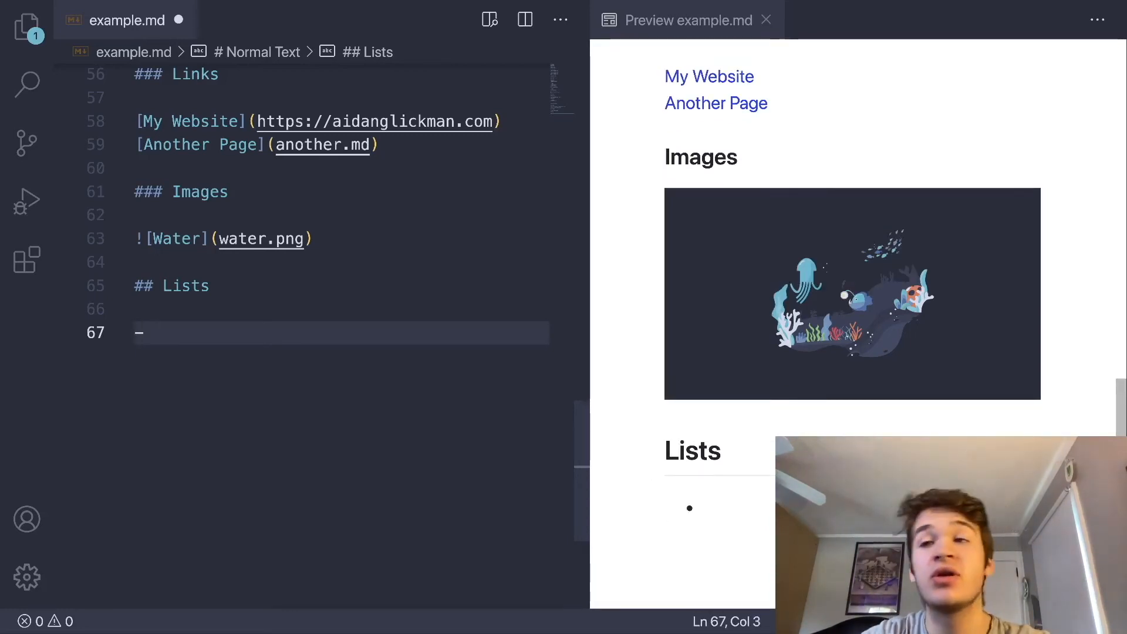
pyautogui.write('this is a list el')
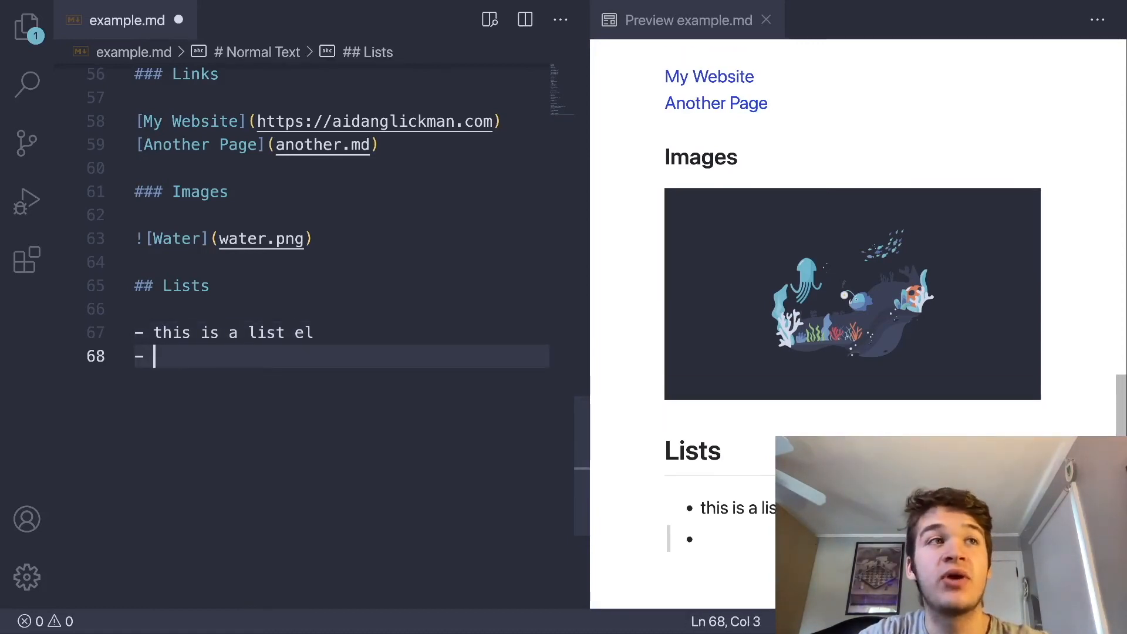
pyautogui.write('this is another')
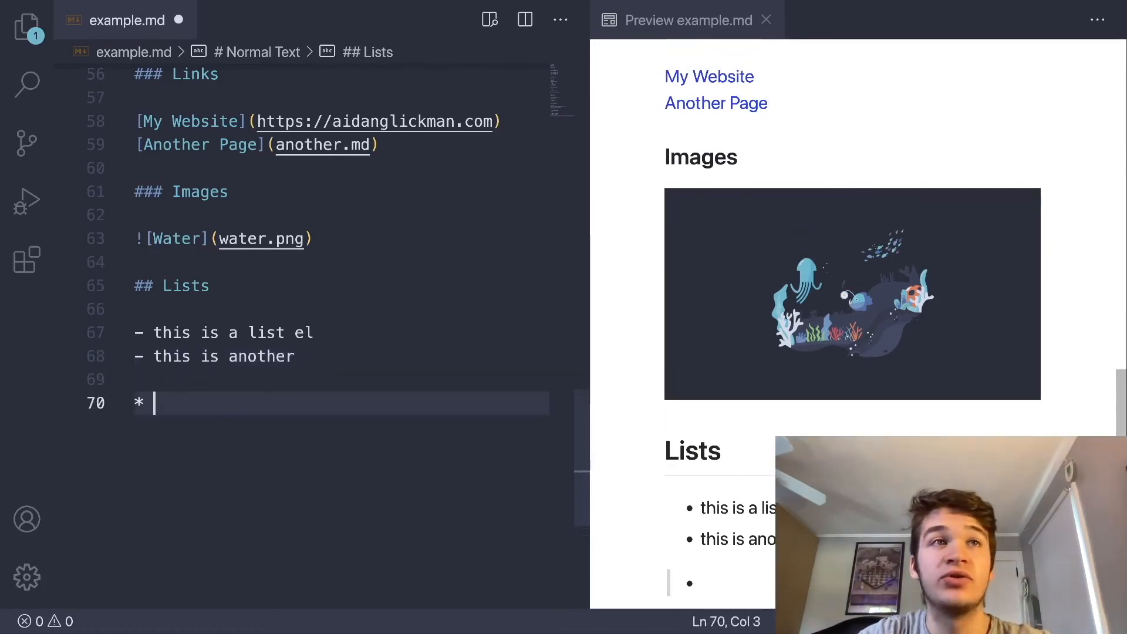
pyautogui.write('this another list')
pyautogui.write('###')
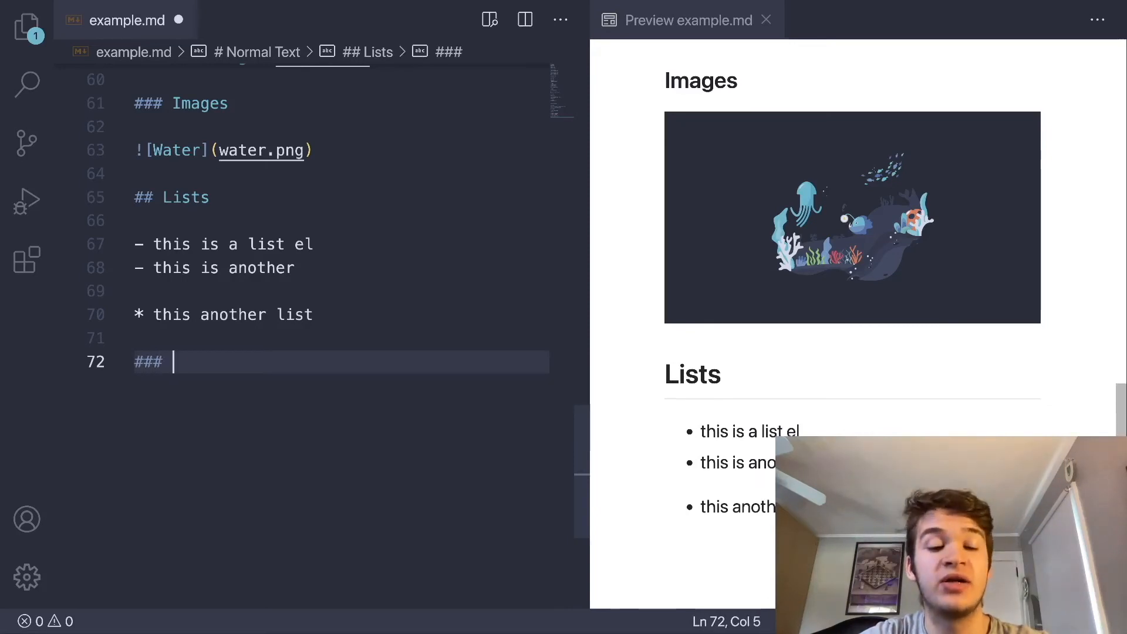
# - Add an '### Ordered' subheading and an '### Unordered' subheading above the bullet items
pyautogui.write('Ordered')
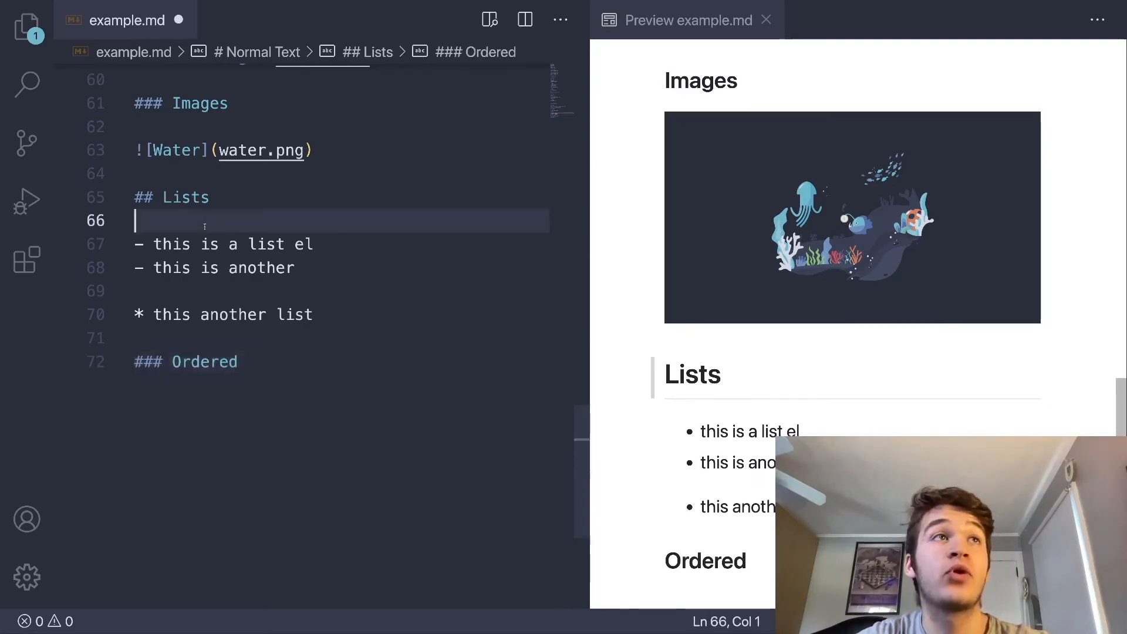
pyautogui.write('### U')
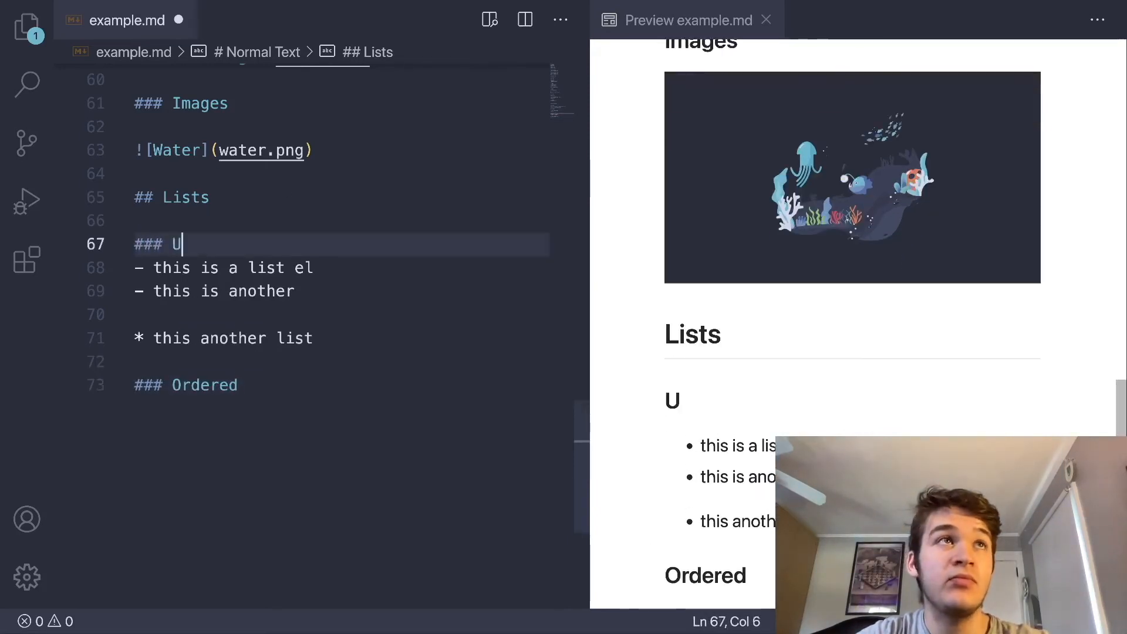
pyautogui.write('nordered')
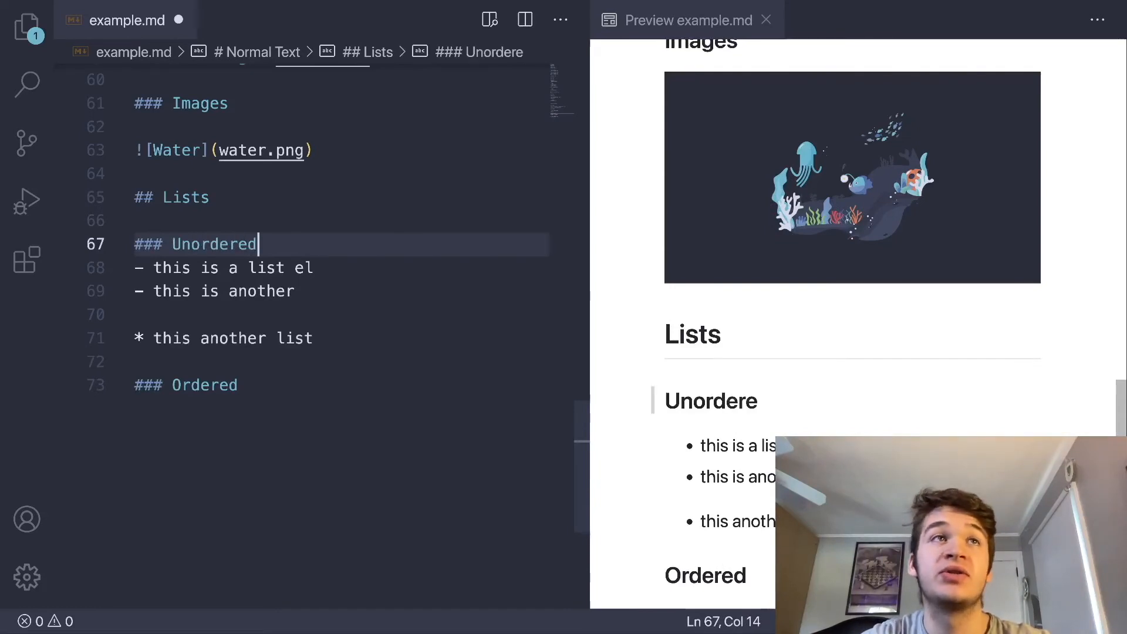
pyautogui.press('Enter')
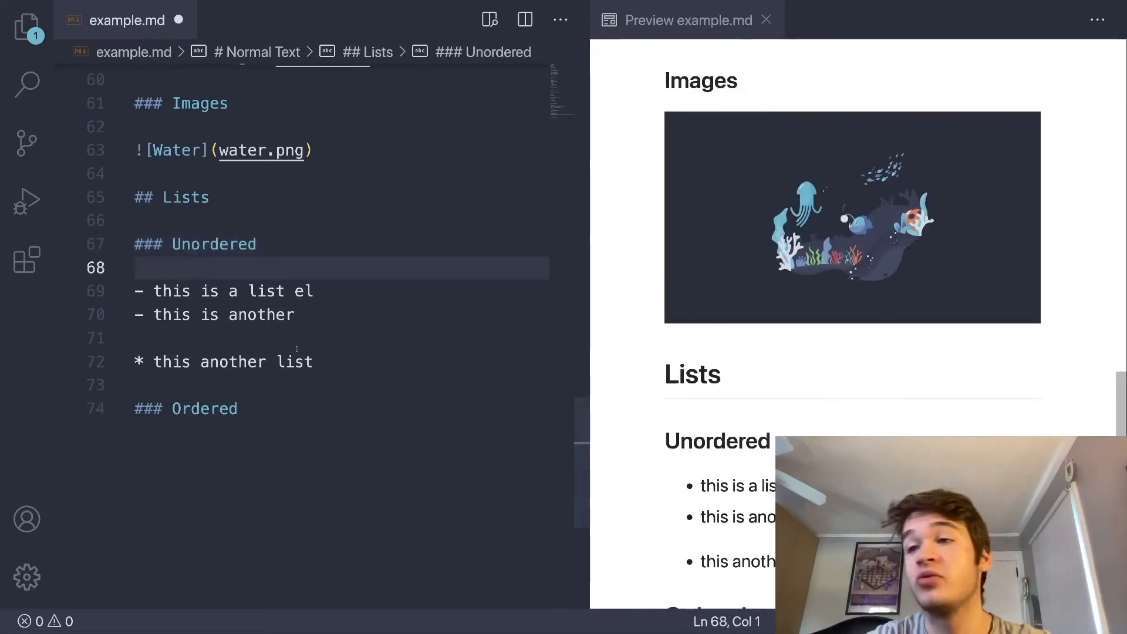
pyautogui.scroll(-3)
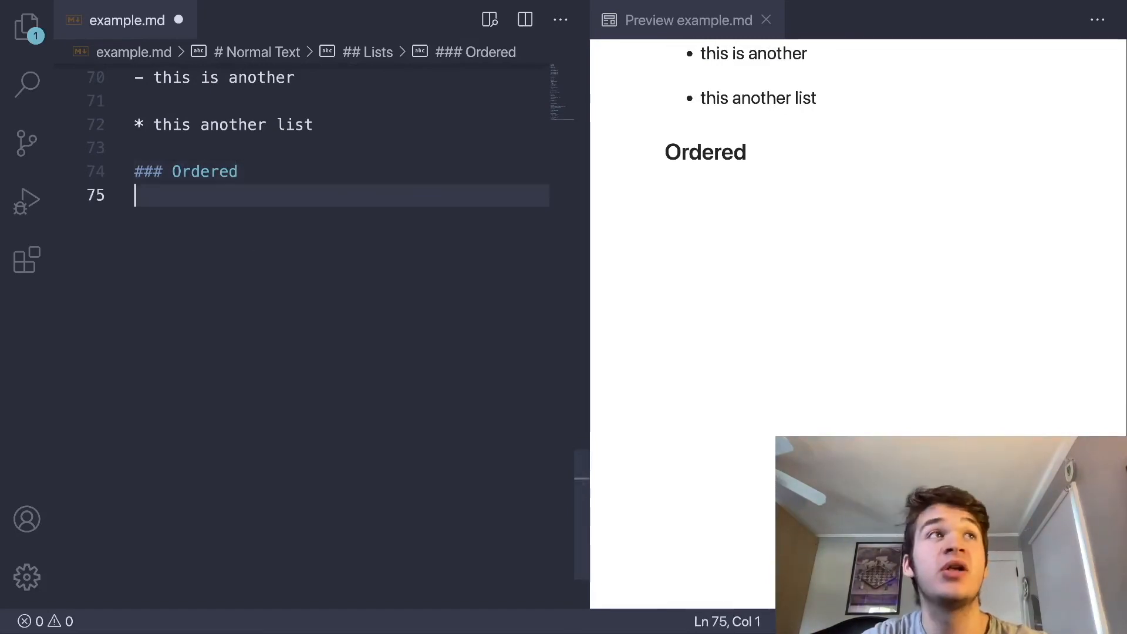
# - Write a numbered list '1. El 1' through '3. El 3' under Ordered
pyautogui.write('1.')
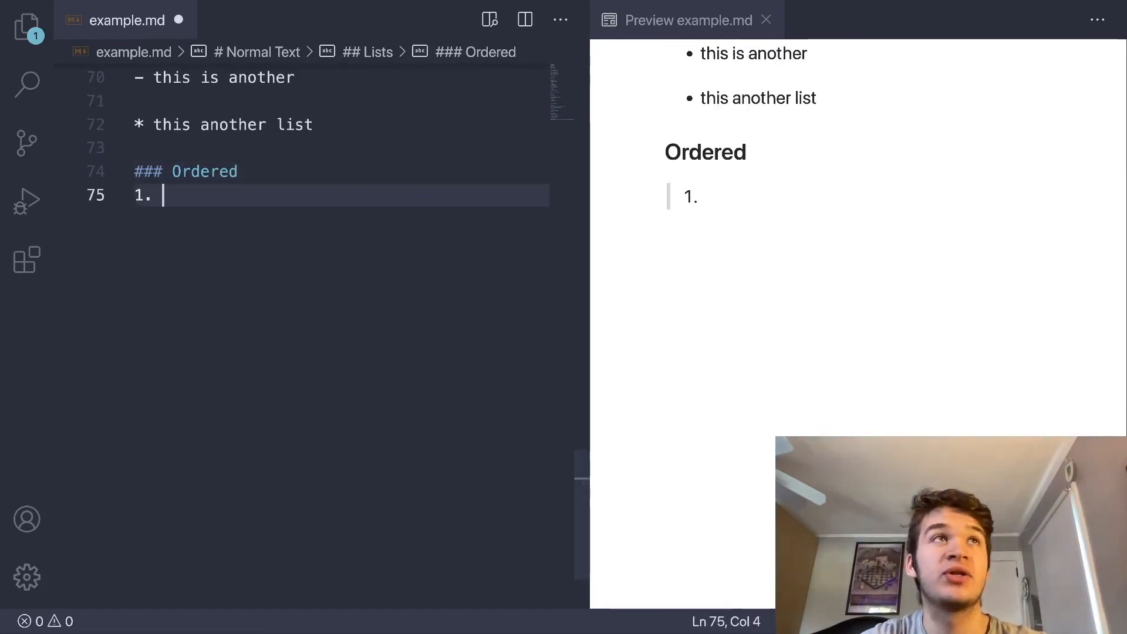
pyautogui.write('El 1')
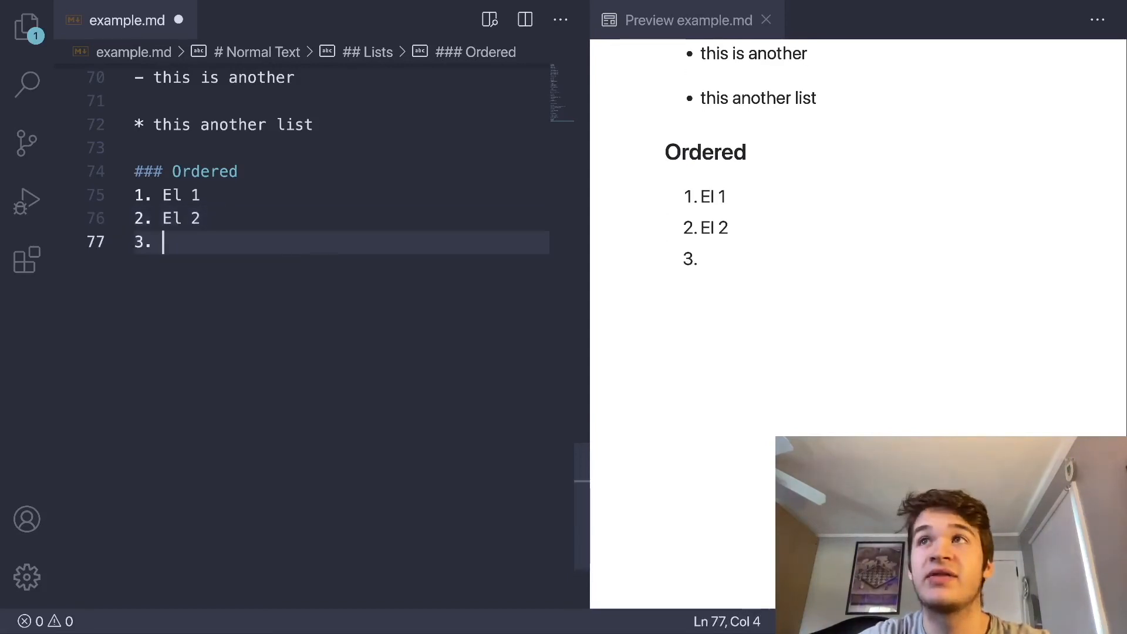
pyautogui.write('El')
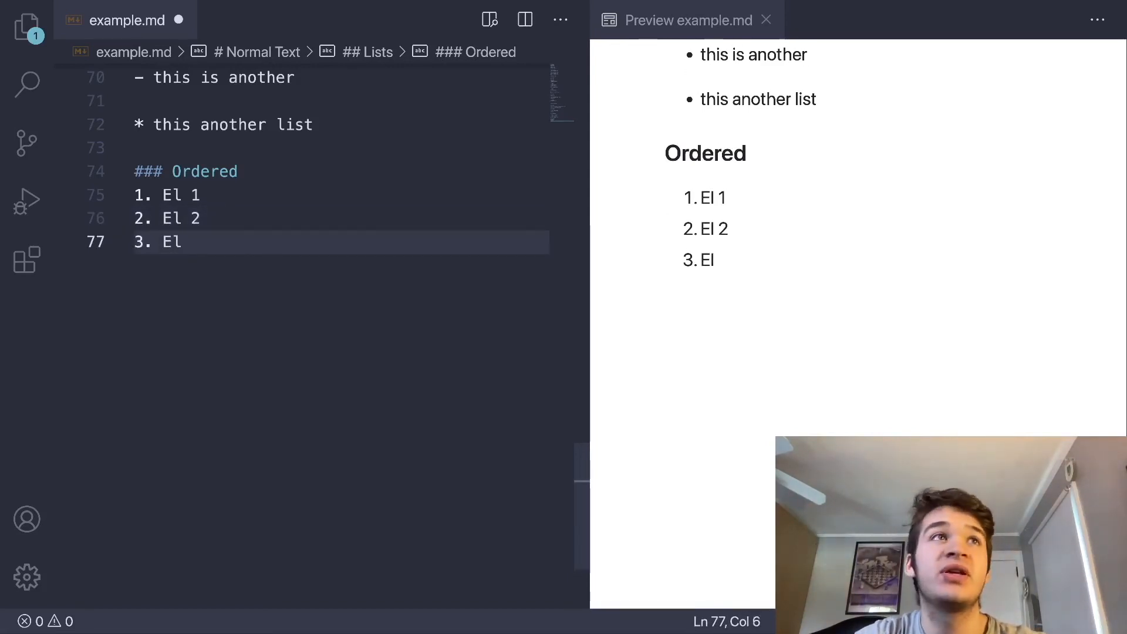
pyautogui.write('3')
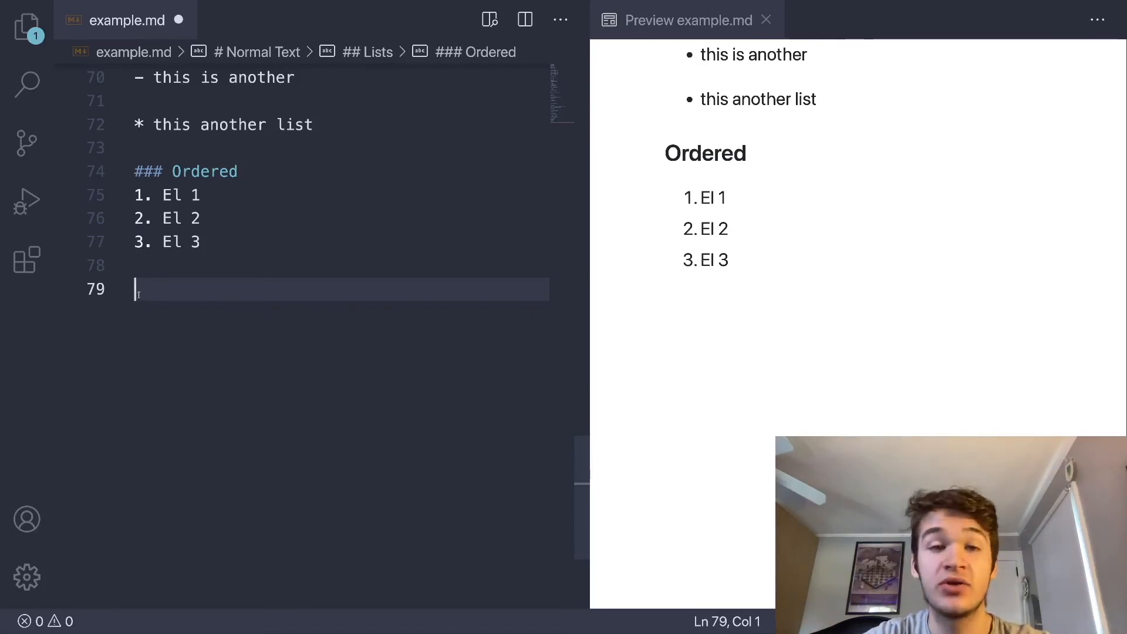
# - Add a second list using '1.' for every item, including 'Another' and 'Inserted', auto-numbered in the preview
pyautogui.write('1. El')
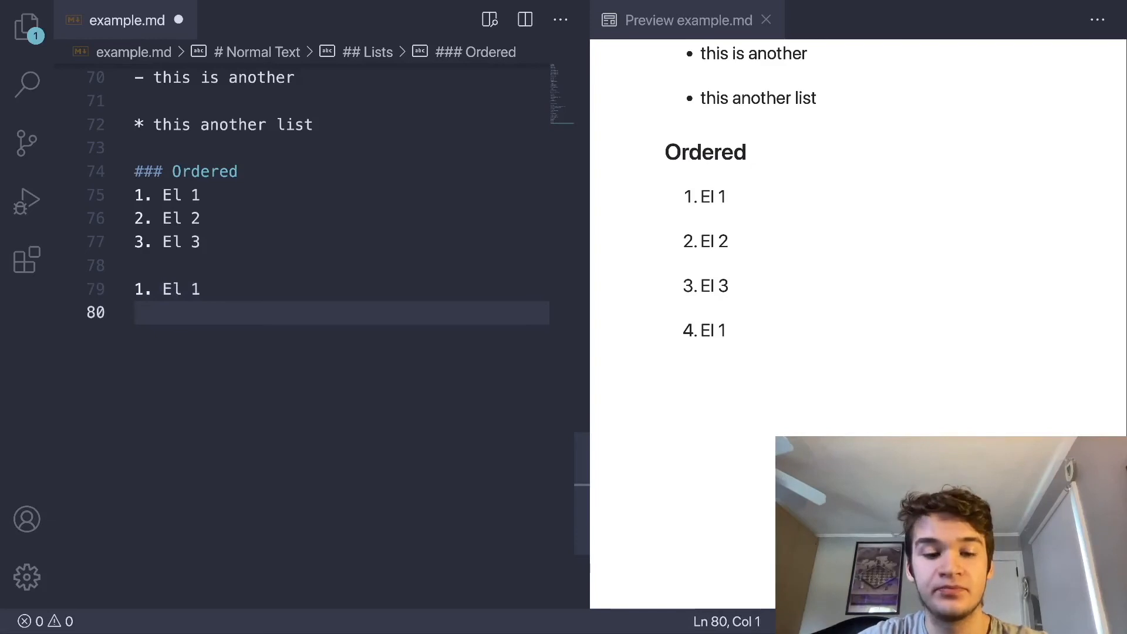
pyautogui.write('1.')
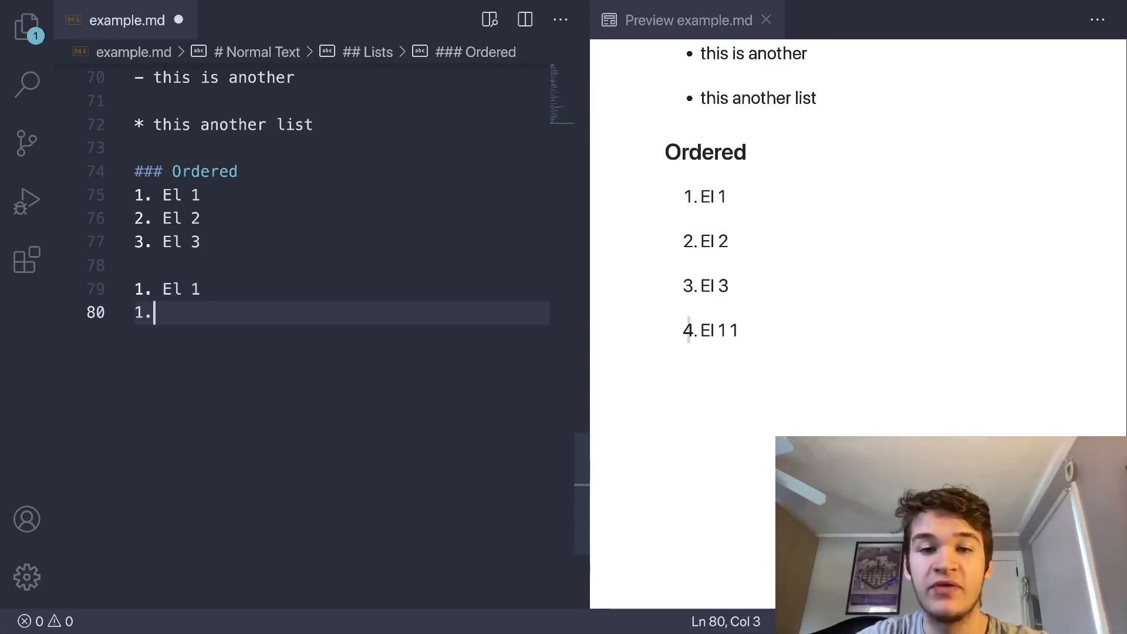
pyautogui.write('Another')
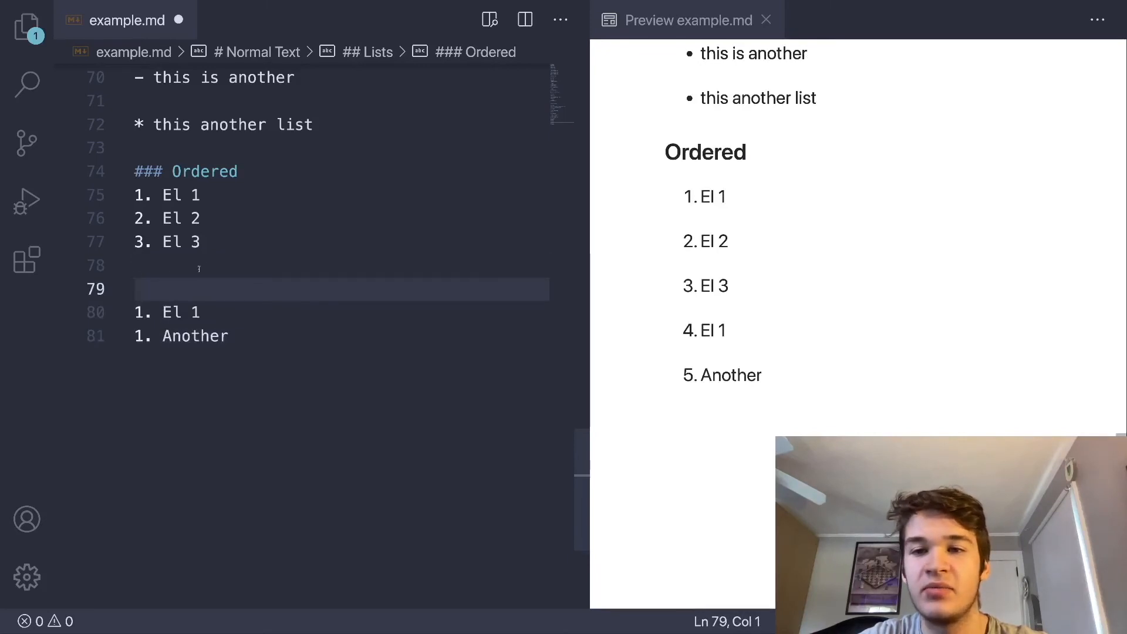
pyautogui.write('steirht')
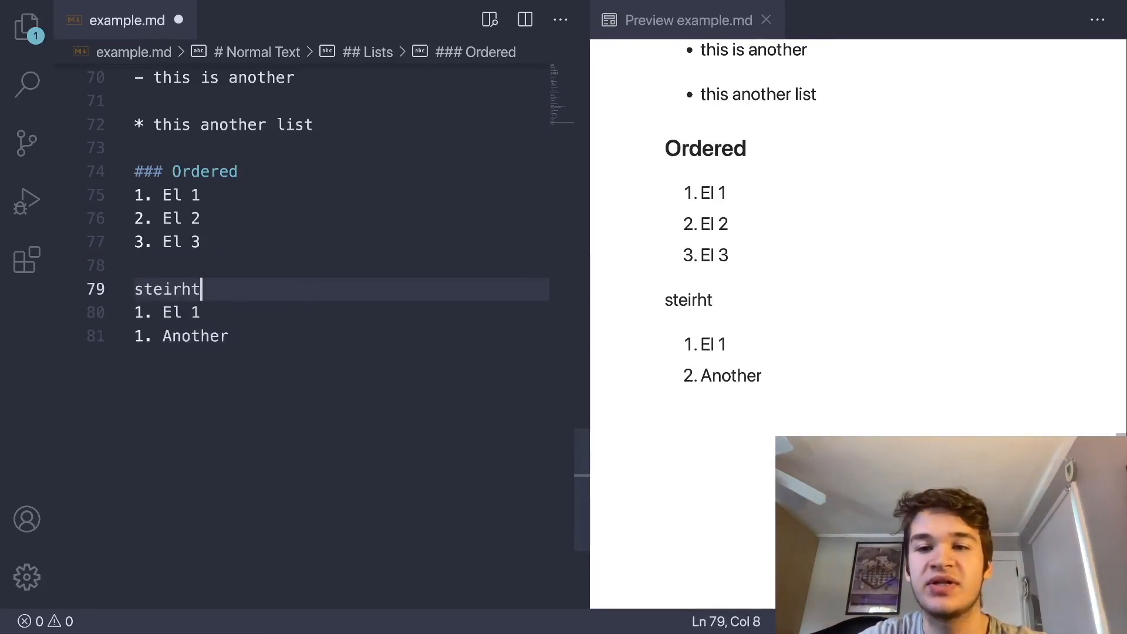
pyautogui.press('Backspace')
pyautogui.write('1. Another yet')
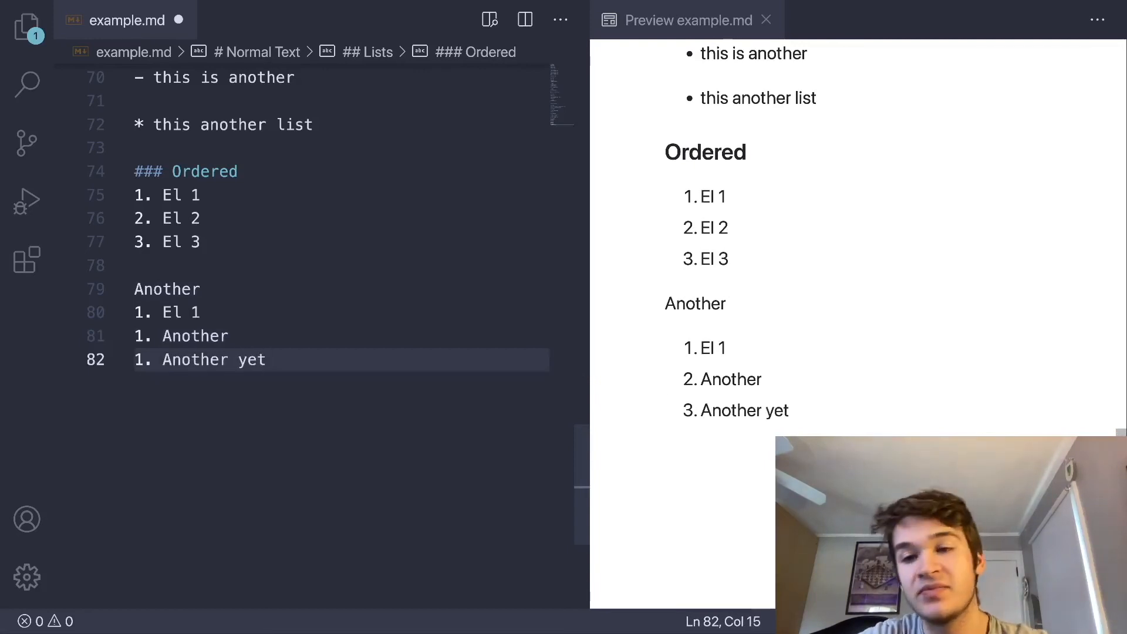
pyautogui.click(202, 312)
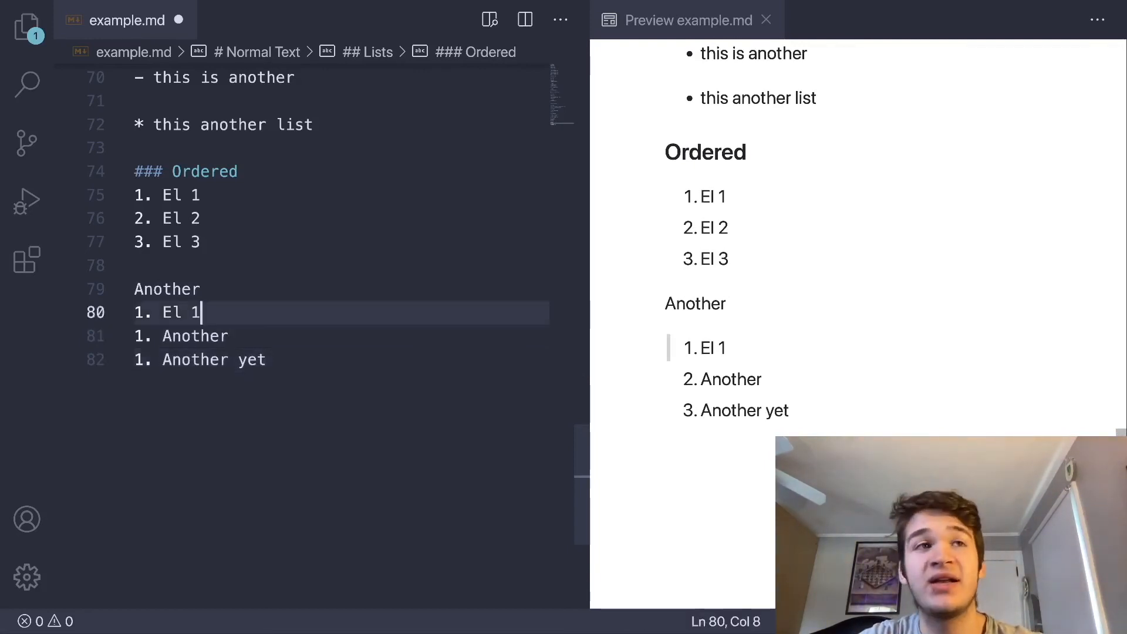
pyautogui.press('enter')
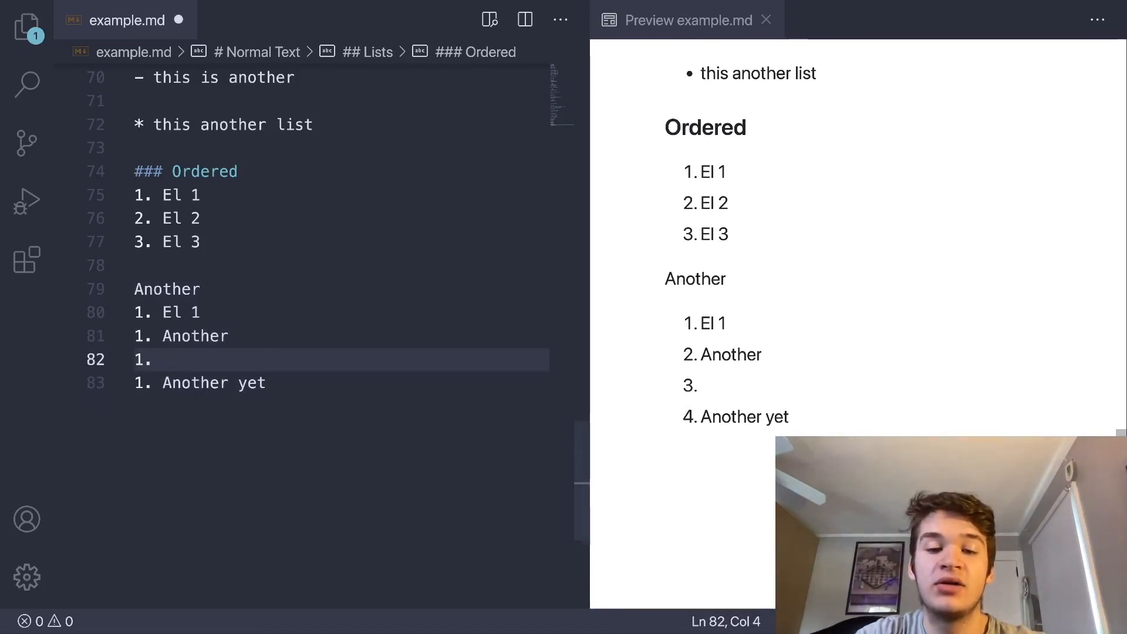
pyautogui.write('Inserted')
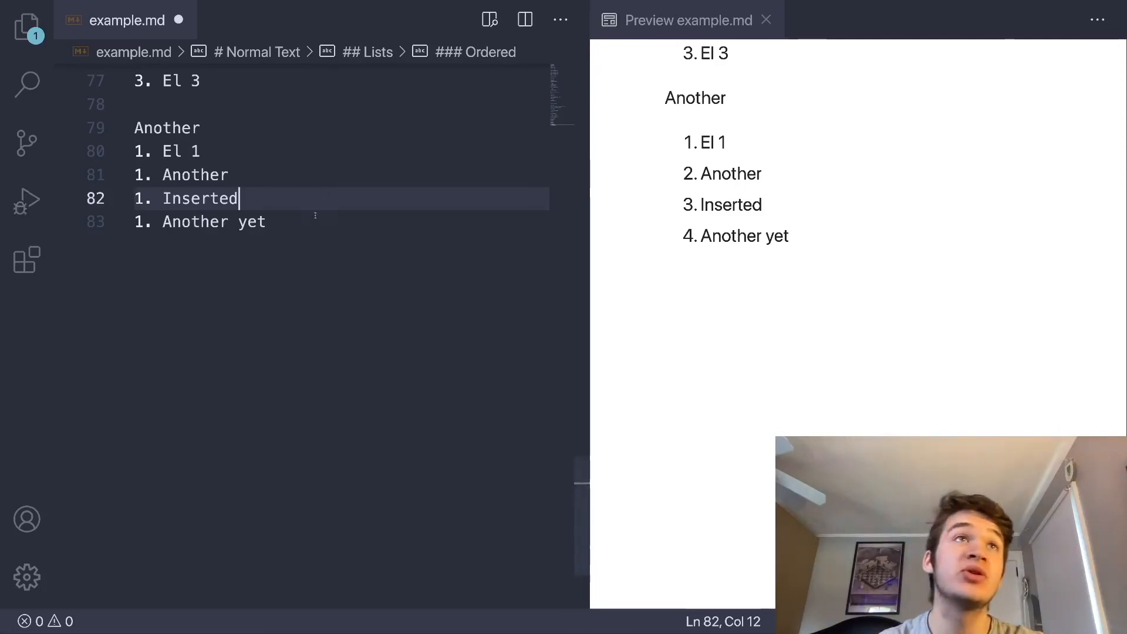
pyautogui.write('## Tables')
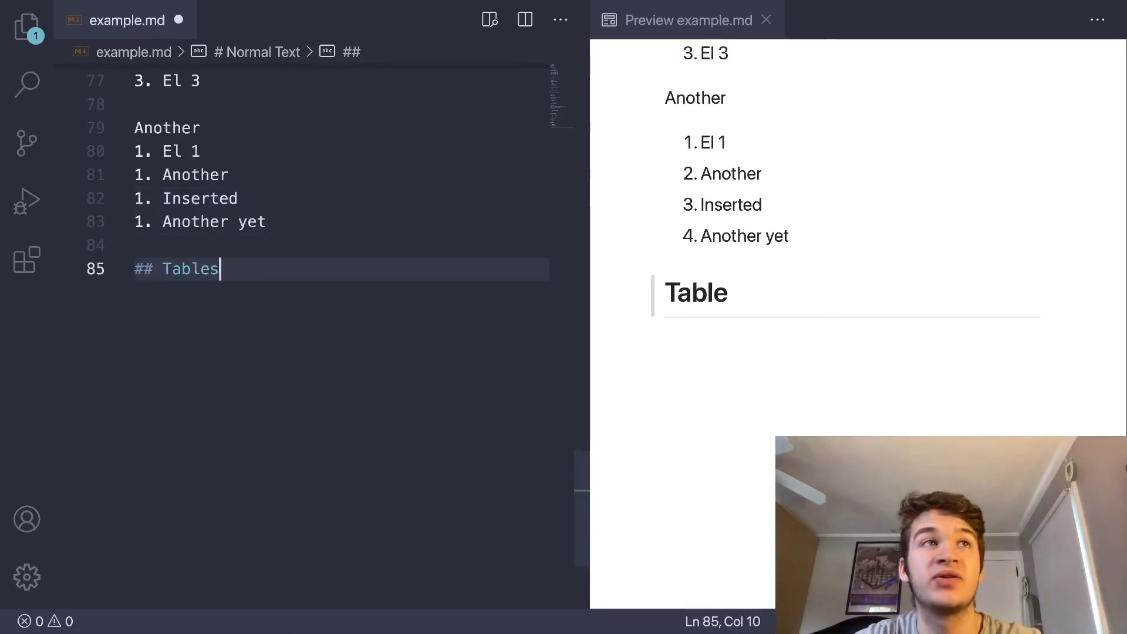
# - Write the table header 'Col 1 | Col 2 | Col 3' with a '--- | --- | ---' separator row
pyautogui.press('enter')
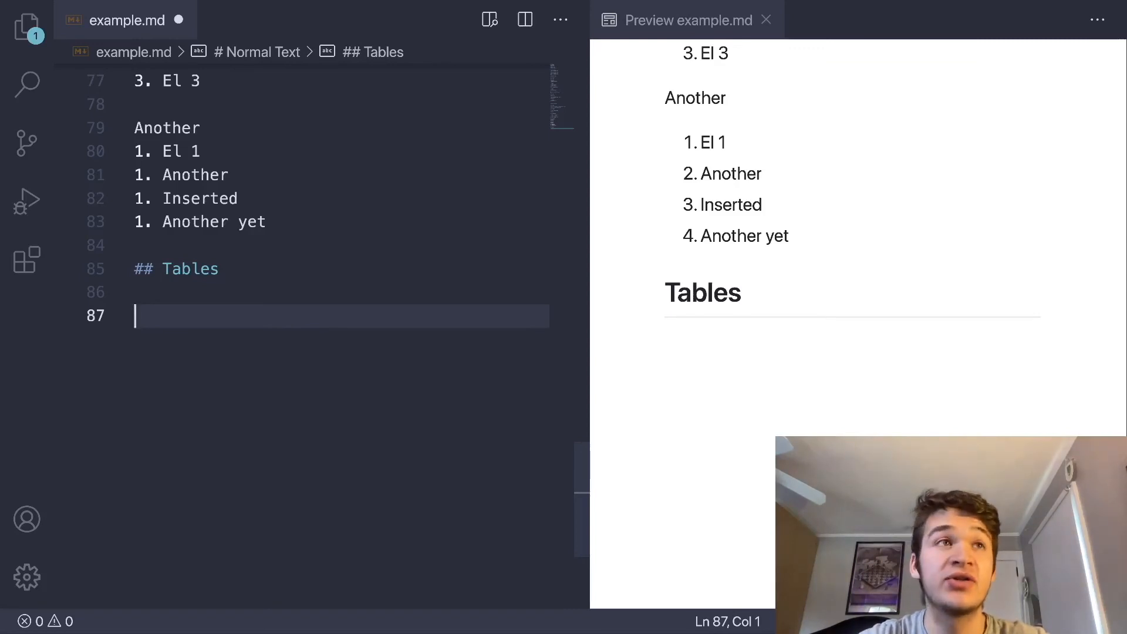
pyautogui.write('Col 1 |')
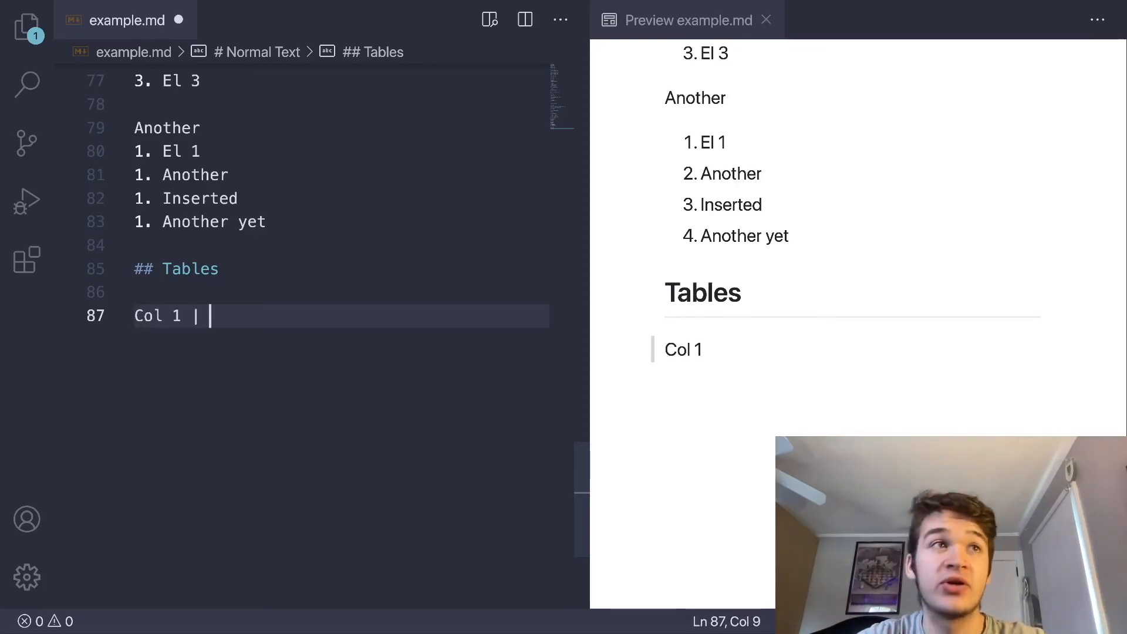
pyautogui.write('Col 2 | Col')
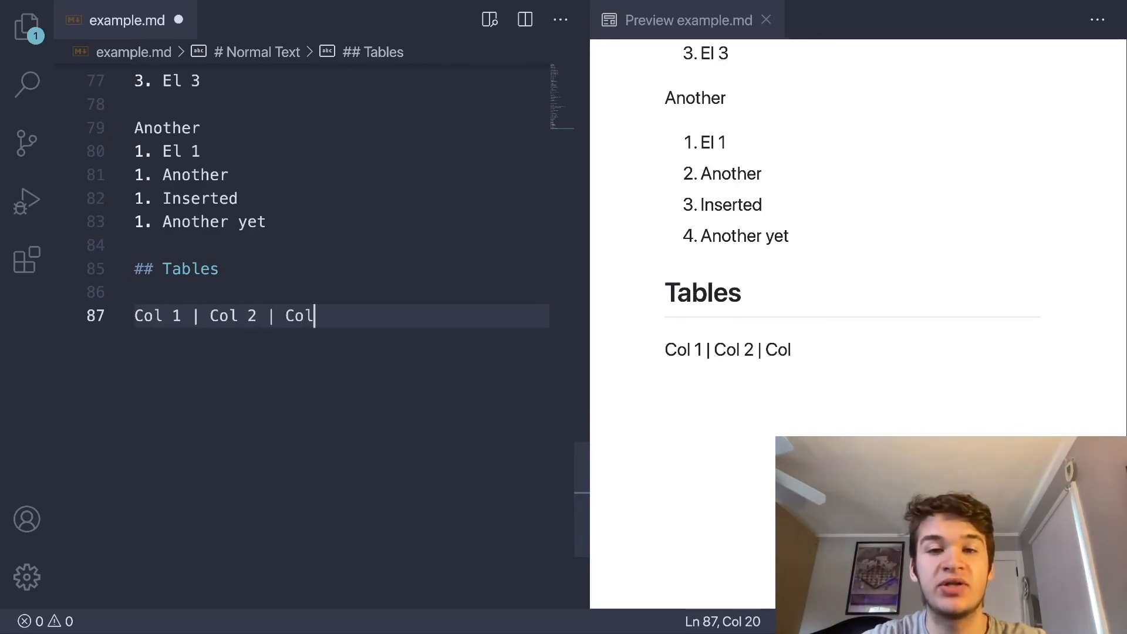
pyautogui.write('3')
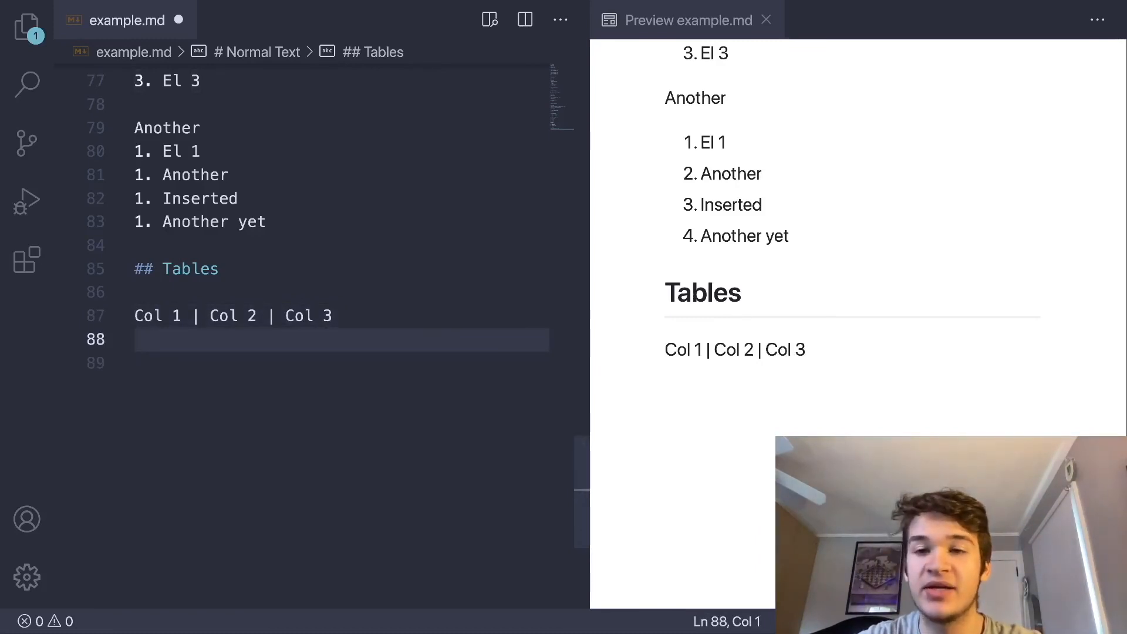
pyautogui.write('-')
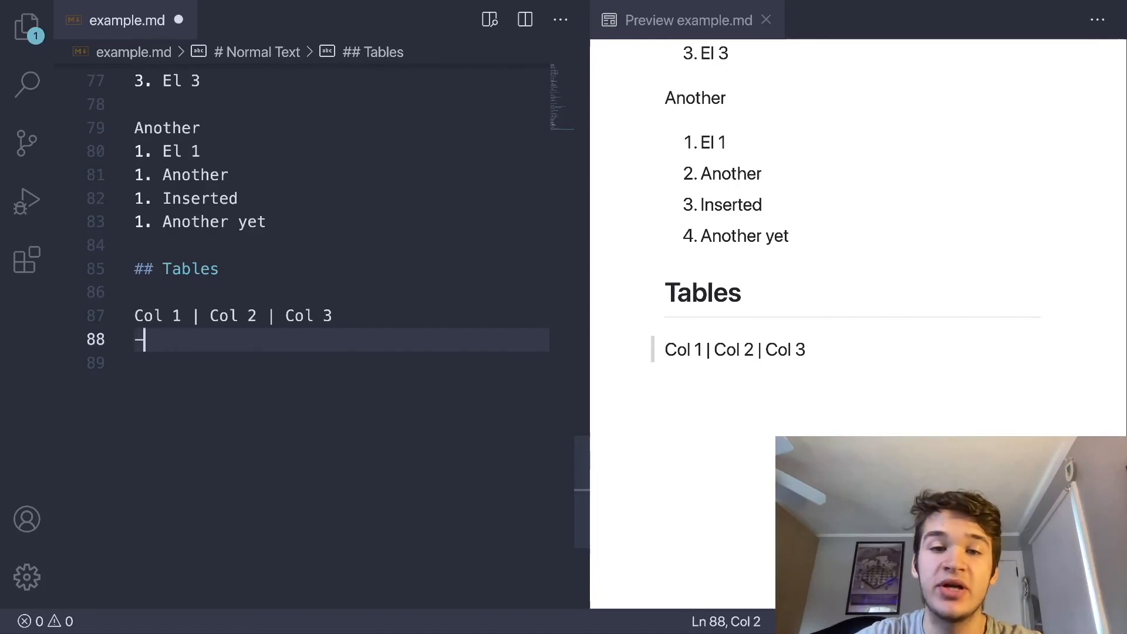
pyautogui.write('--')
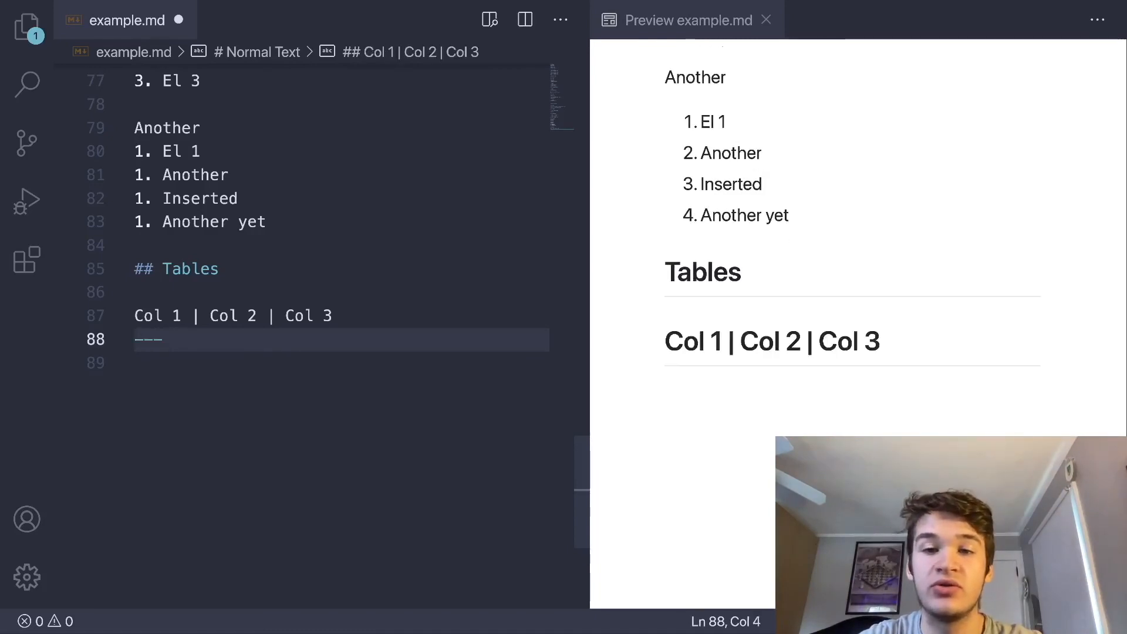
pyautogui.write('| --- | ---')
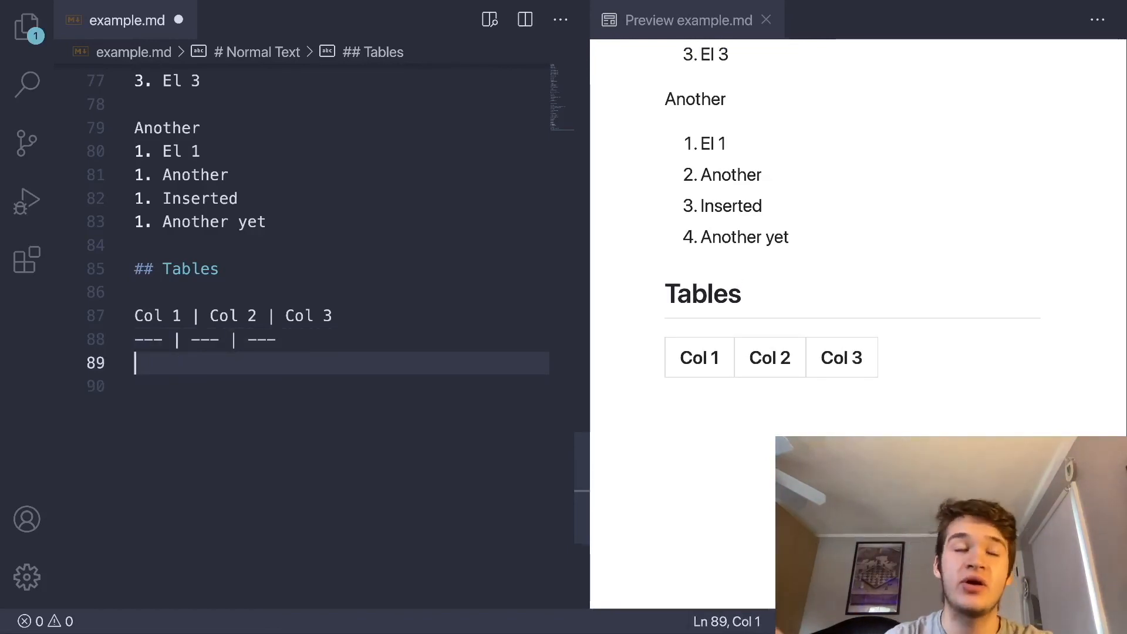
# - Add the table row 'El 1 | El 2 | El 3' so the three-column table renders
pyautogui.write('El')
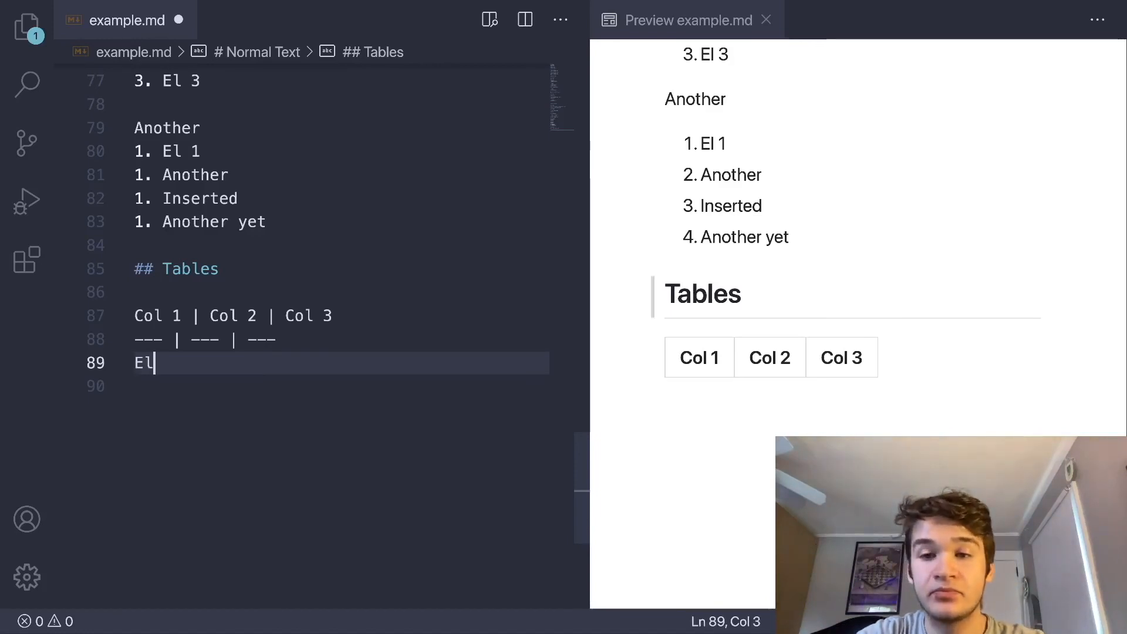
pyautogui.write('1 |')
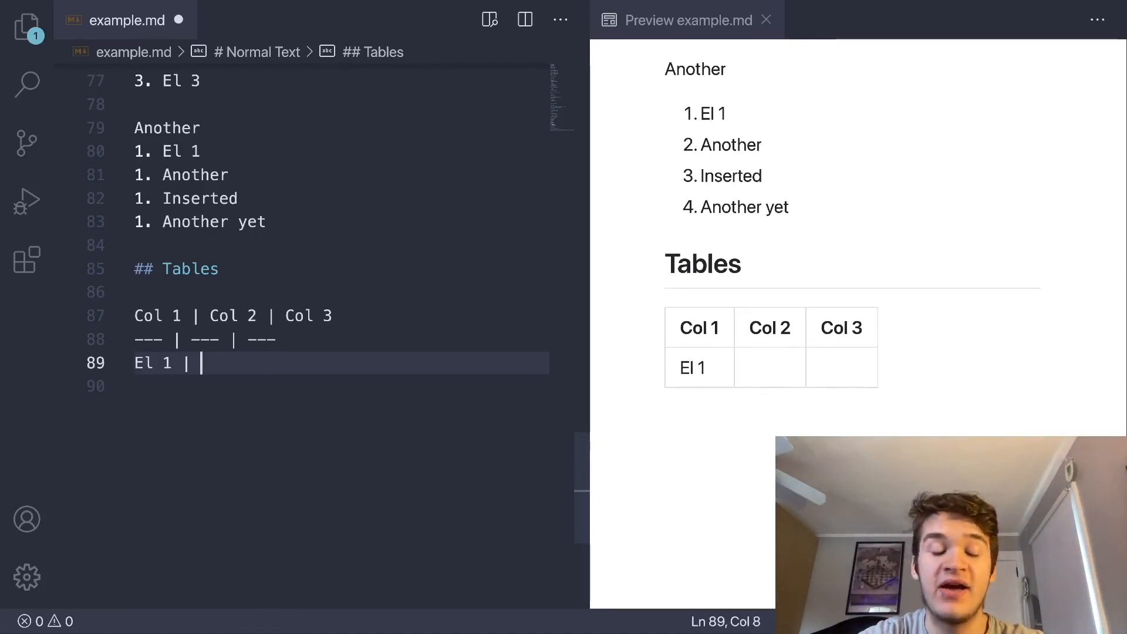
pyautogui.write('El 2 |')
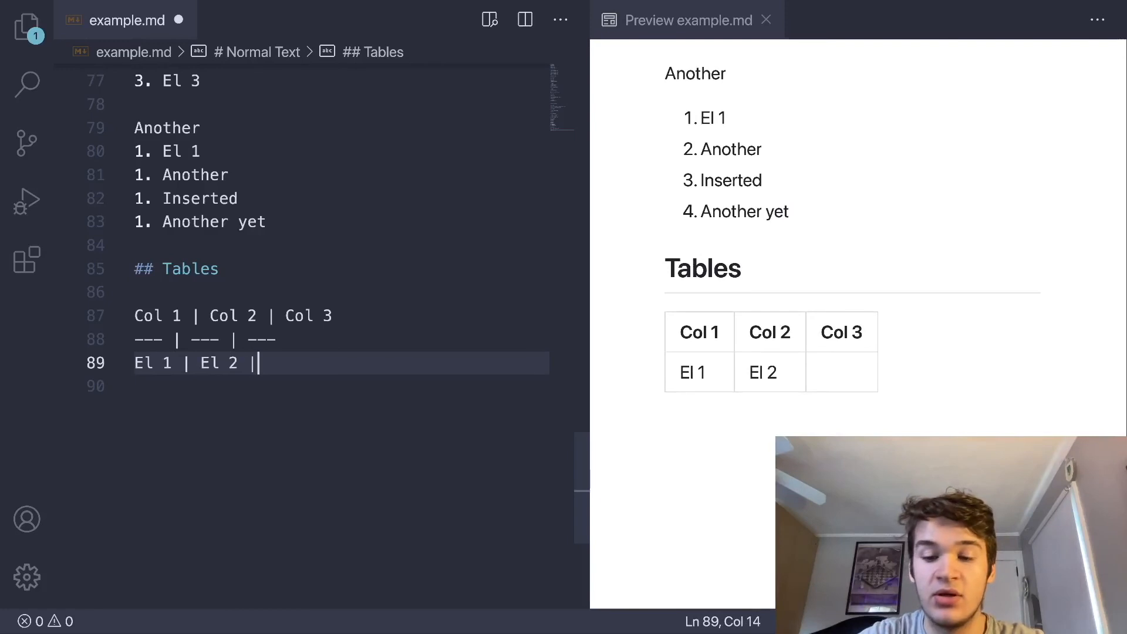
pyautogui.write('El 3')
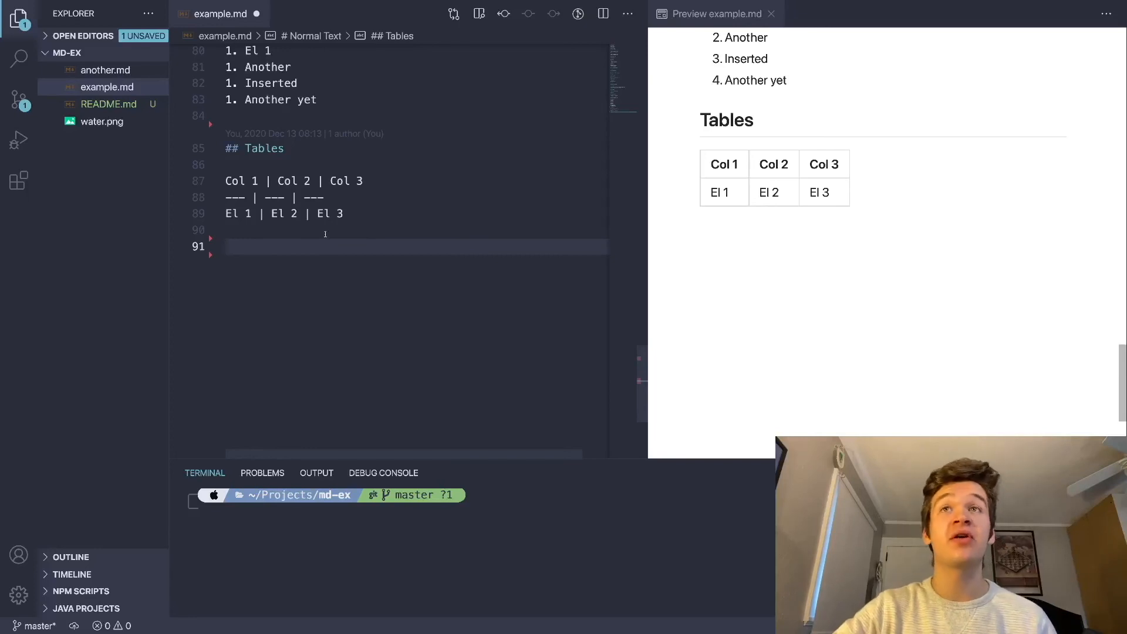
# - Write '## Task List' with '- [ ] This isn't done' and '- [X] This is done' items
pyautogui.write('##')
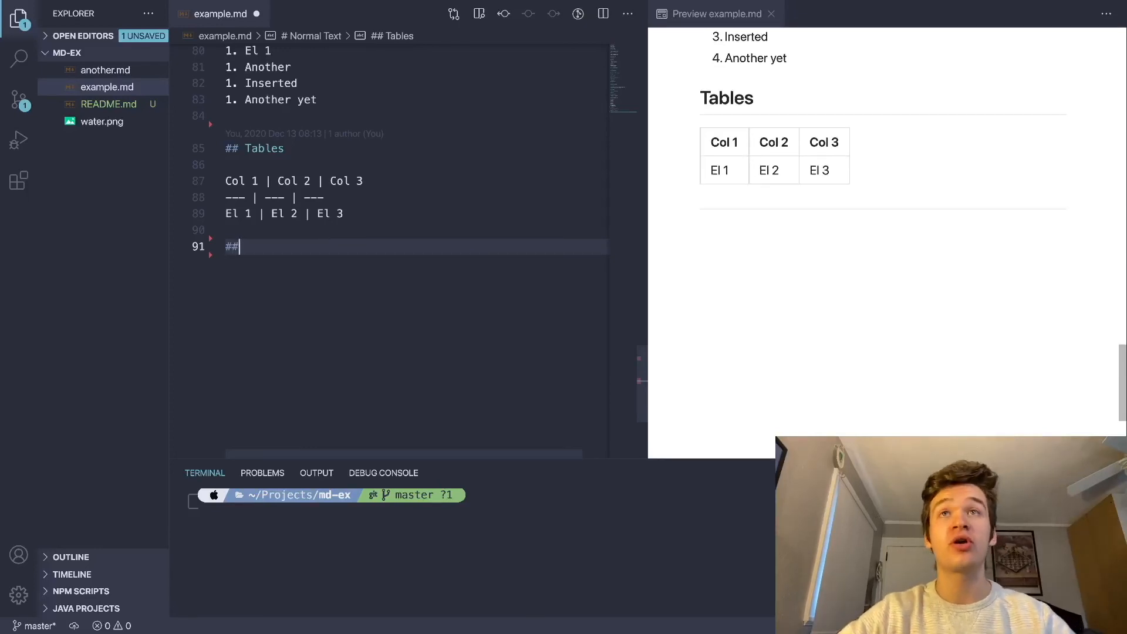
pyautogui.write('Task List')
pyautogui.write('- [')
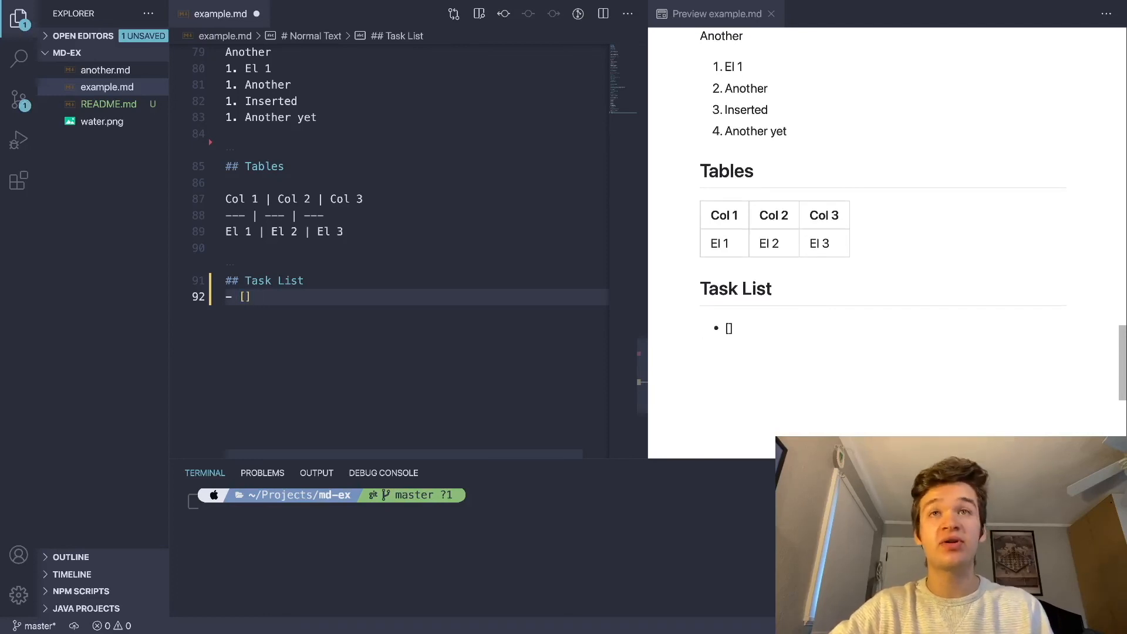
pyautogui.write('This i')
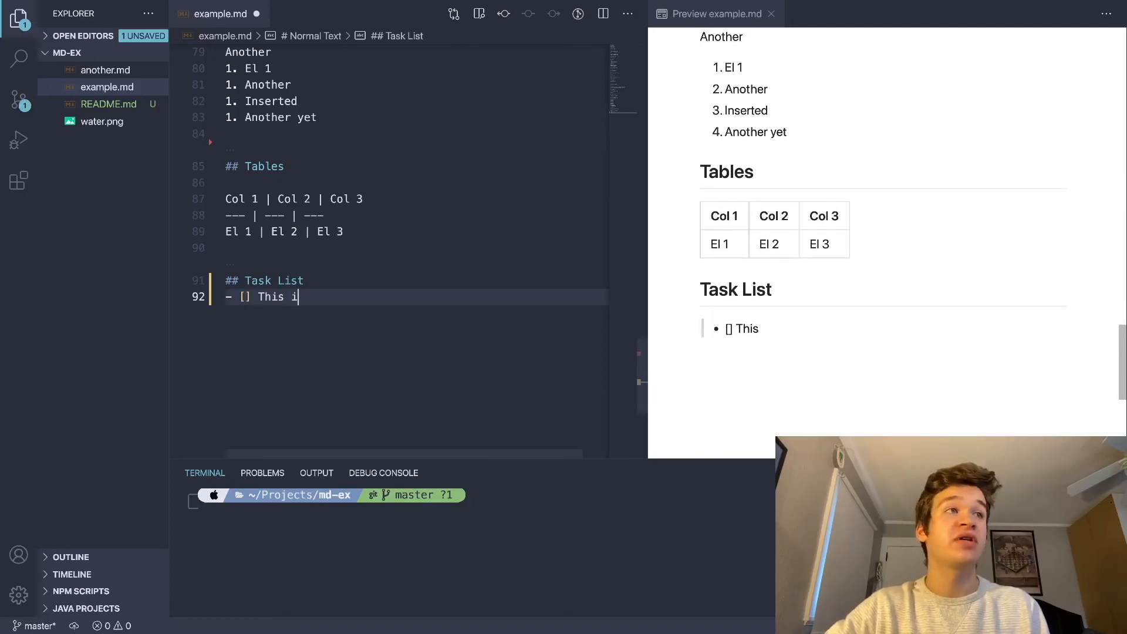
pyautogui.write("sn't done")
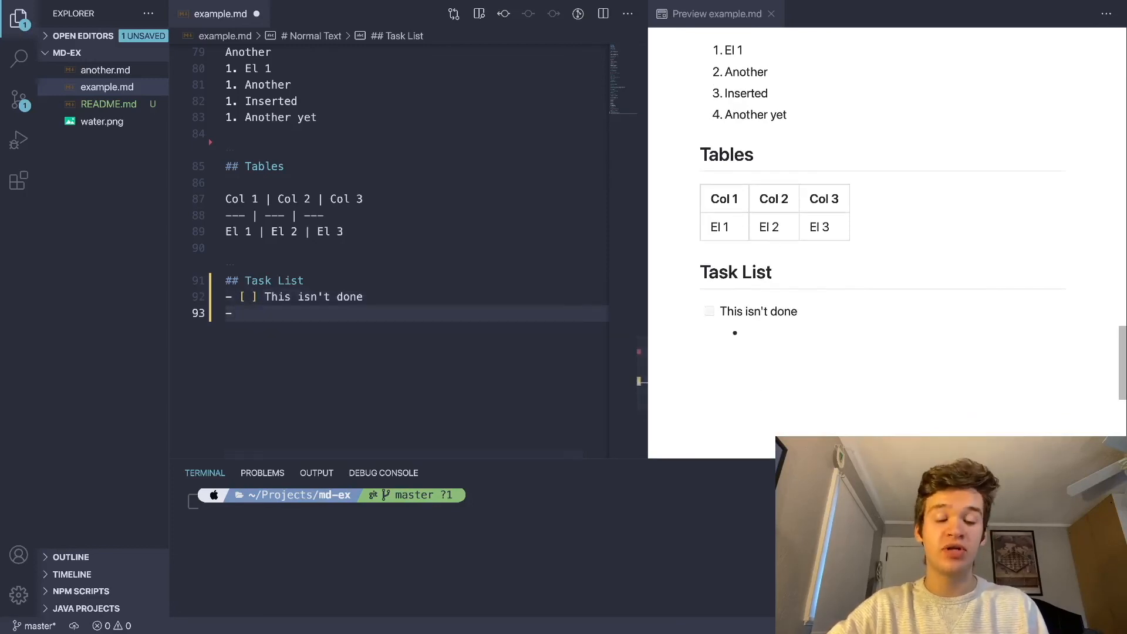
pyautogui.write('[X')
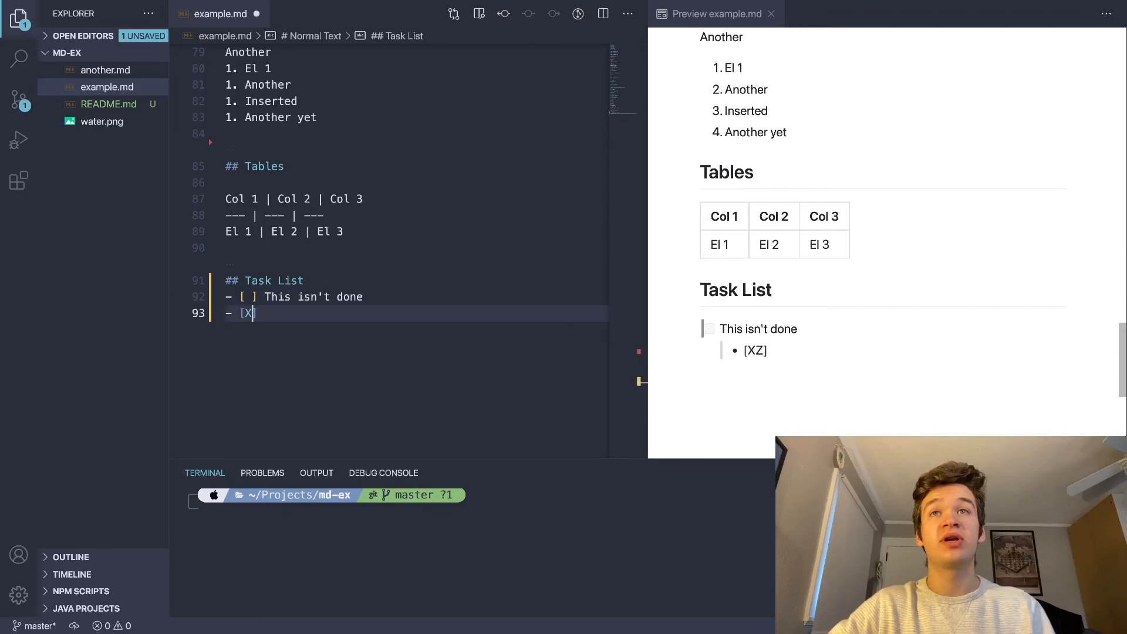
pyautogui.write('This')
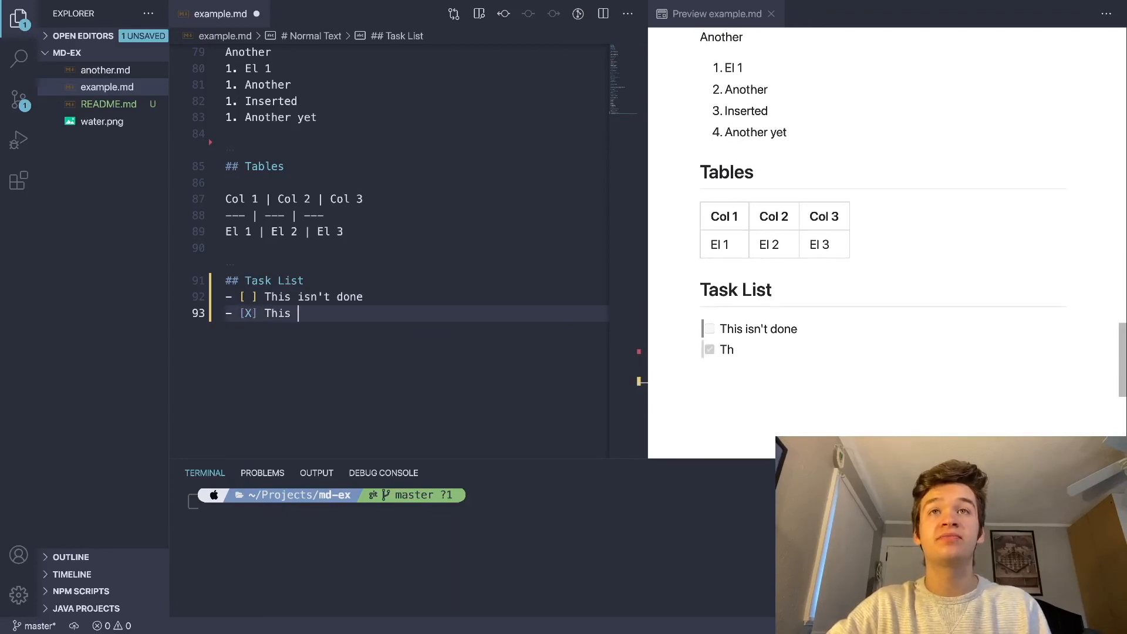
pyautogui.write('is done')
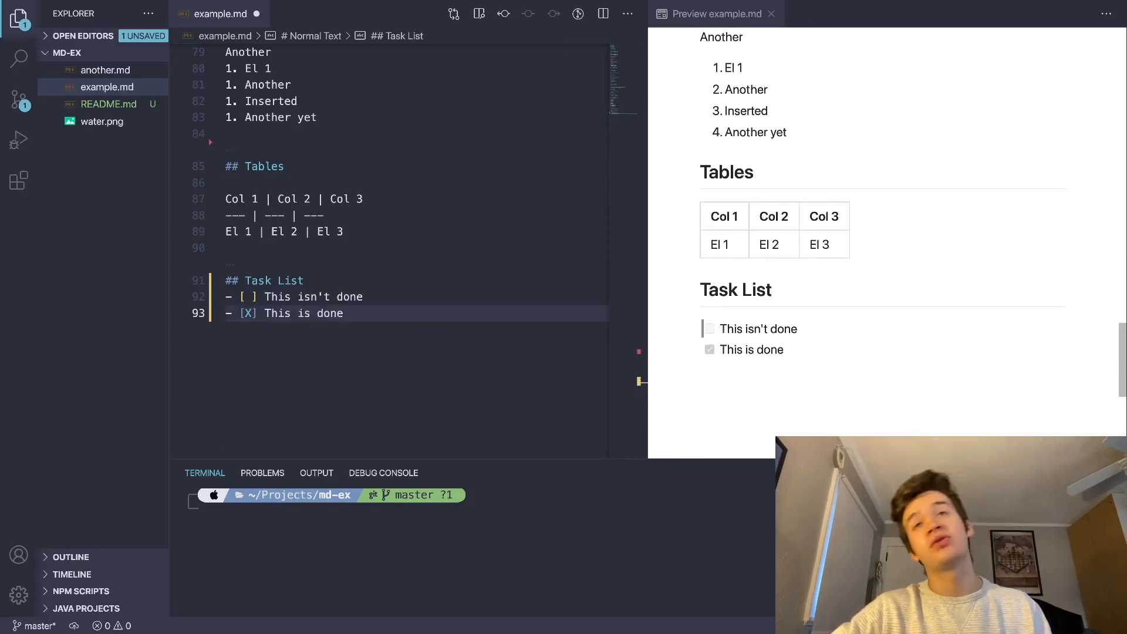
pyautogui.press('enter')
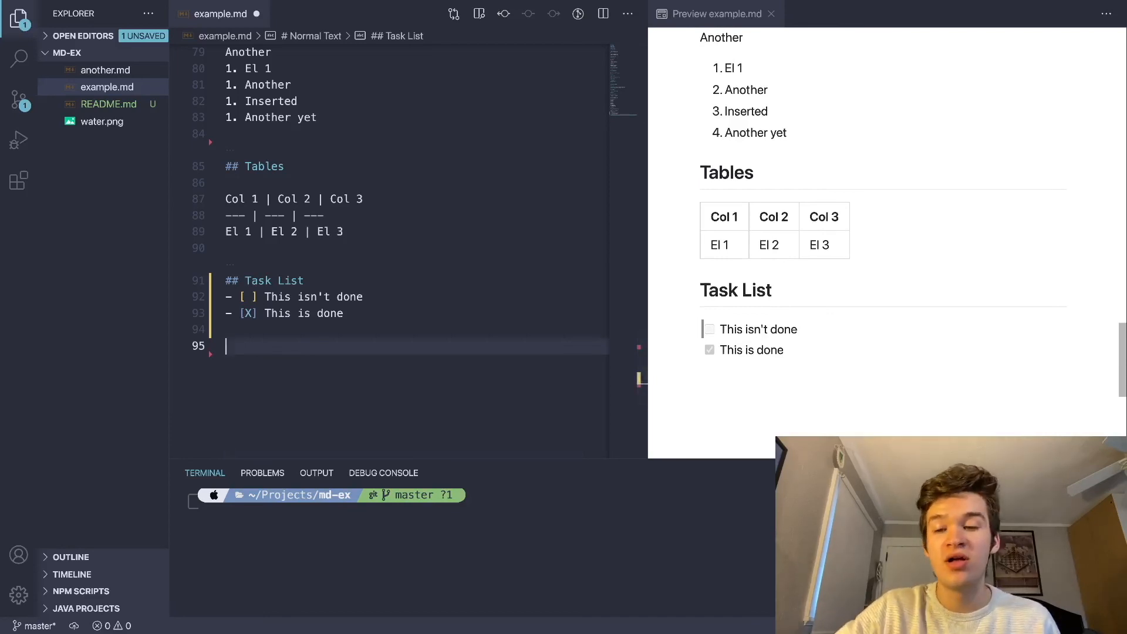
# - Write '## Emoji' with ':smile:' and ':wave:' lines rendering as emoji in the preview
pyautogui.write('##')
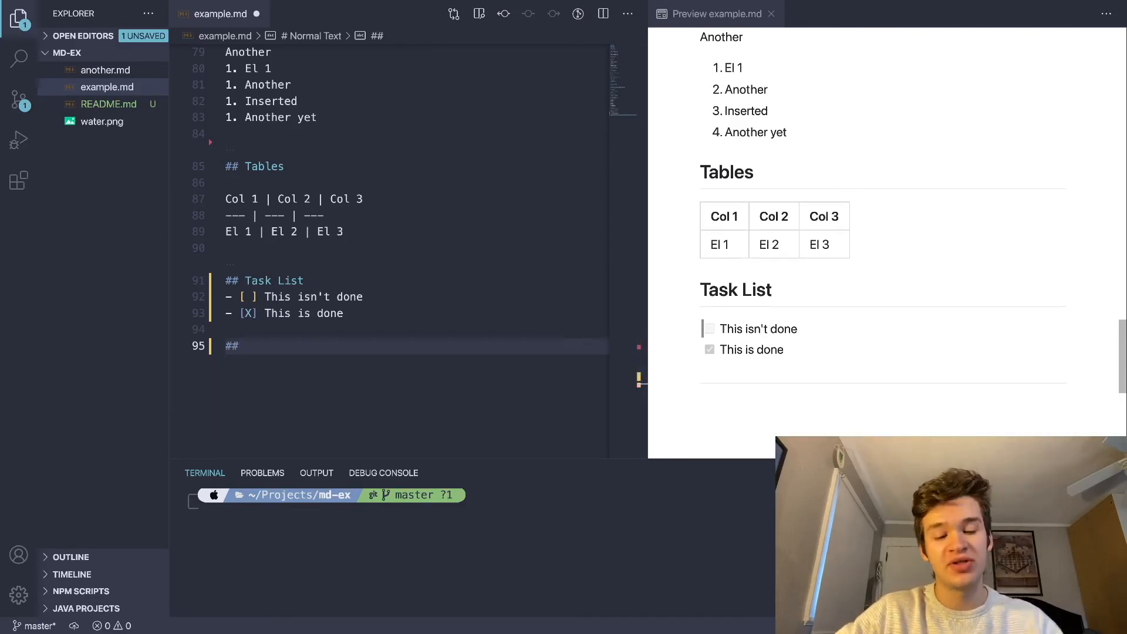
pyautogui.write('Emoji')
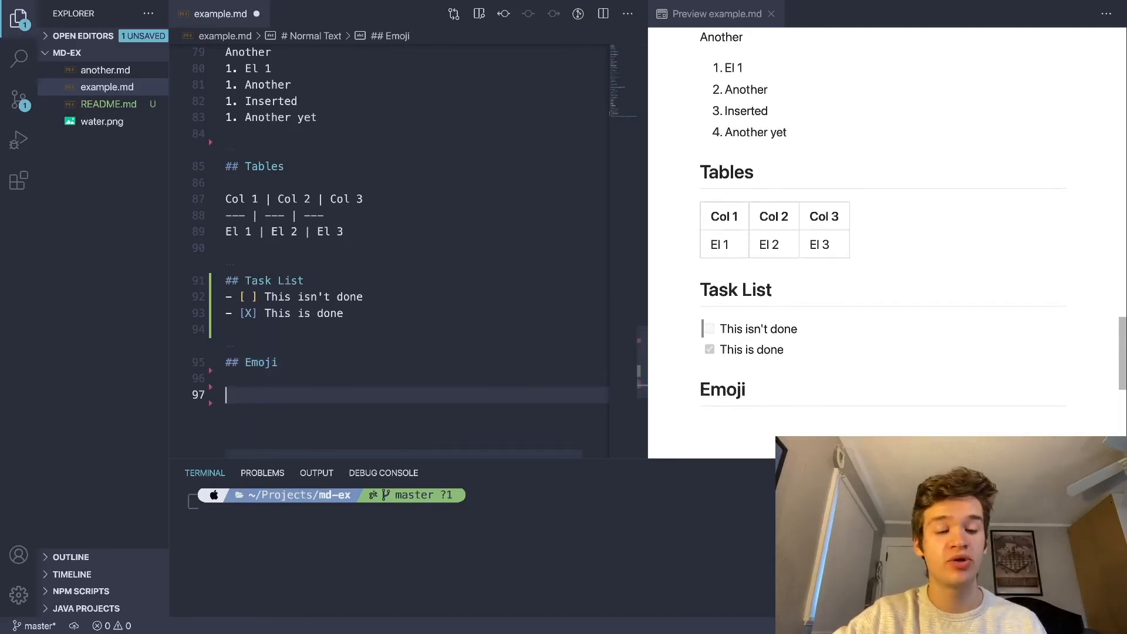
pyautogui.write('::')
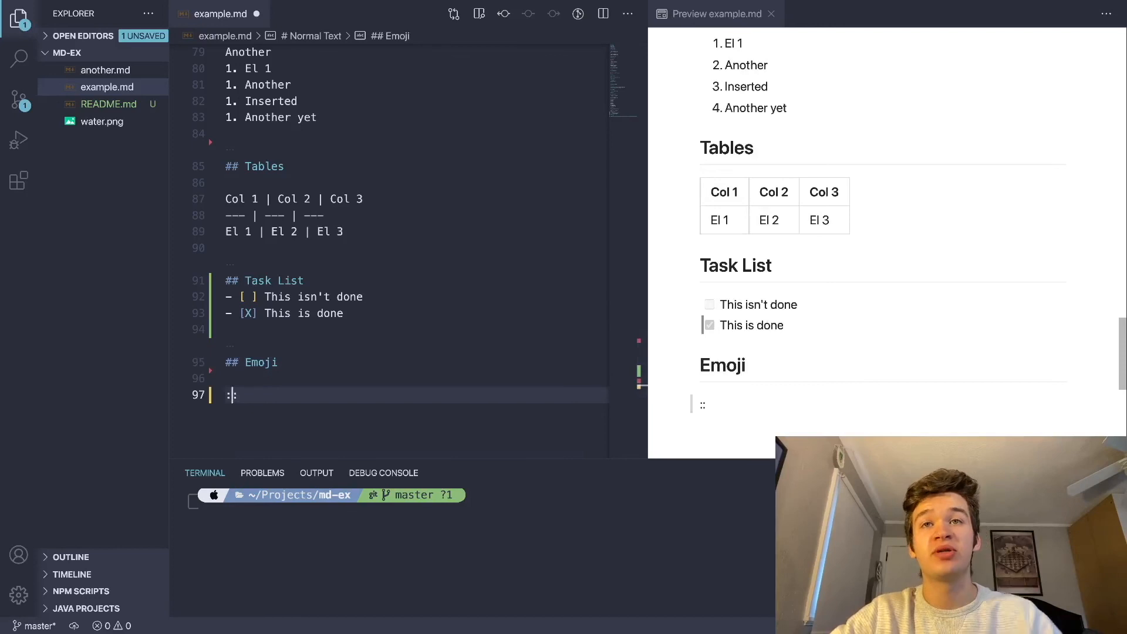
pyautogui.write('smile')
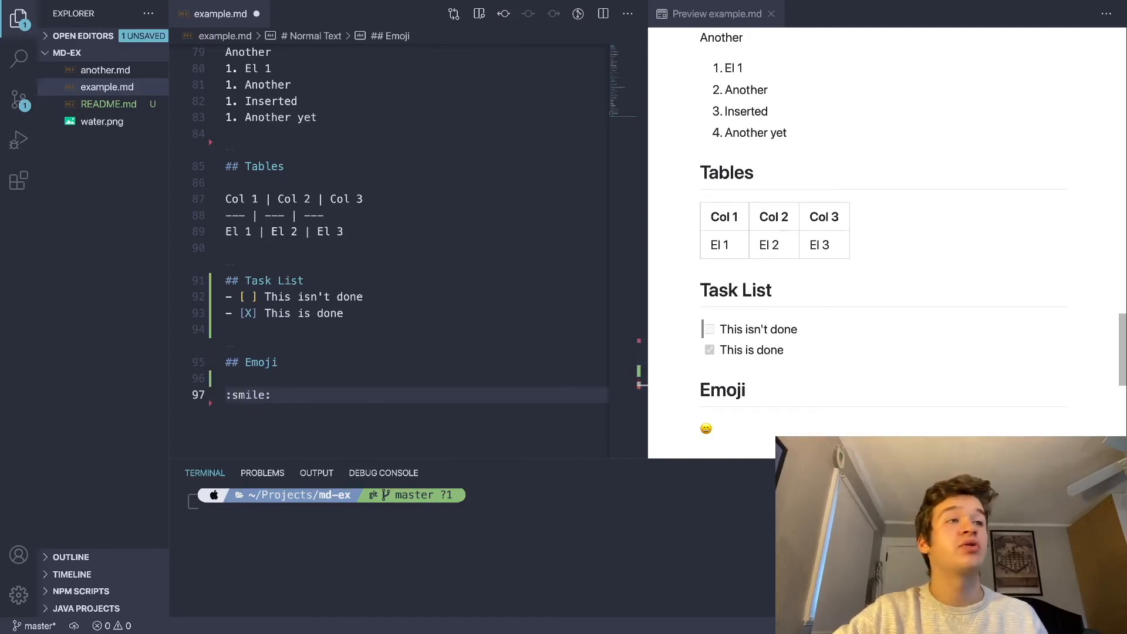
pyautogui.write(':wa')
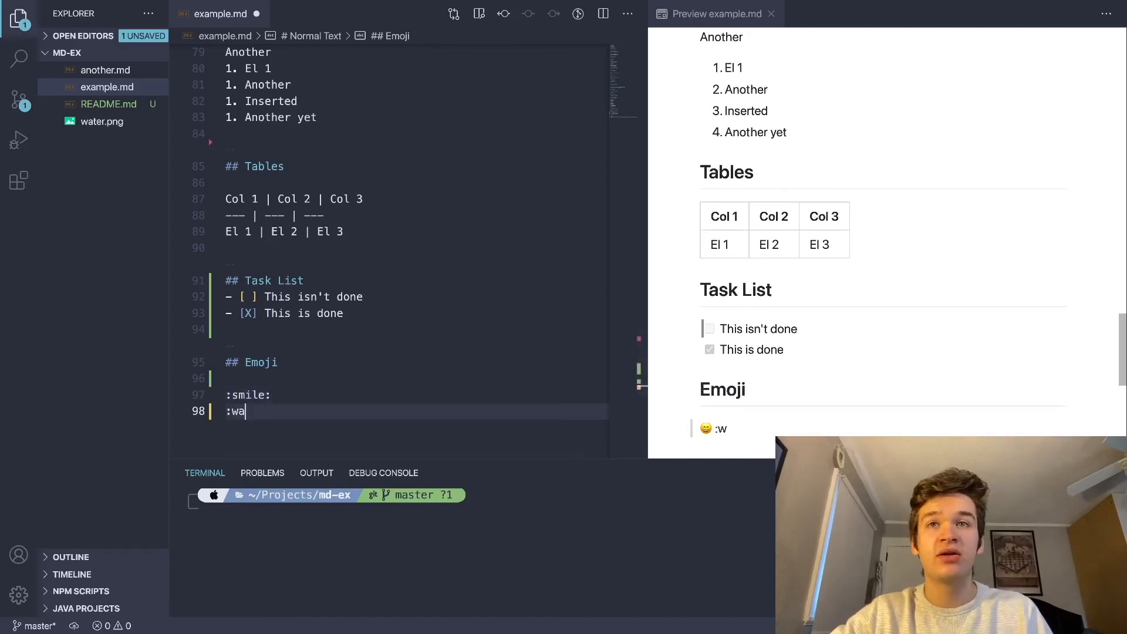
pyautogui.write('ve:')
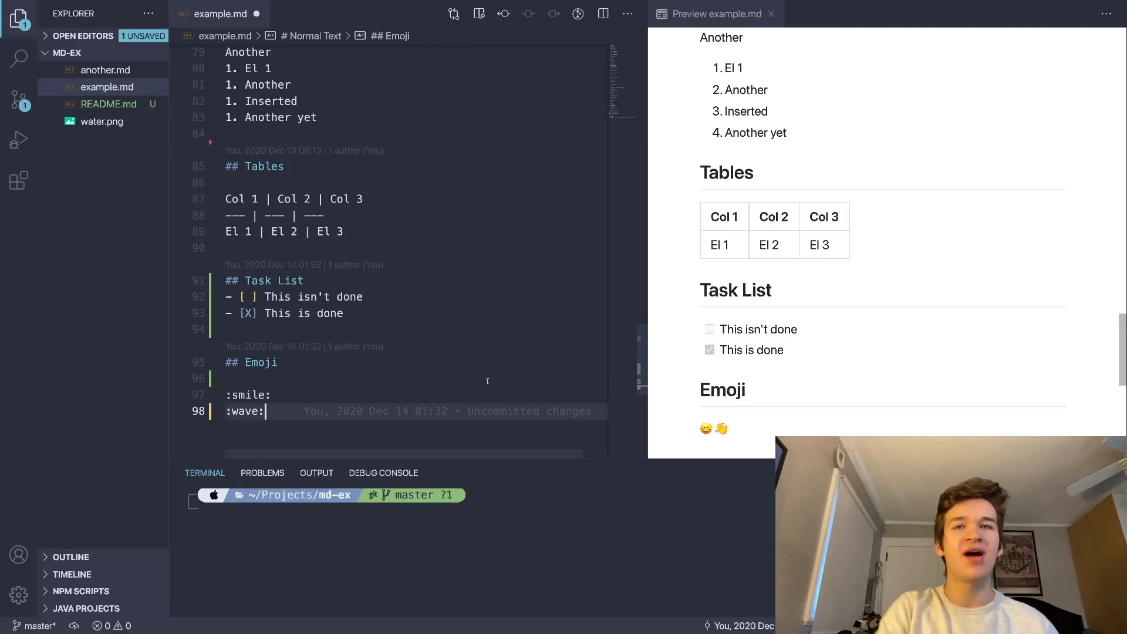
pyautogui.press('Enter')
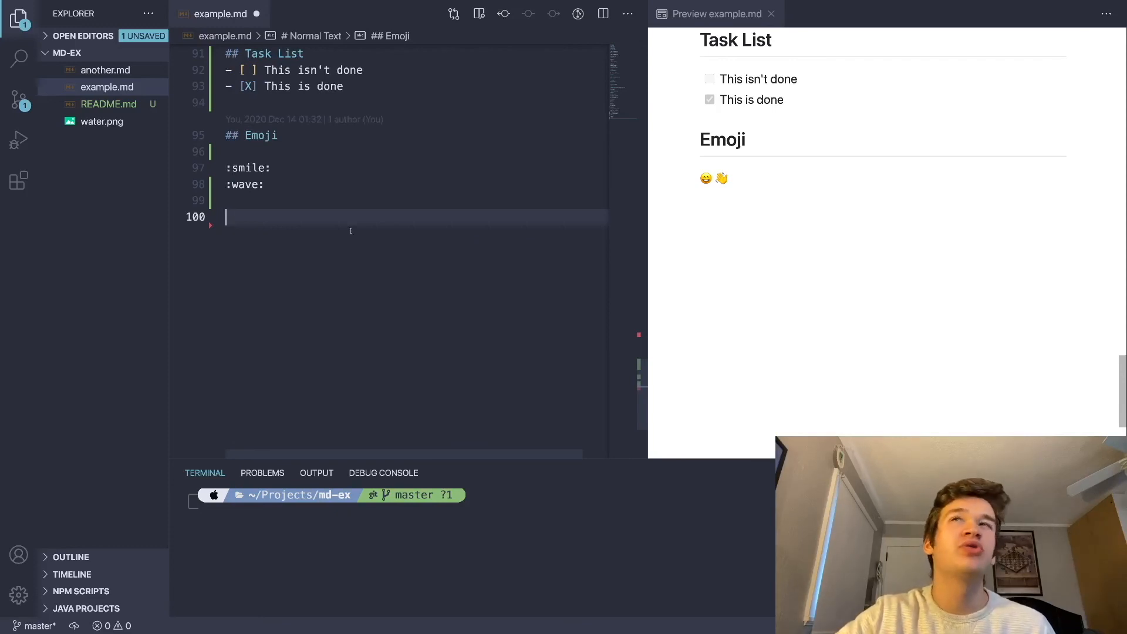
# - Write '## Raw HTML' with '<h3>This is HTML</h3>' rendering as a subheading in the preview
pyautogui.write('##Ra')
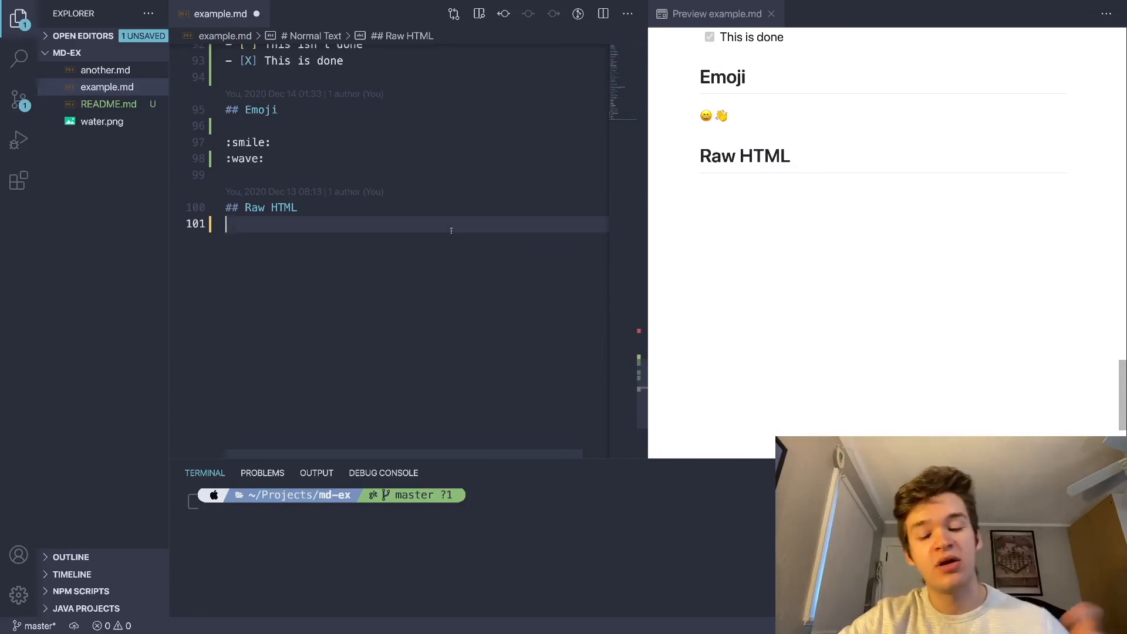
pyautogui.write('<h></h3>')
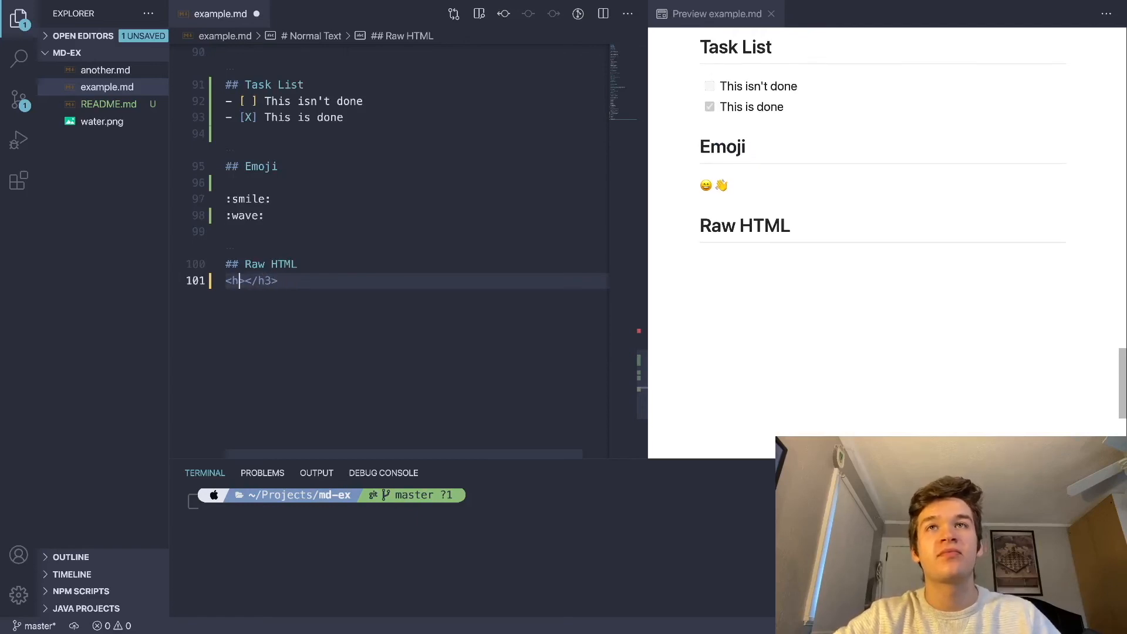
pyautogui.write('Thois is')
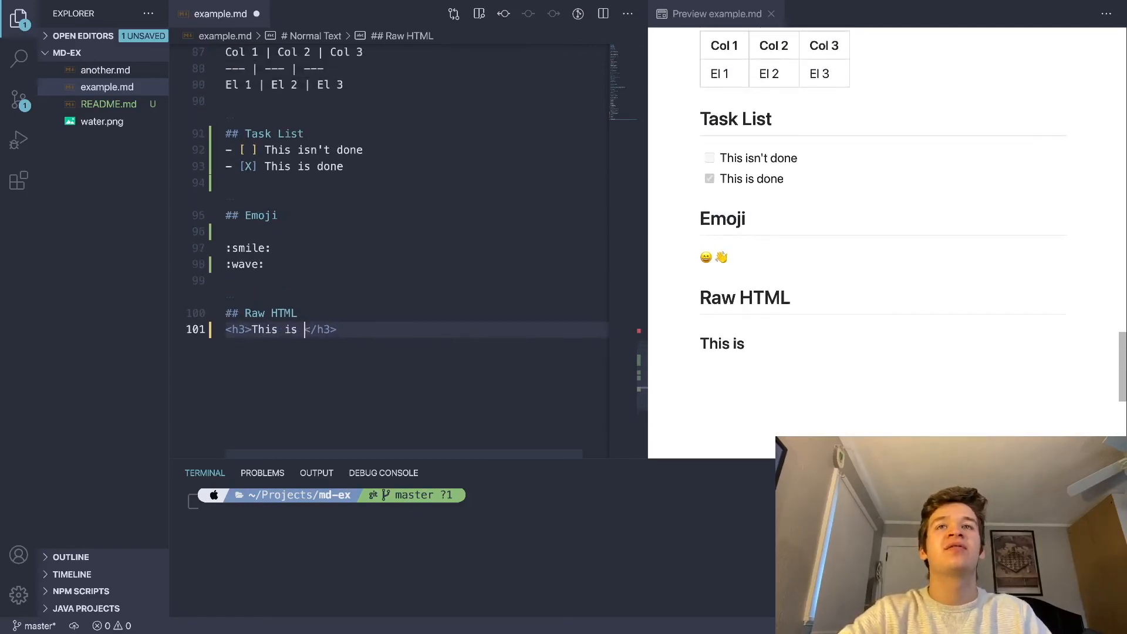
pyautogui.write('HM')
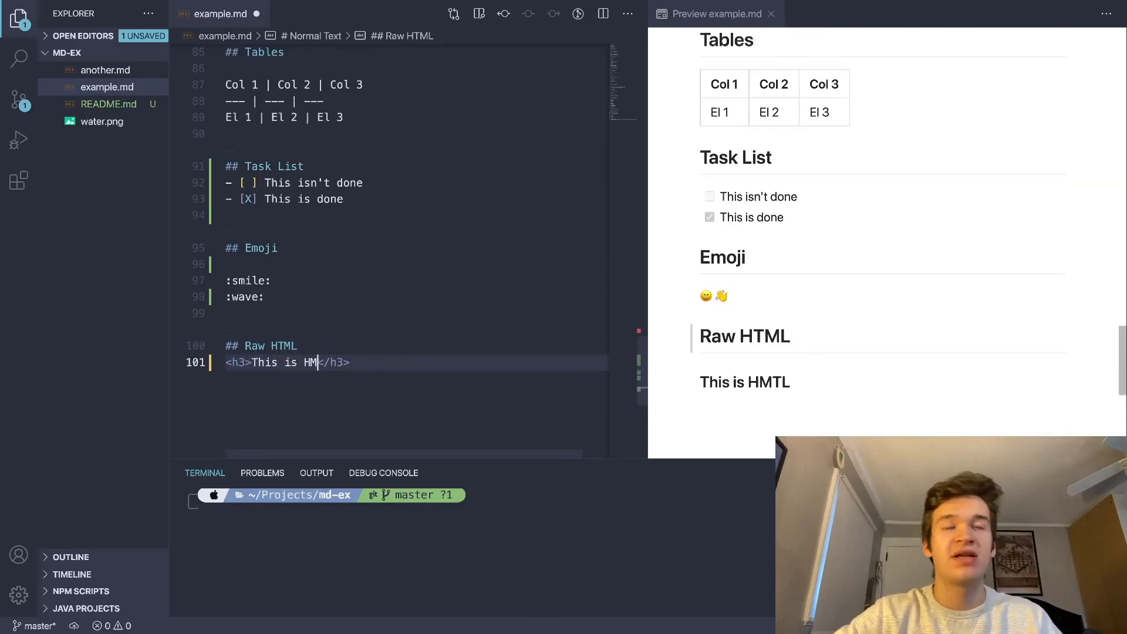
pyautogui.write('TL')
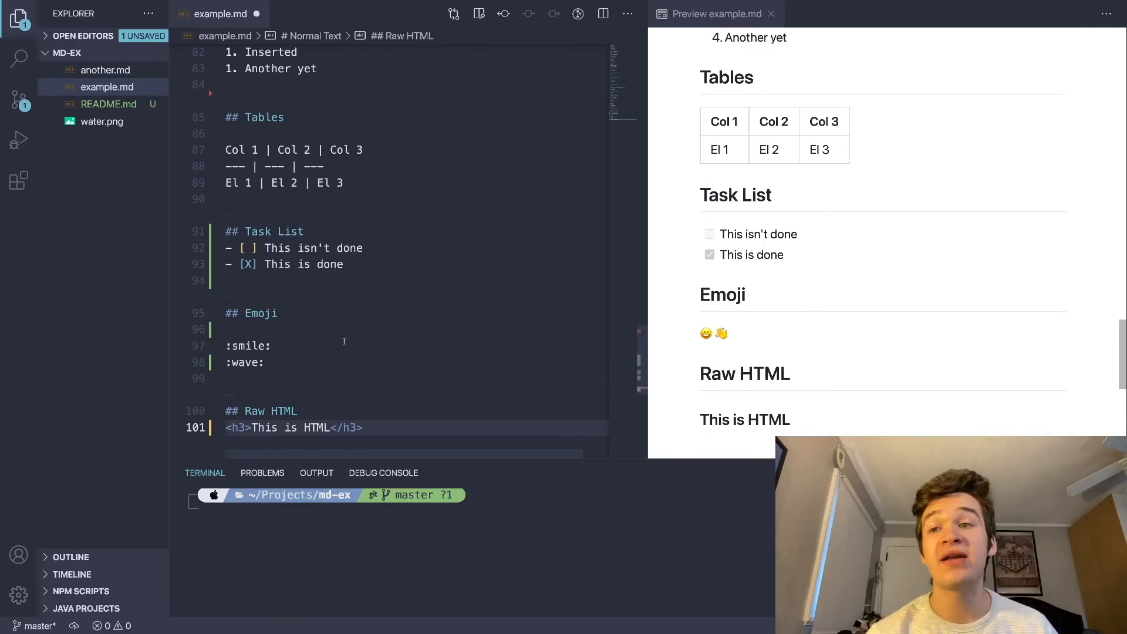
pyautogui.scroll(-3)
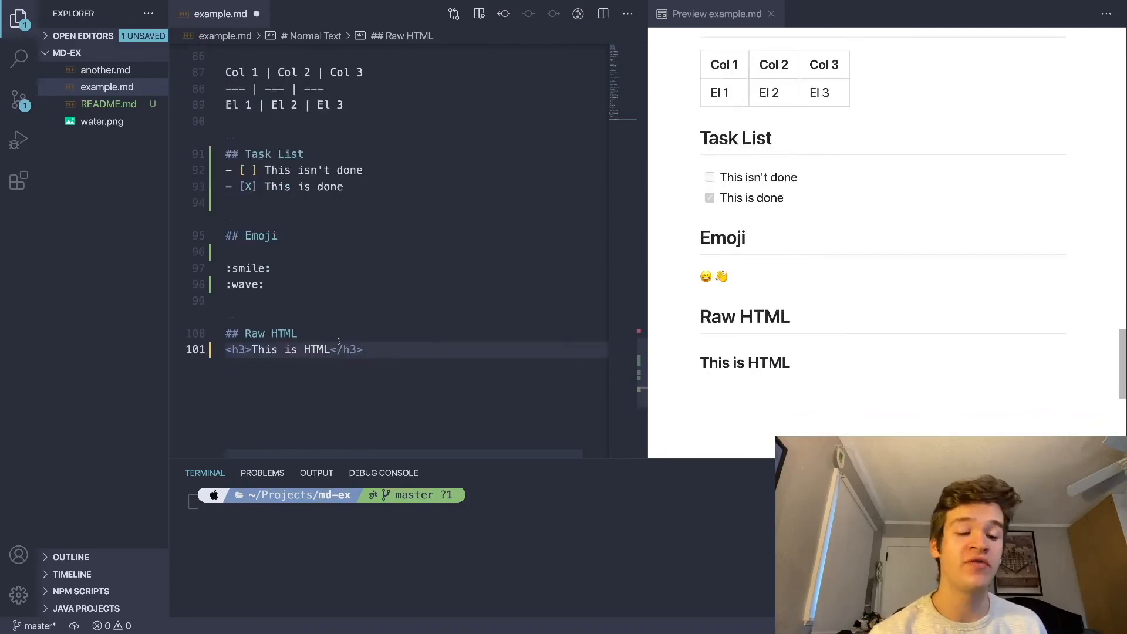